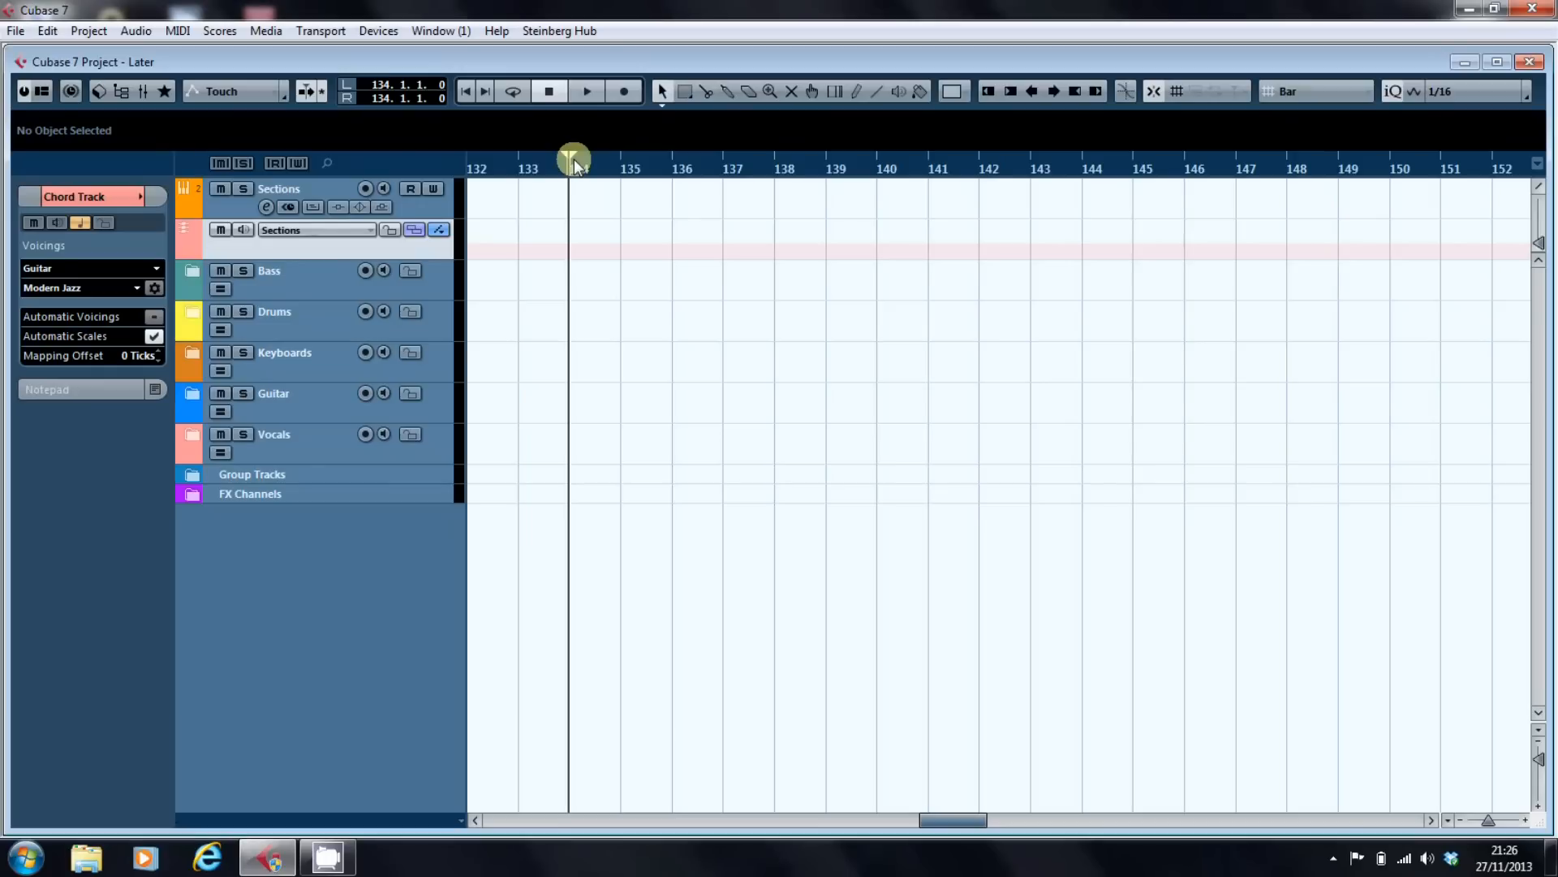
Open MediaBay and preview the AcJazz Verse A bass, drums and guitar MIDI loops.
click(571, 168)
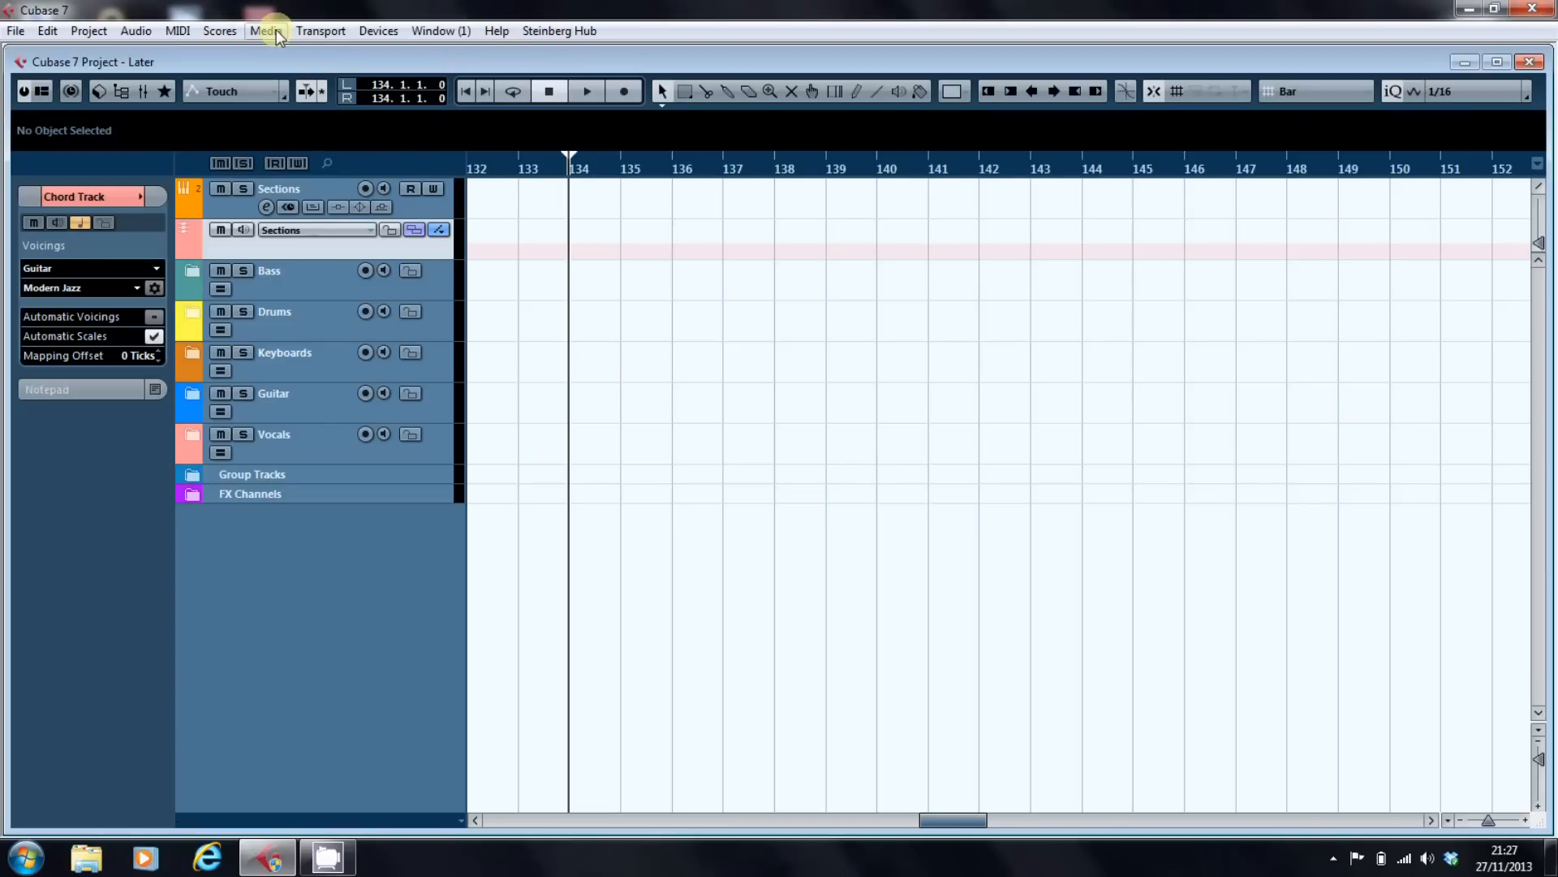
click(264, 31)
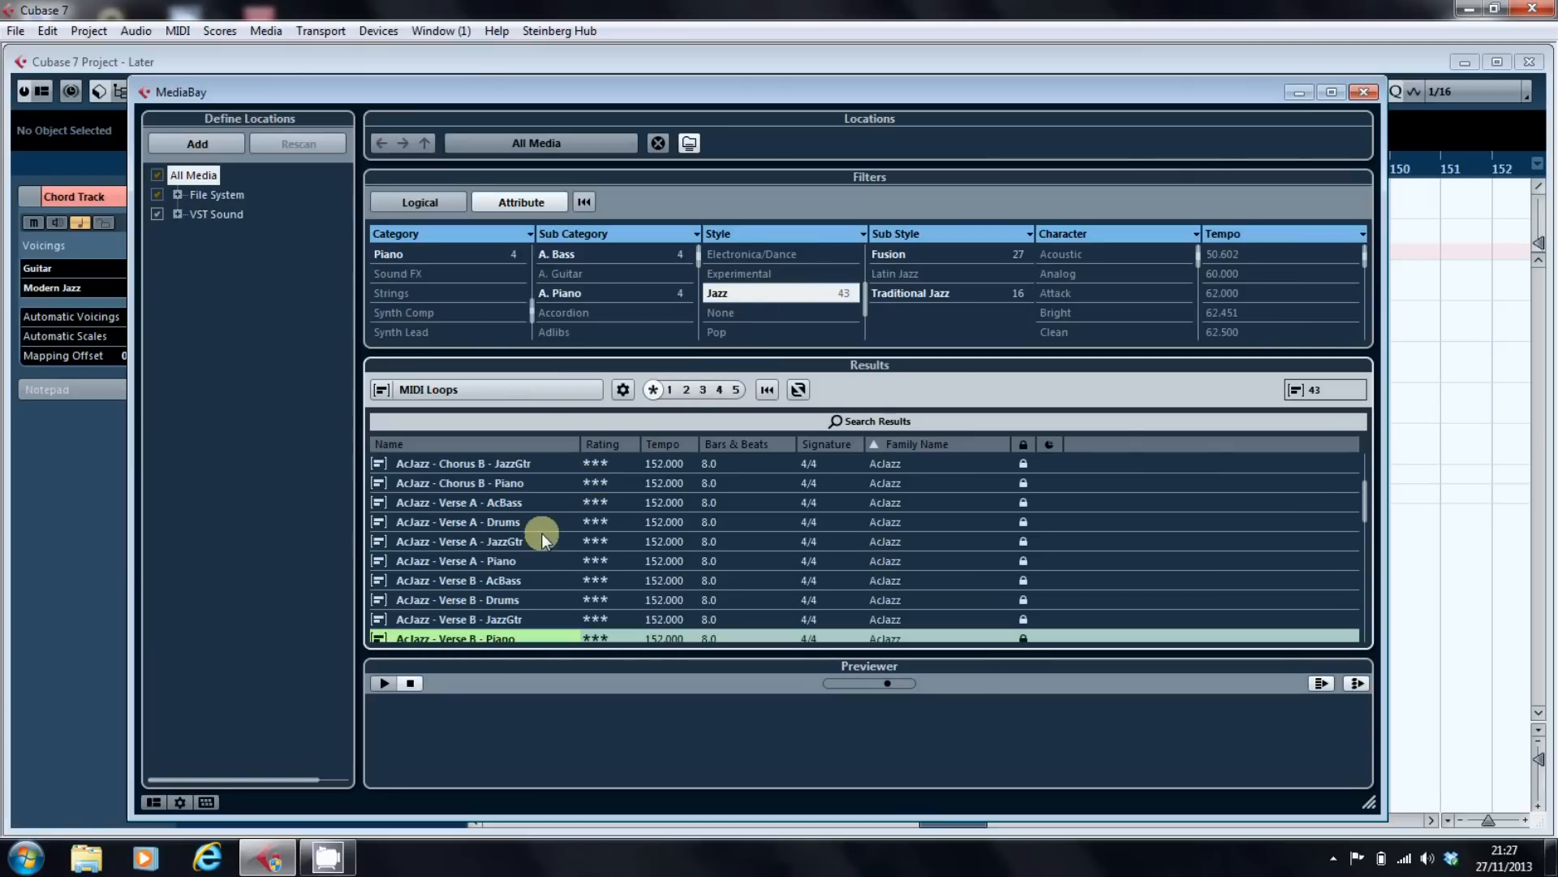
mouse_move(459, 502)
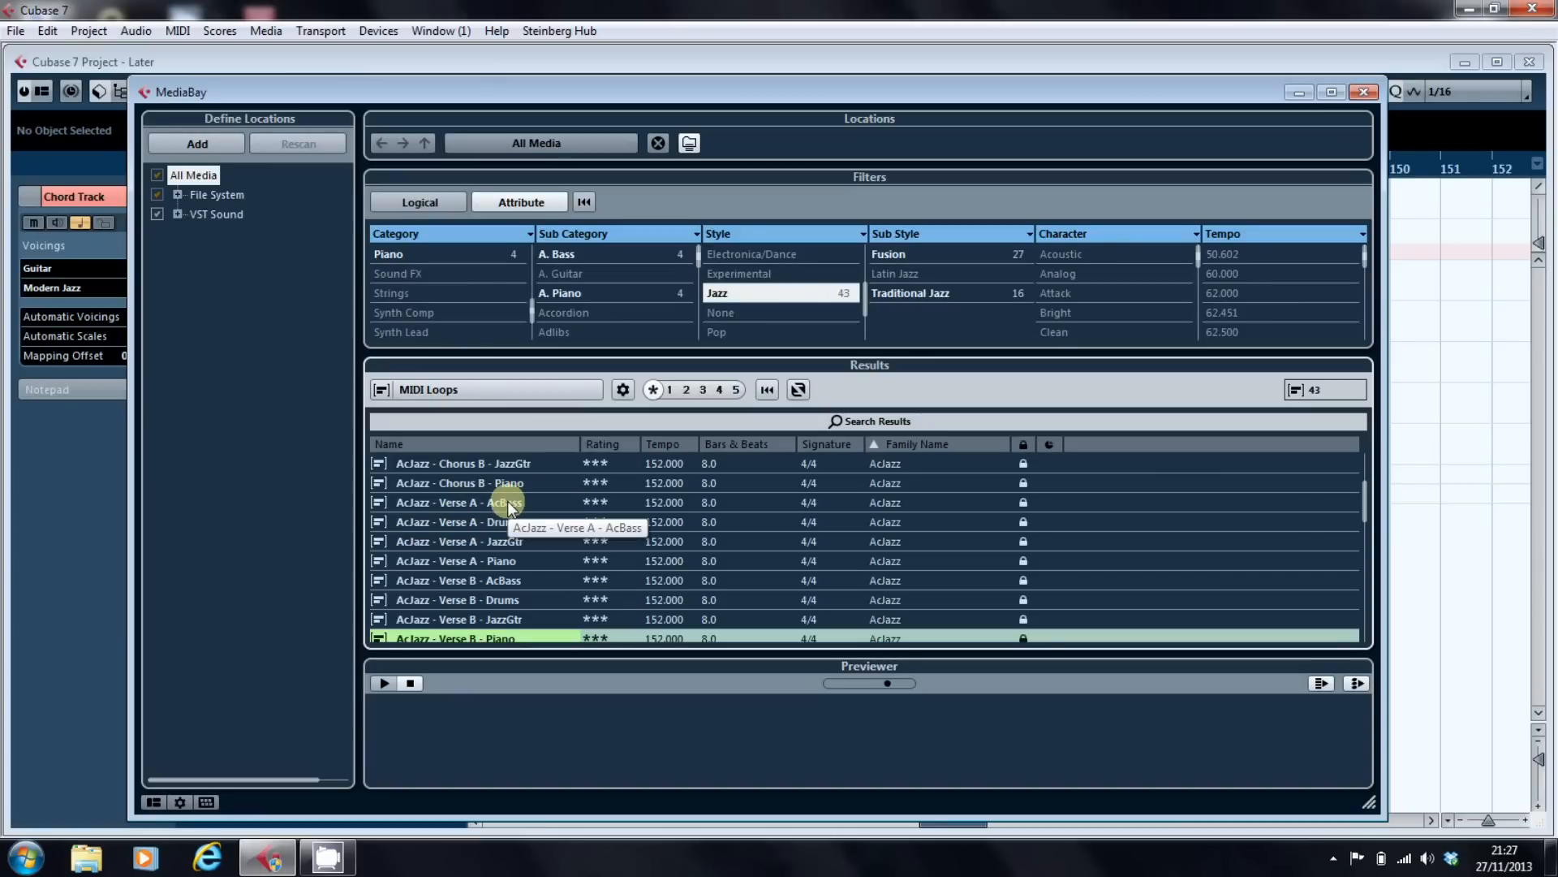
click(457, 502)
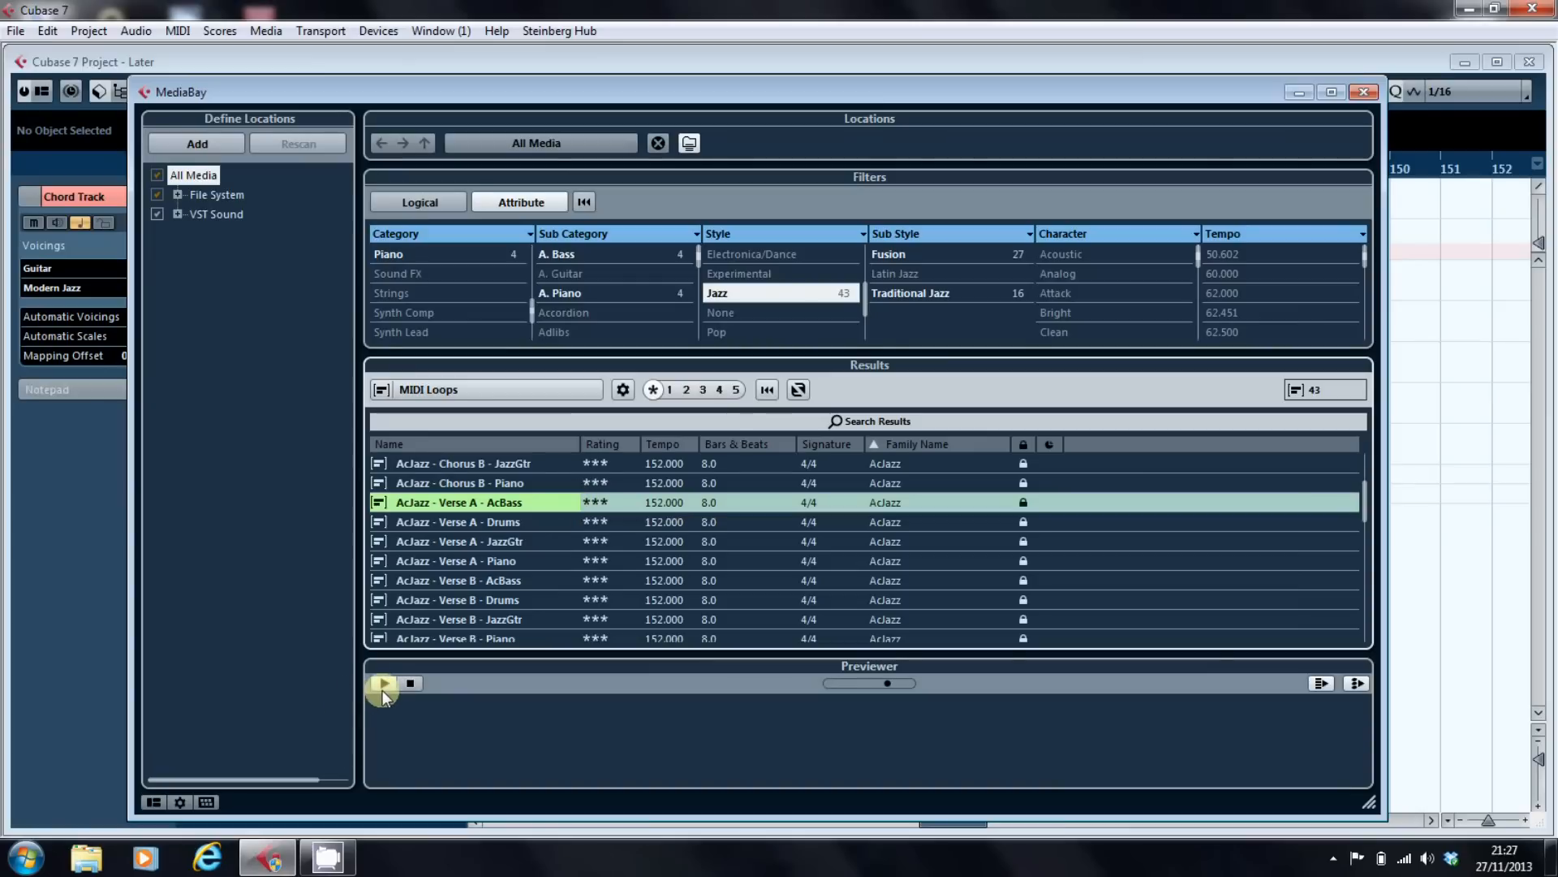
mouse_move(411, 683)
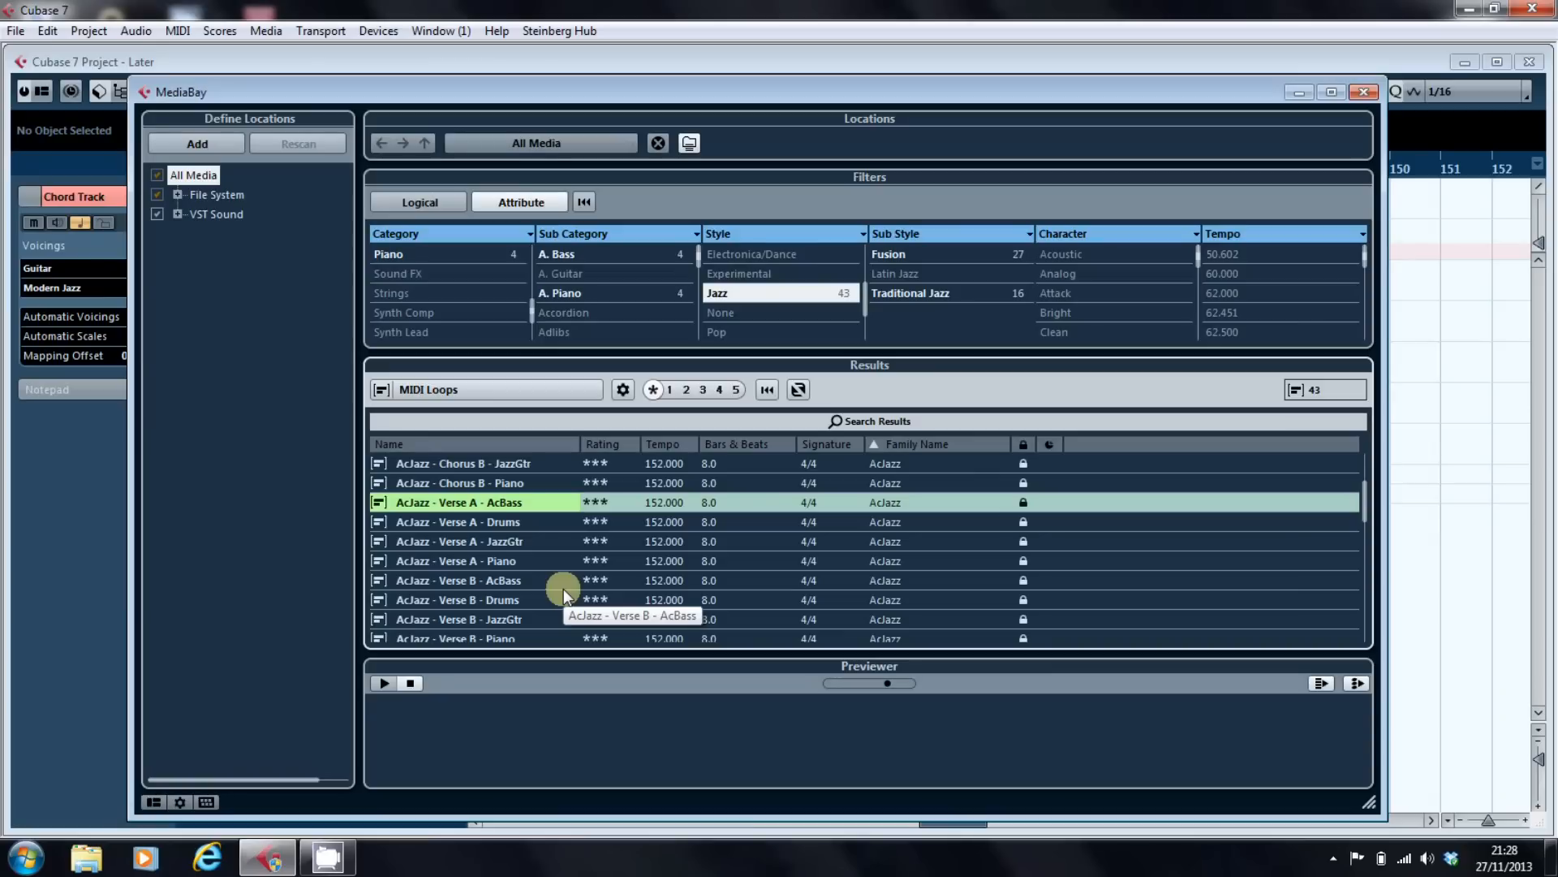
mouse_move(532, 506)
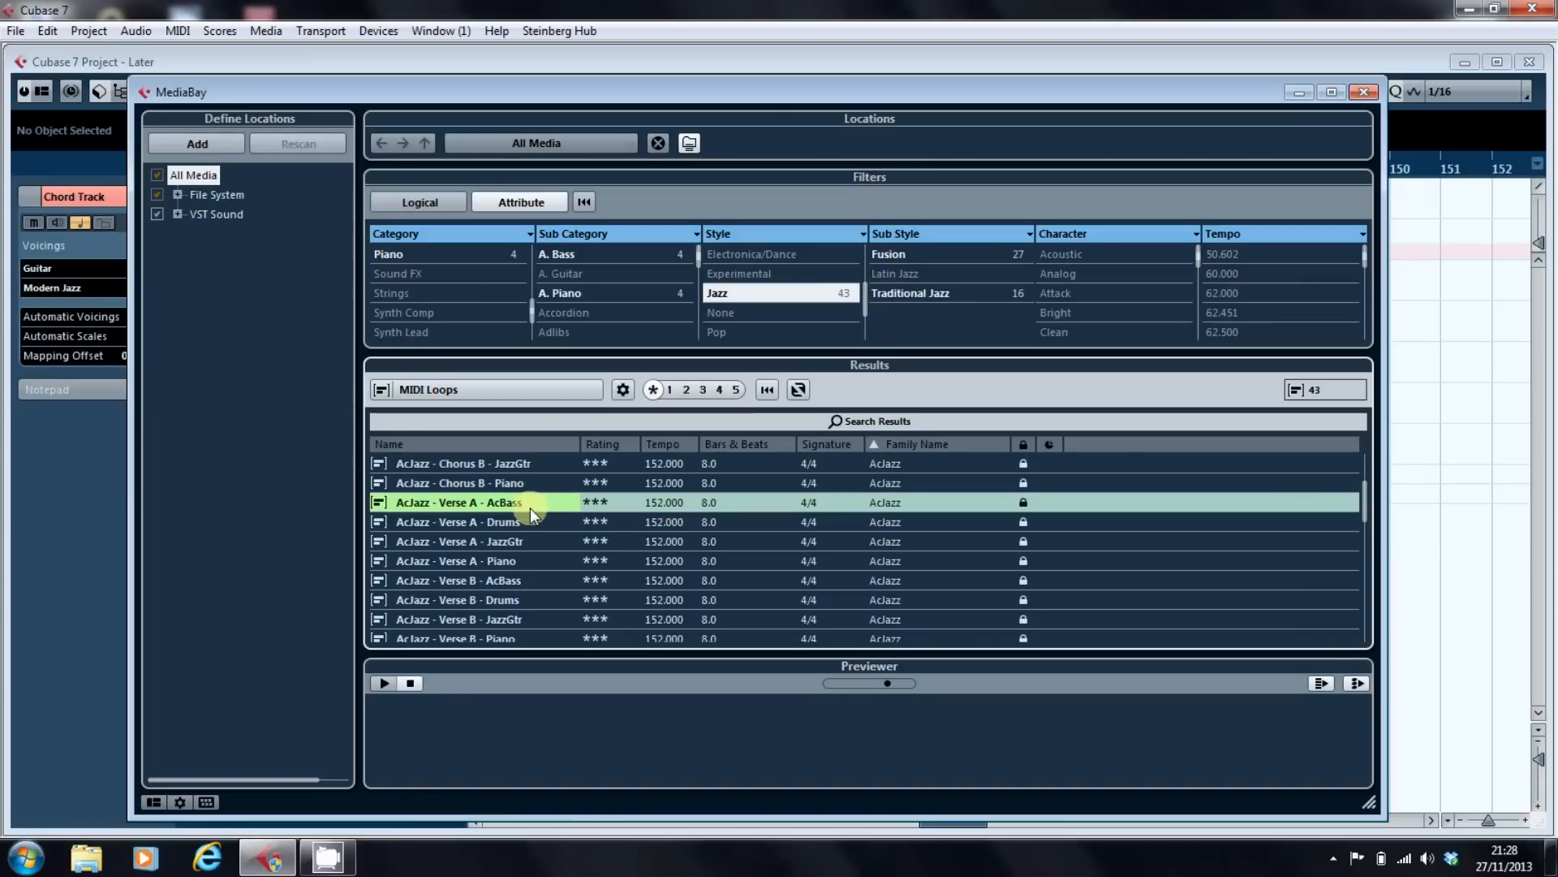
click(457, 522)
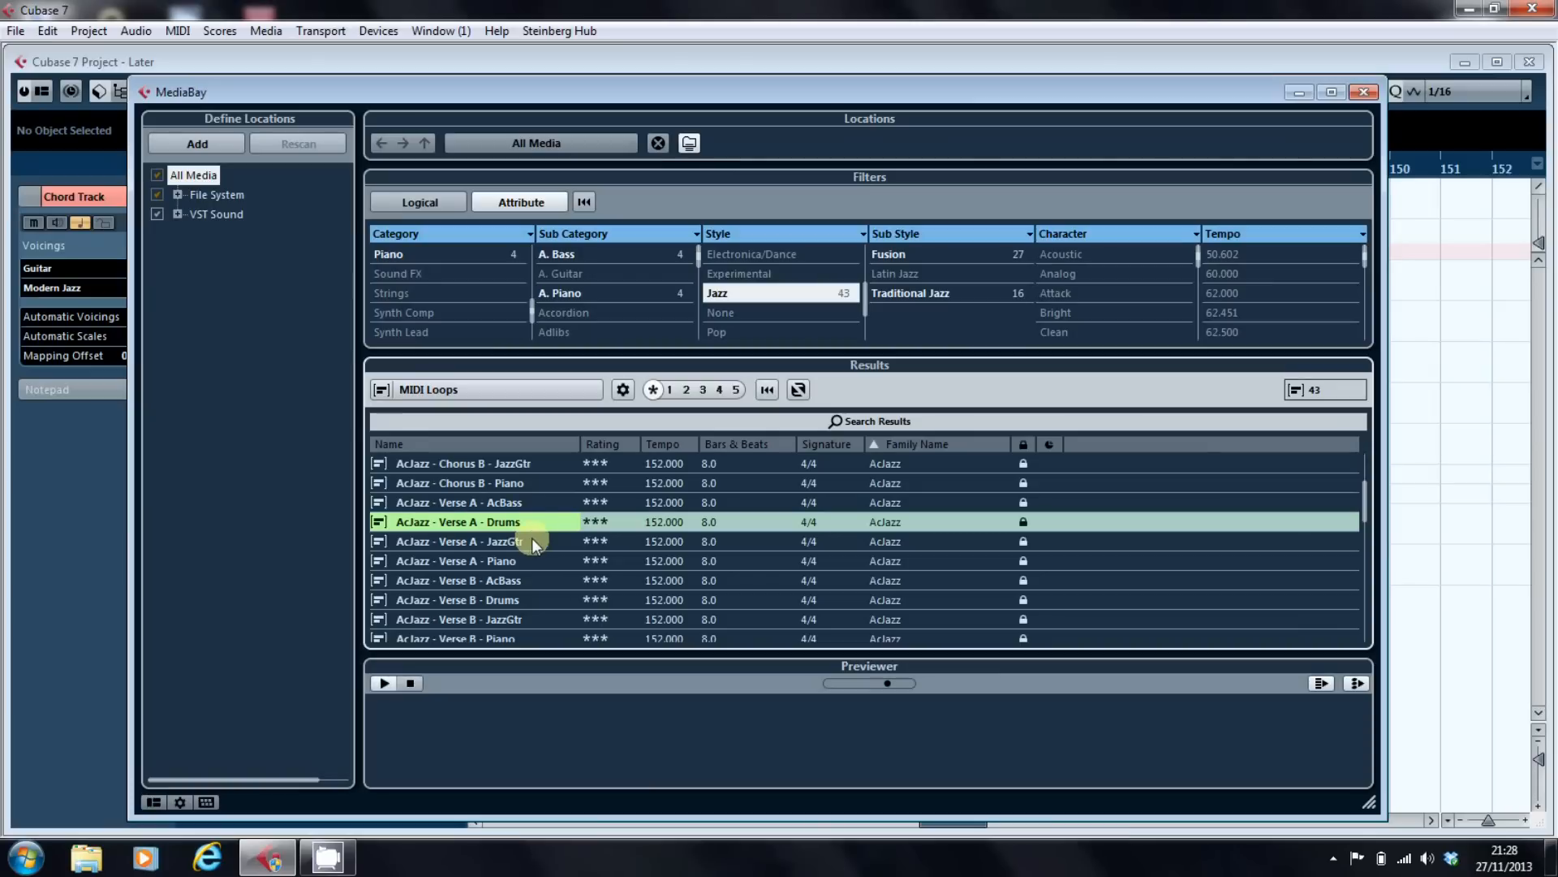
click(452, 561)
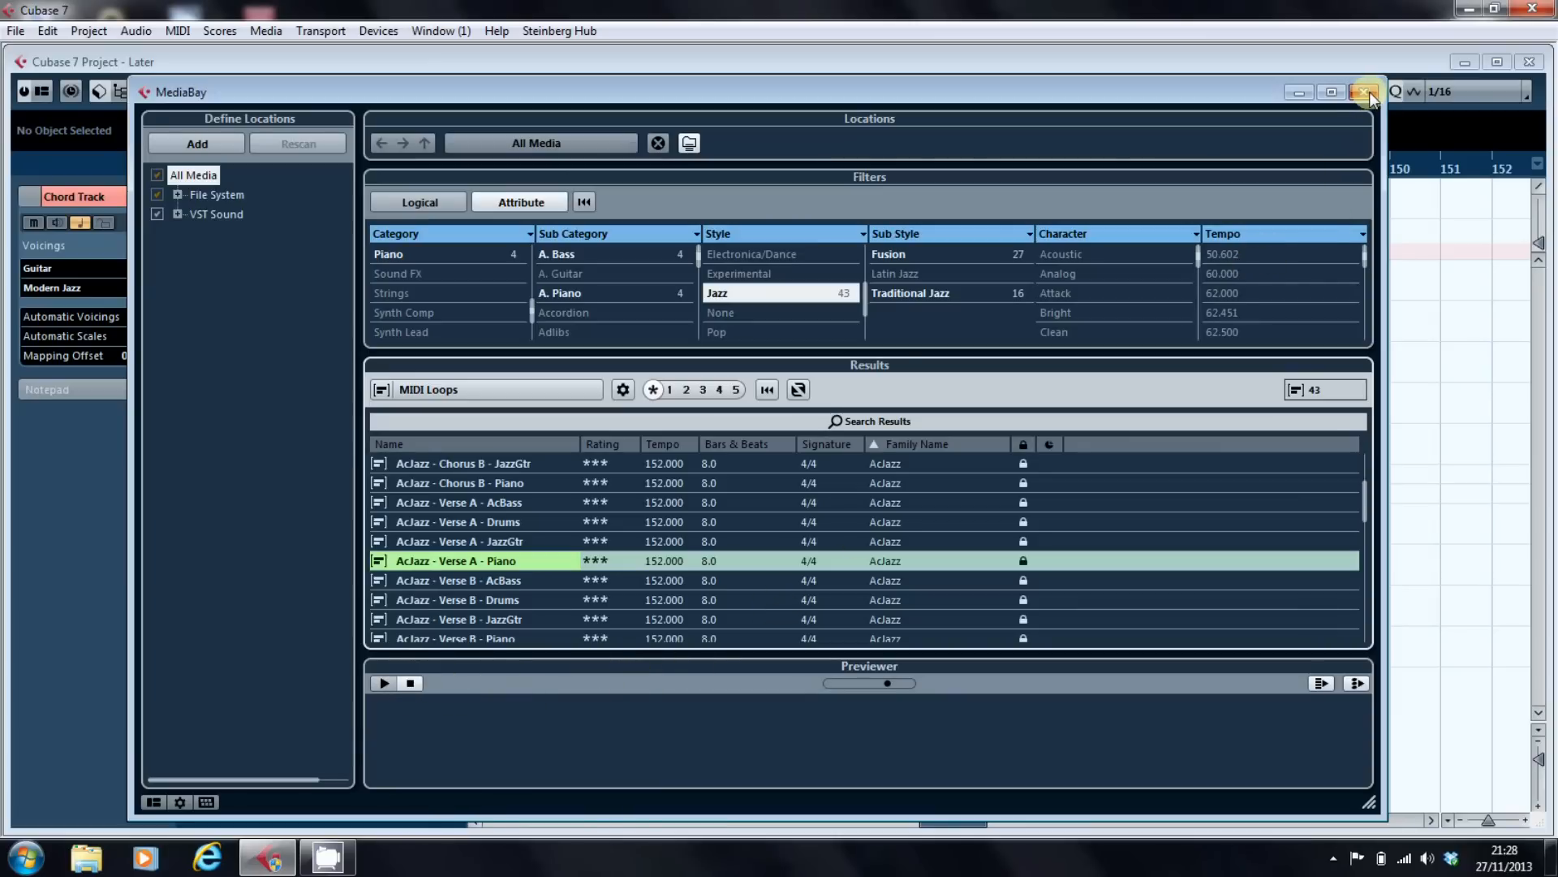
Close MediaBay, play the Verse A parts from bar 134, then stop on AcBass.
click(1365, 92)
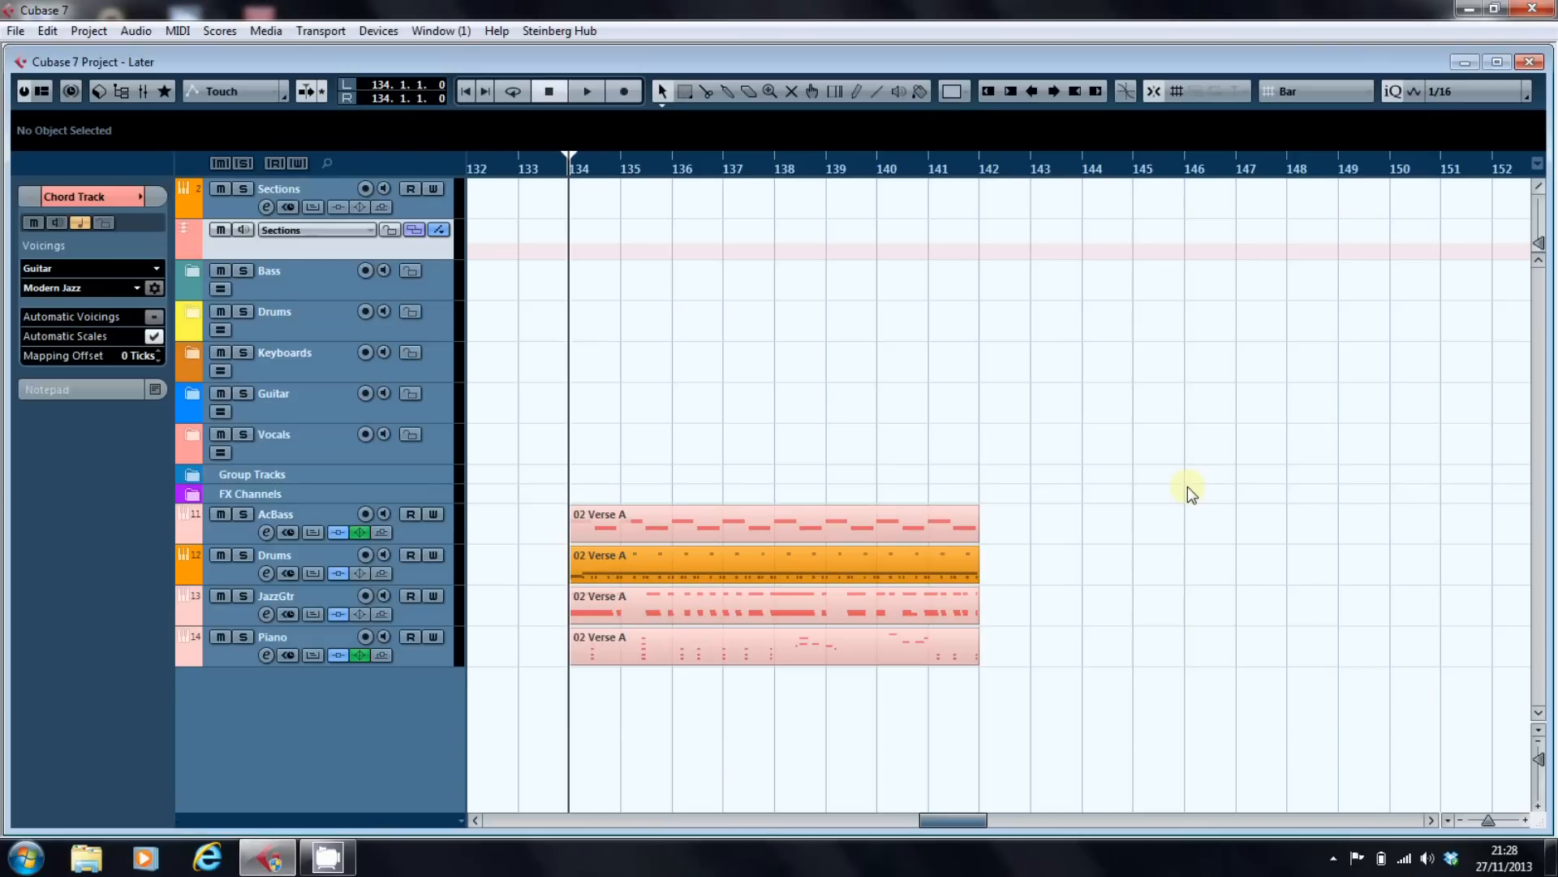
click(585, 90)
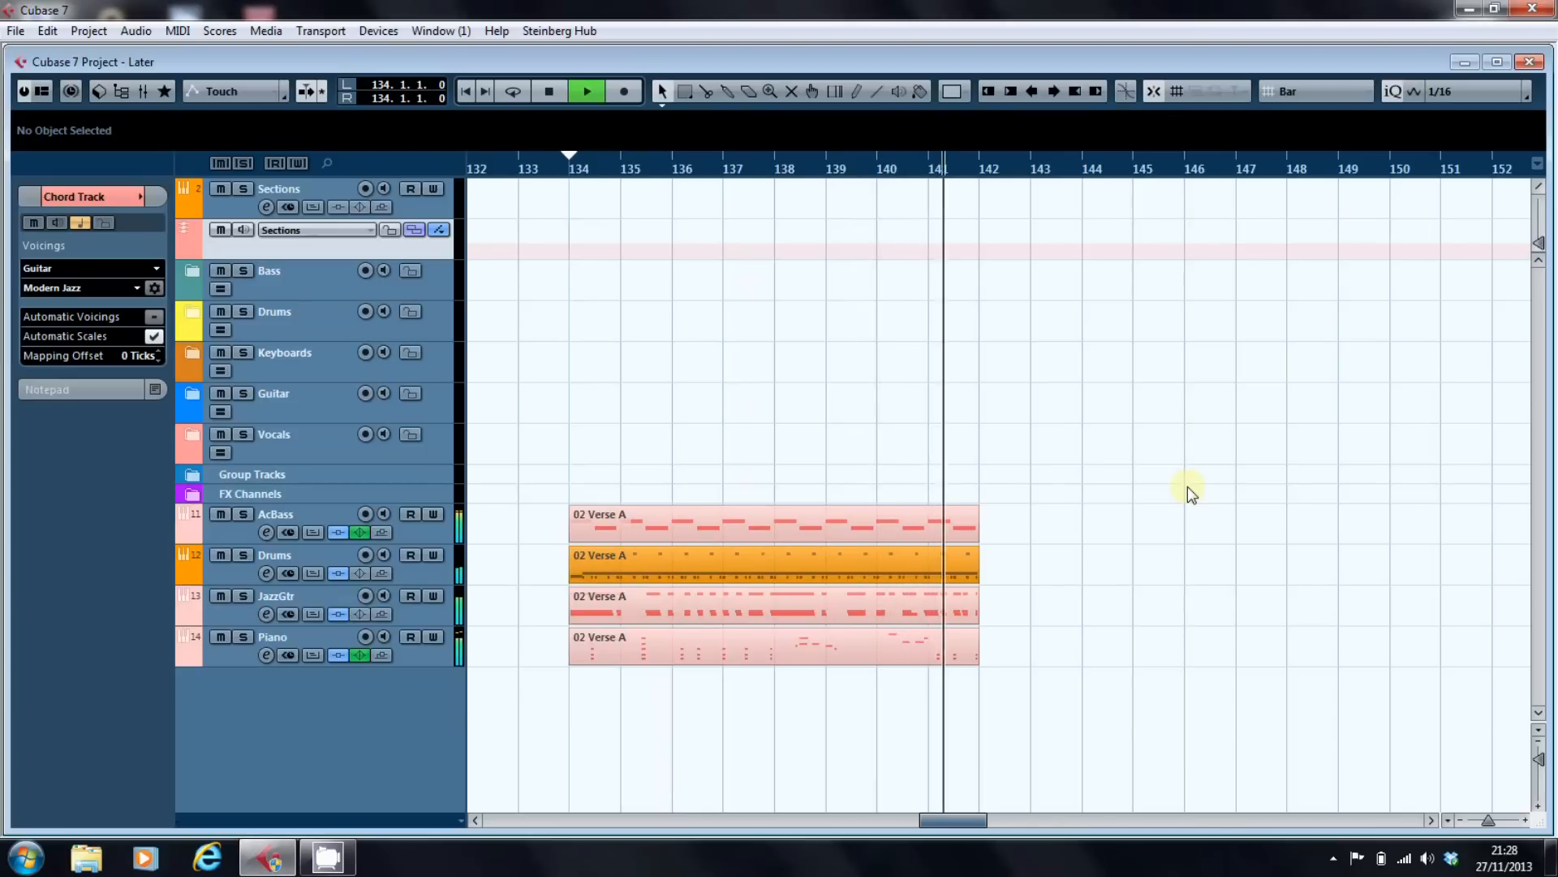
click(585, 91)
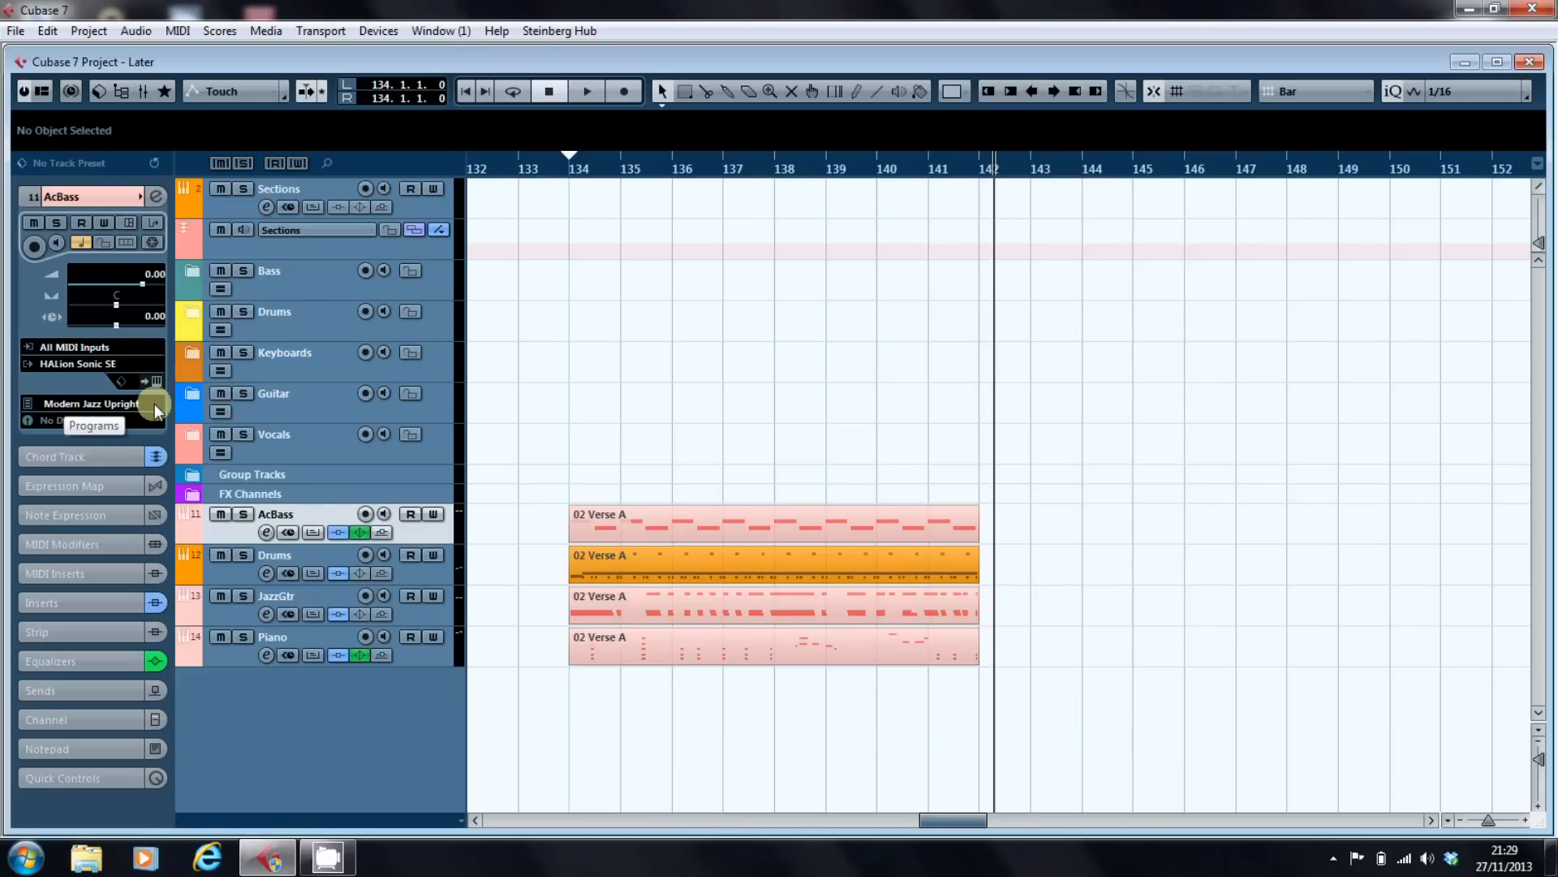
Check the Drums, JazzGtr and Piano HALion Sonic SE presets, then show AcBass's Chord Track settings.
click(275, 554)
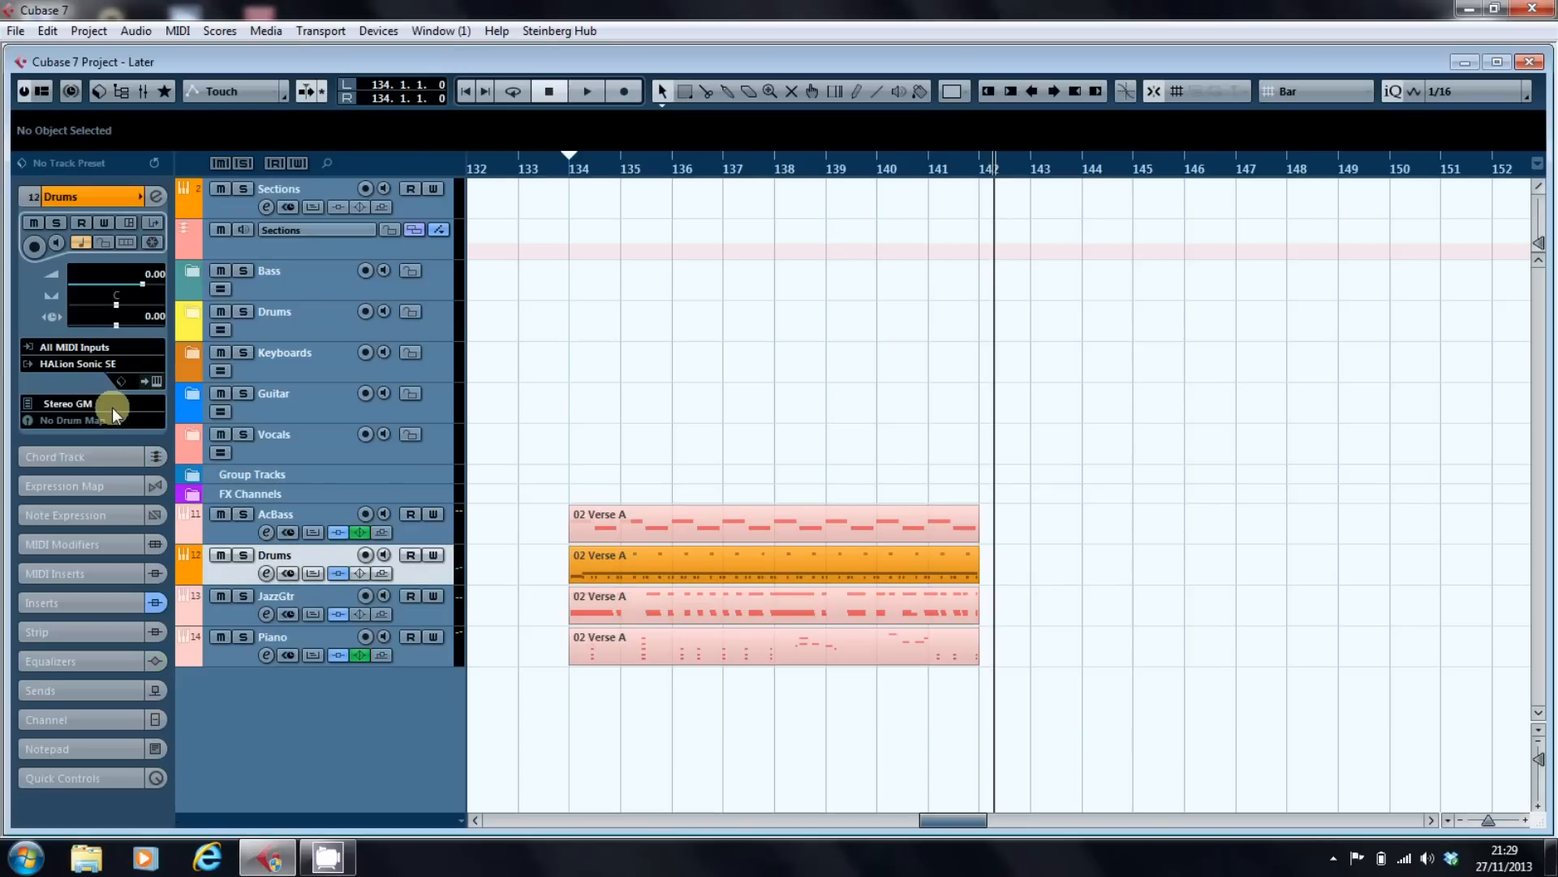
click(276, 595)
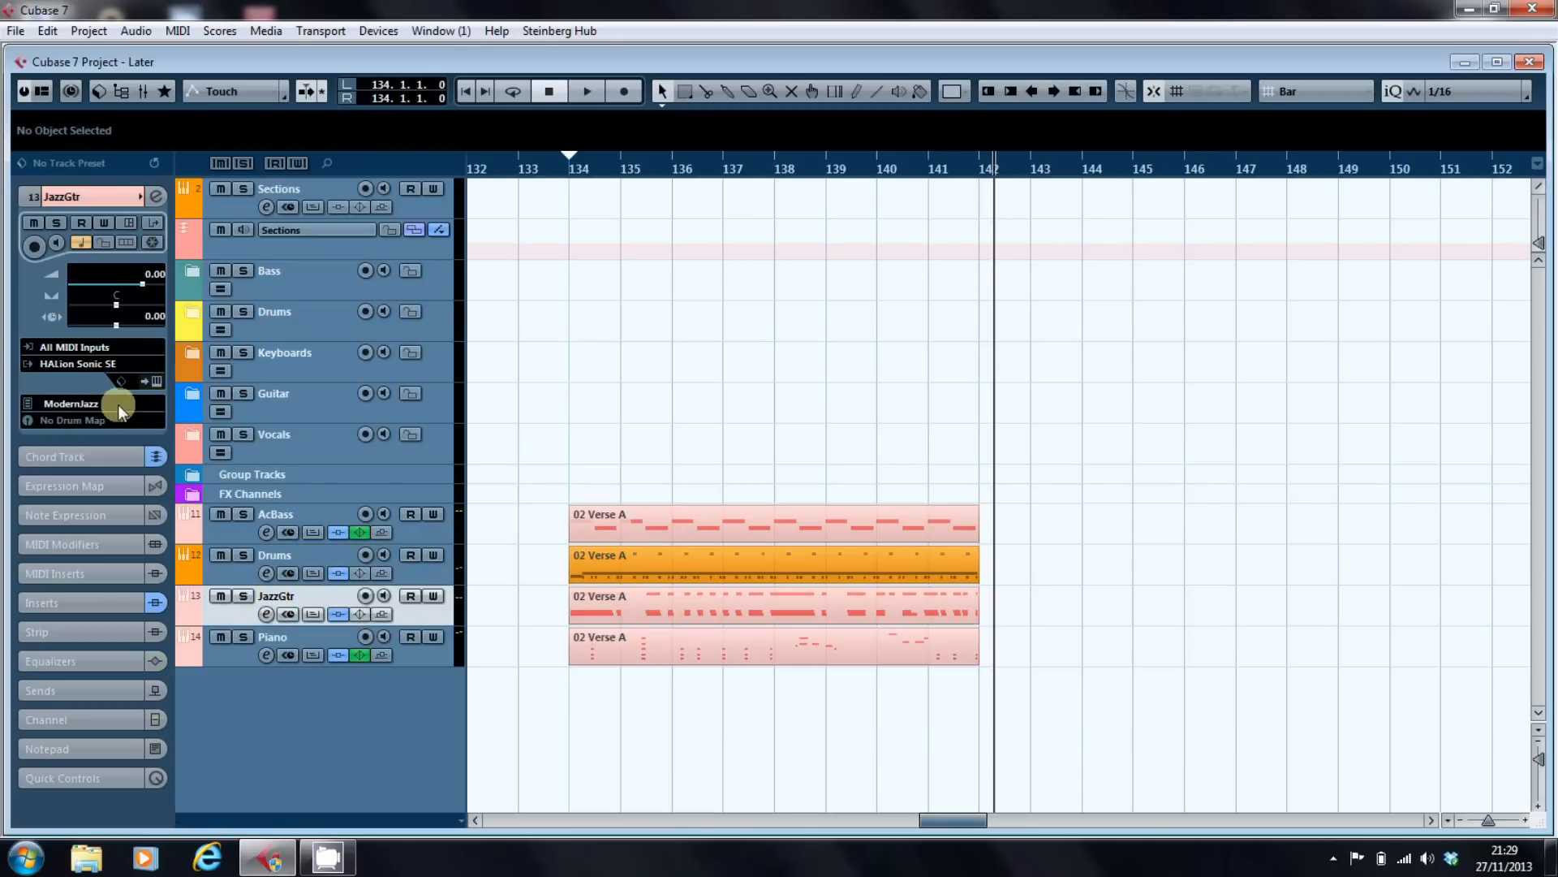
click(274, 636)
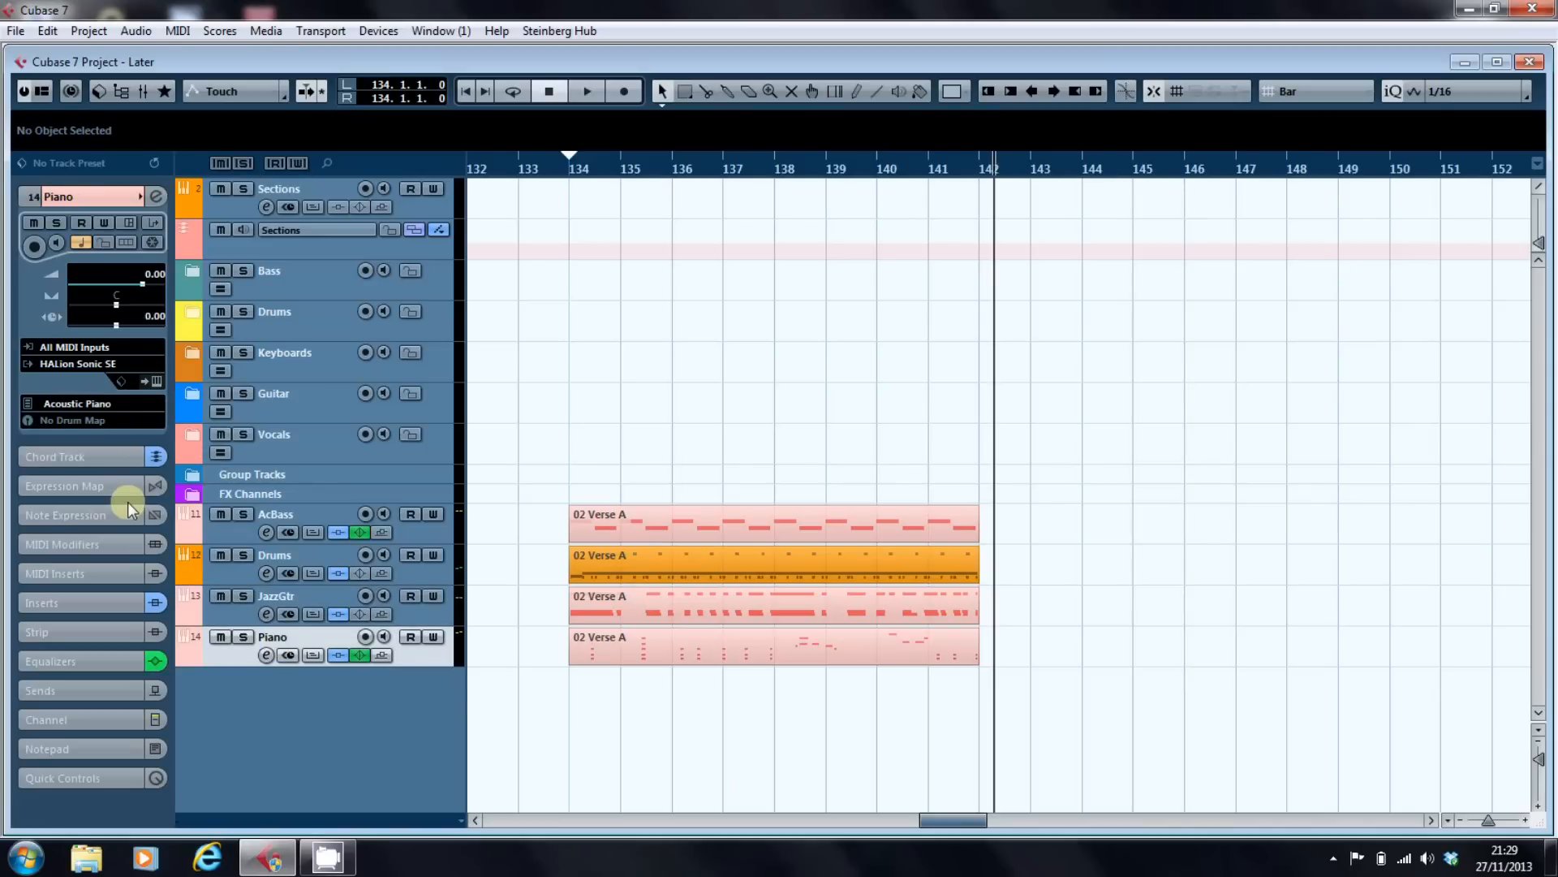
mouse_move(119, 666)
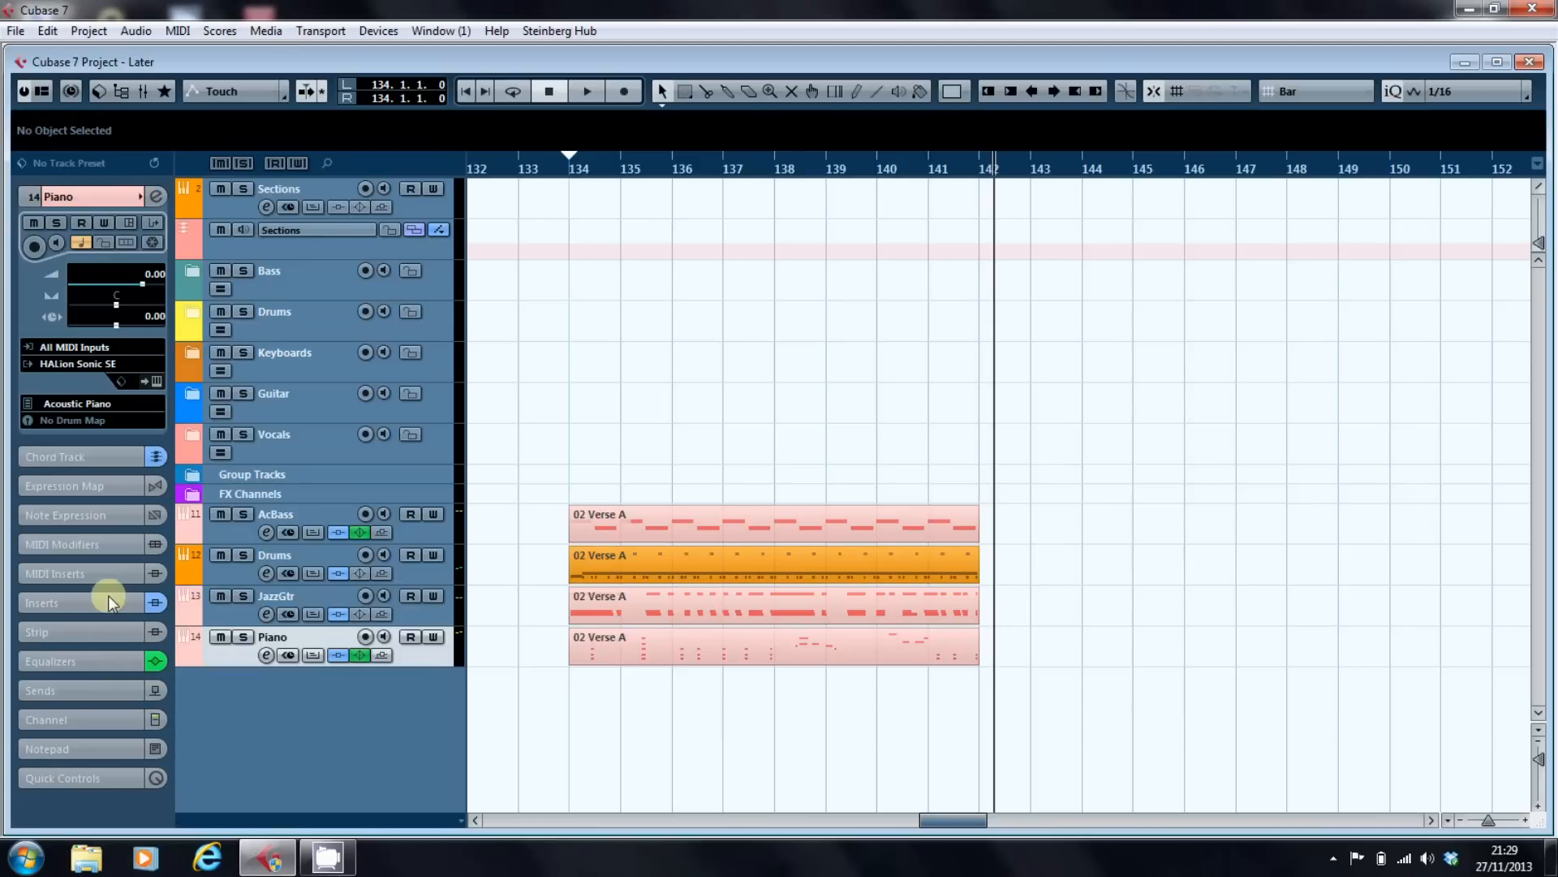
click(276, 595)
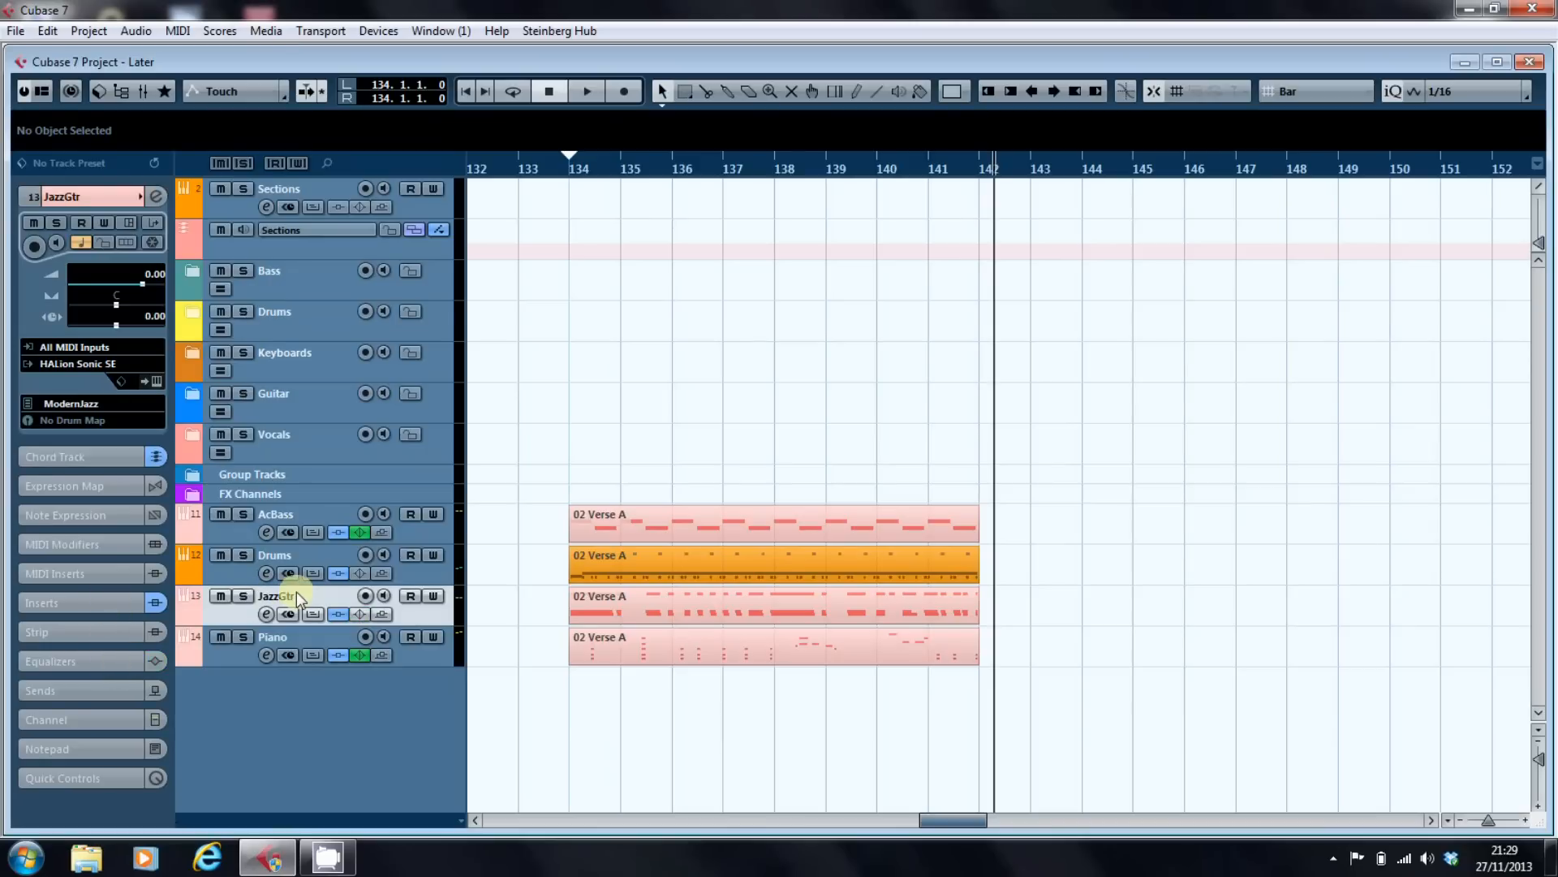
click(275, 555)
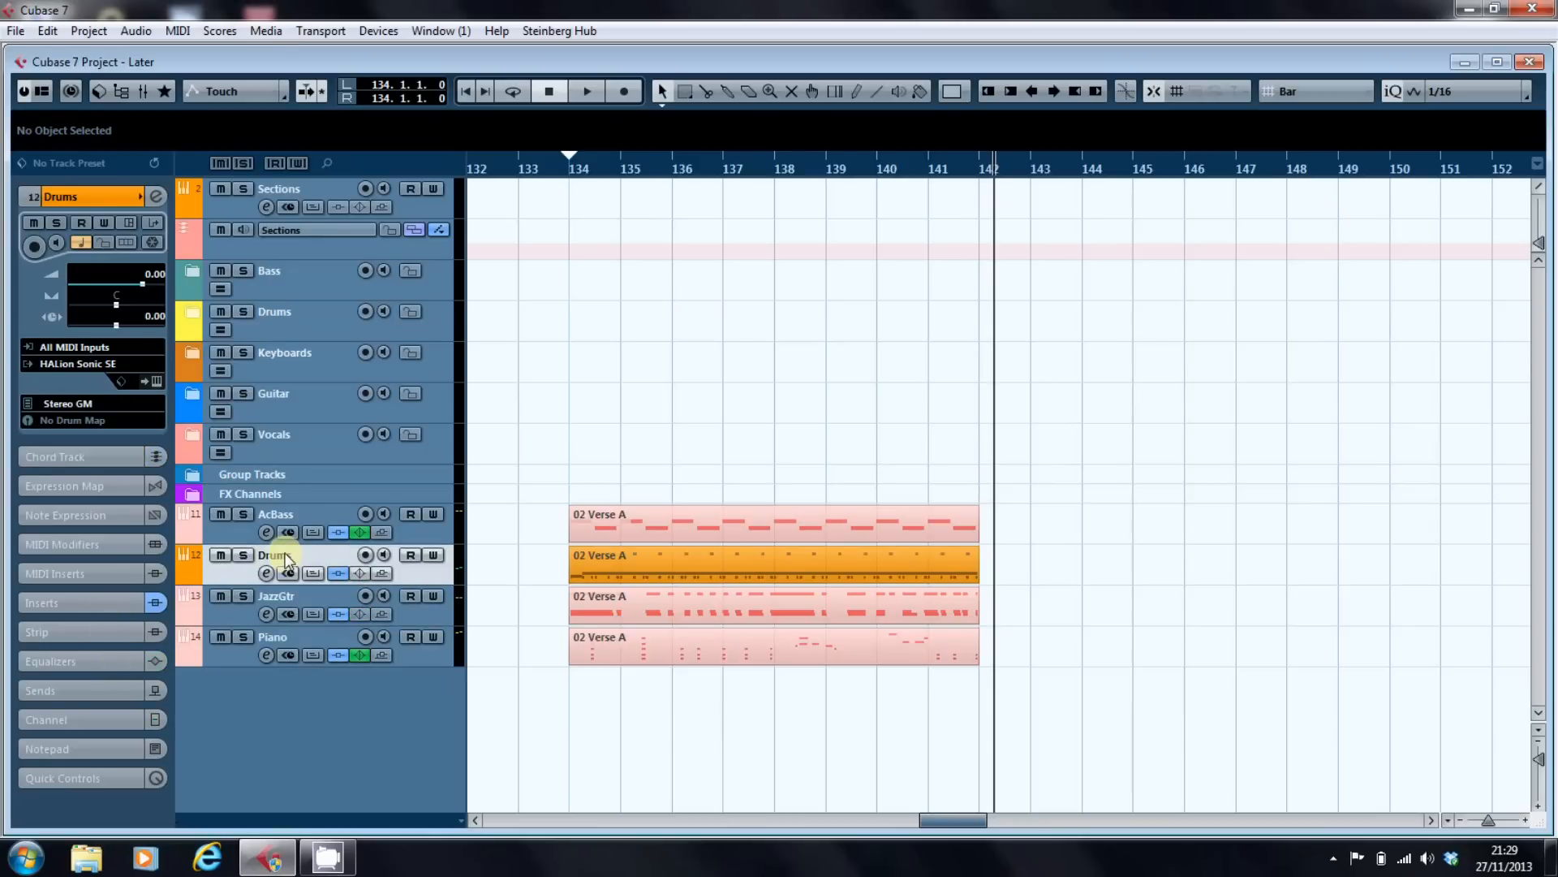
click(275, 513)
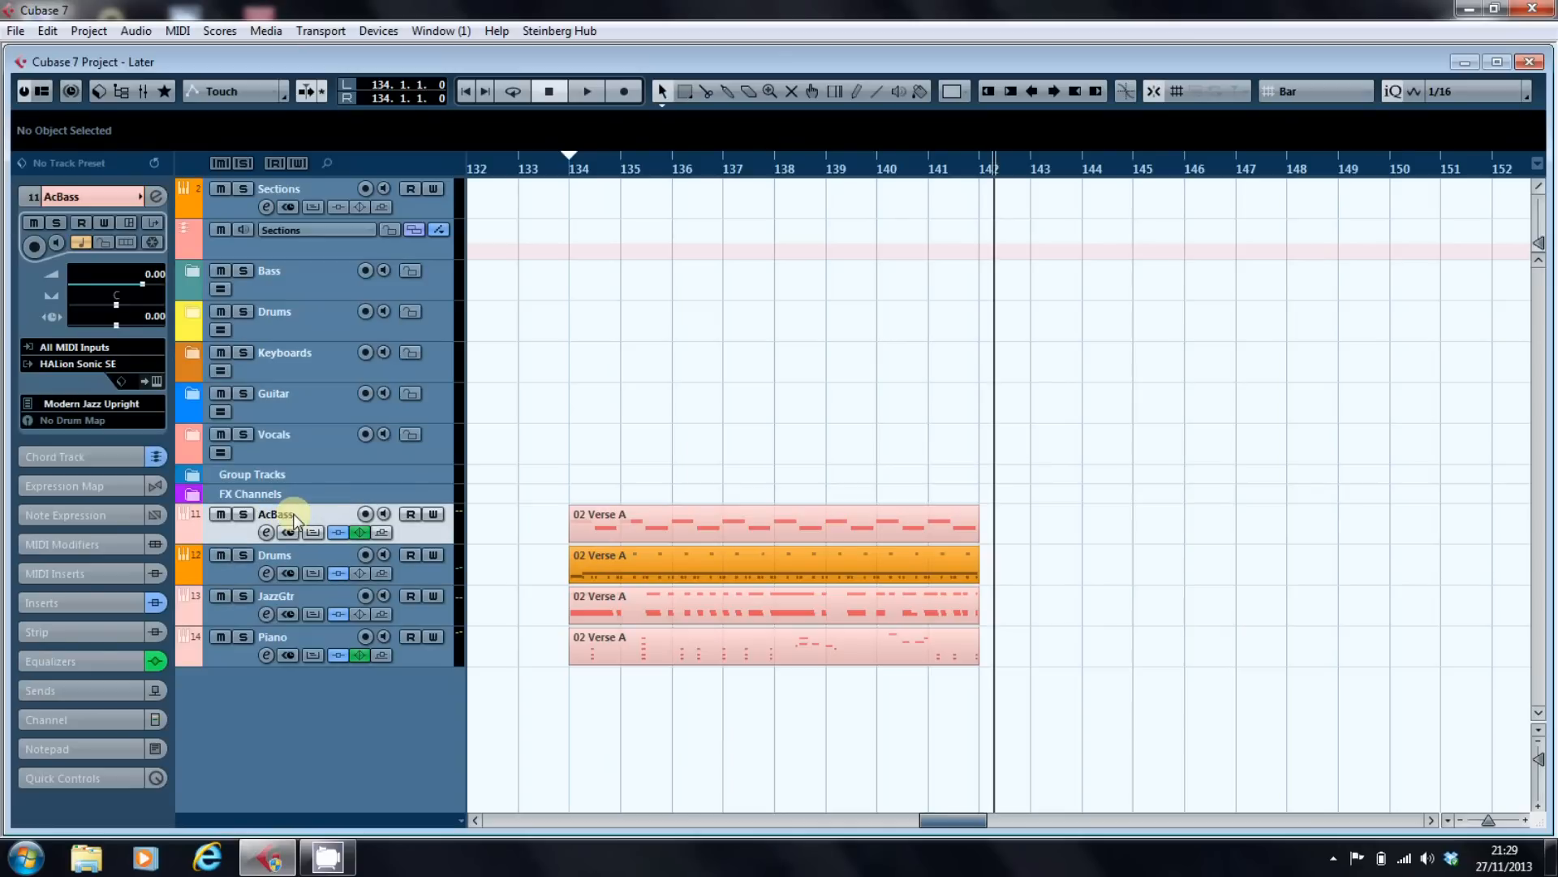
click(54, 457)
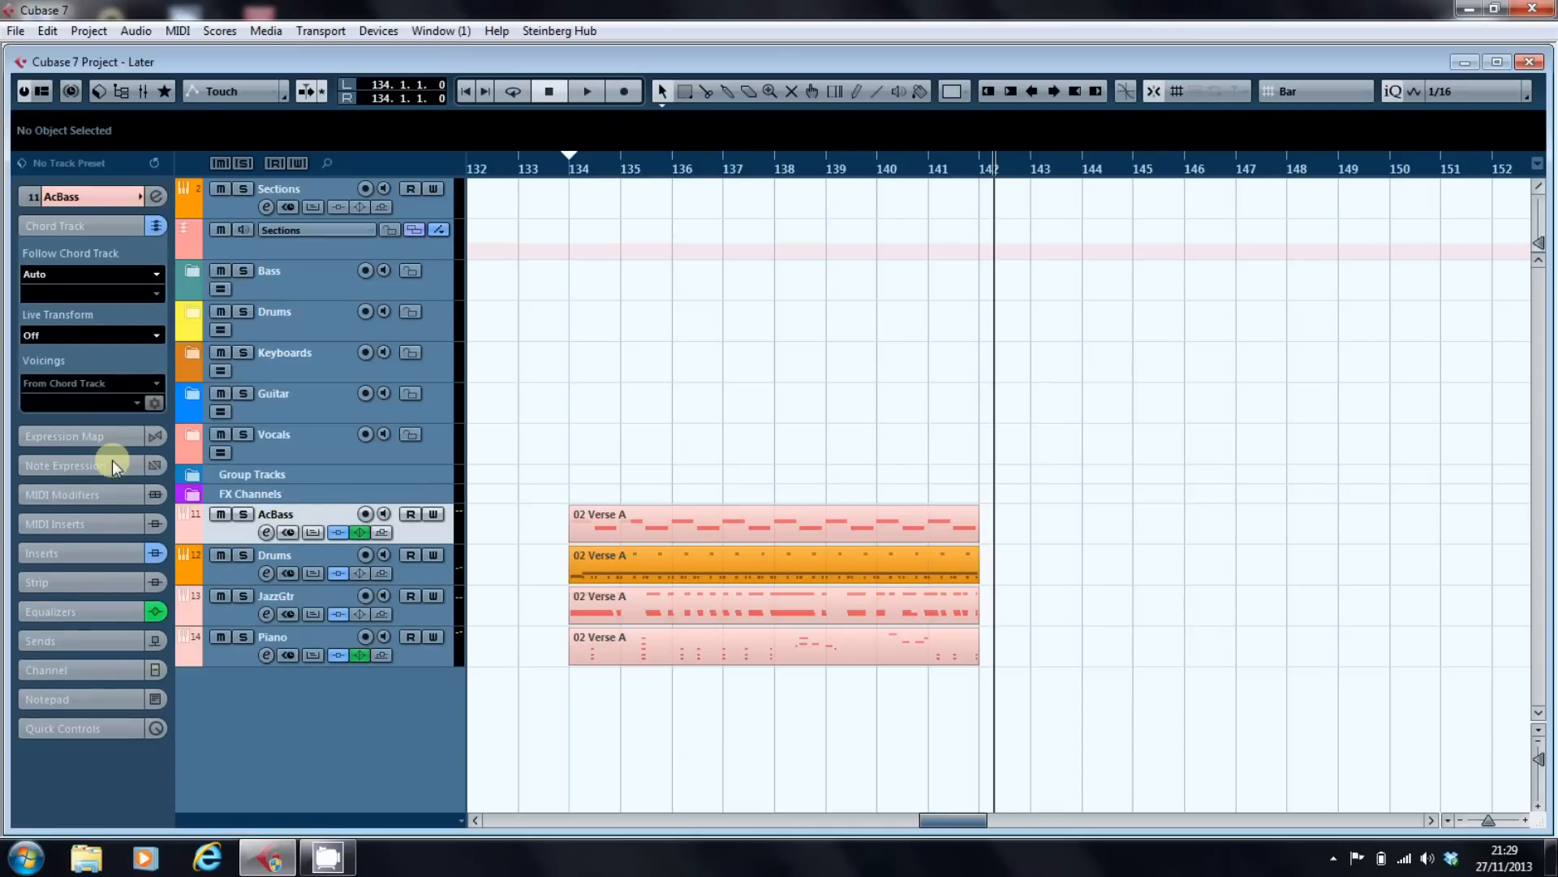
mouse_move(155, 494)
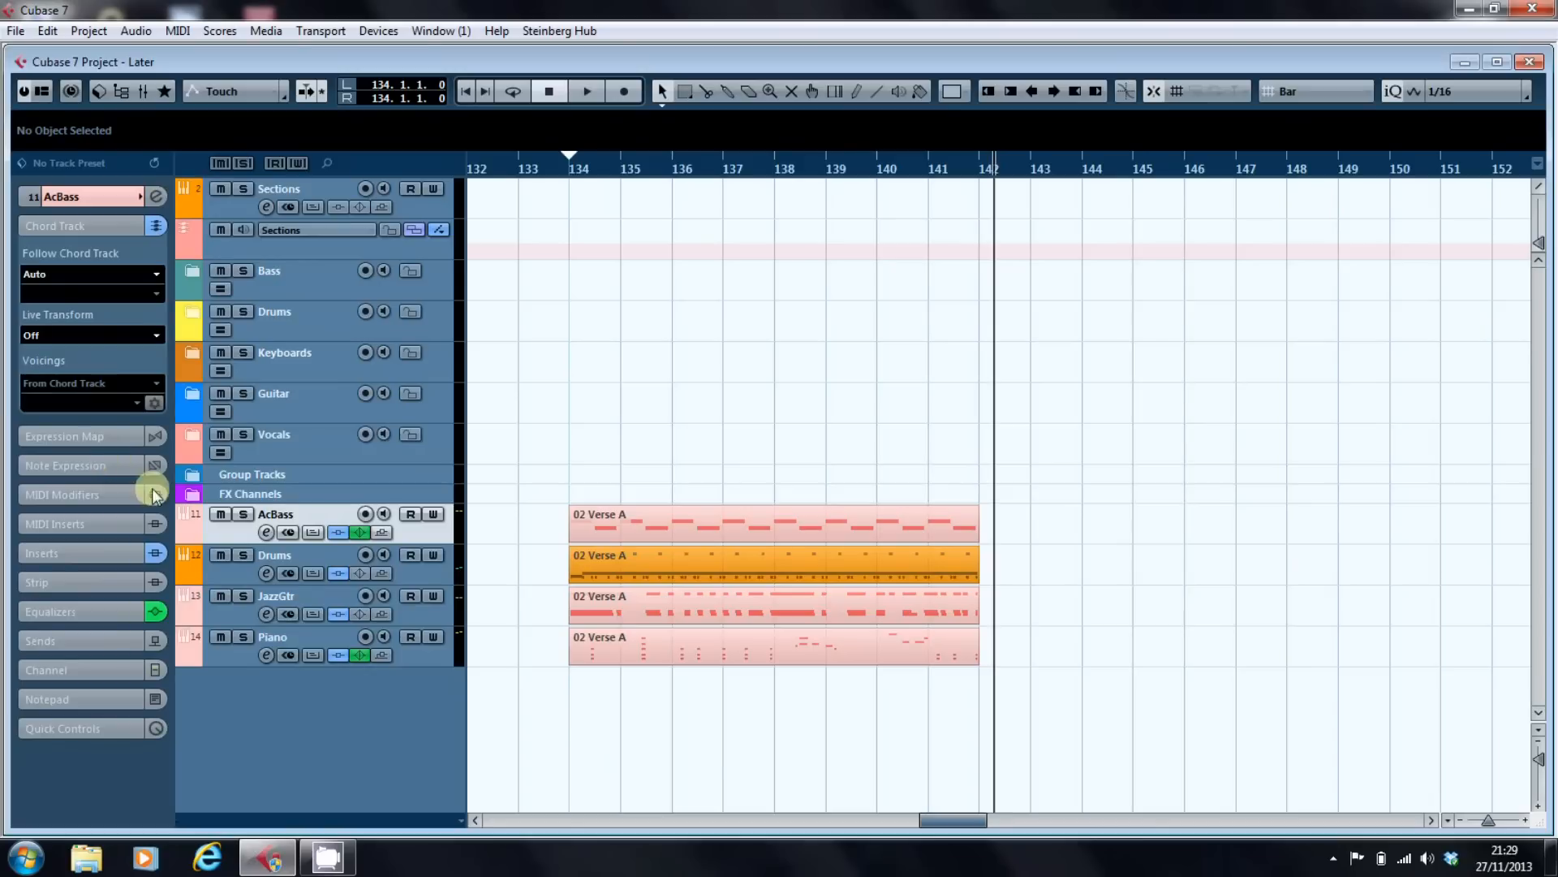
Set the Piano track's Follow Chord Track to Off and inspect the AcBass part (root D).
click(88, 274)
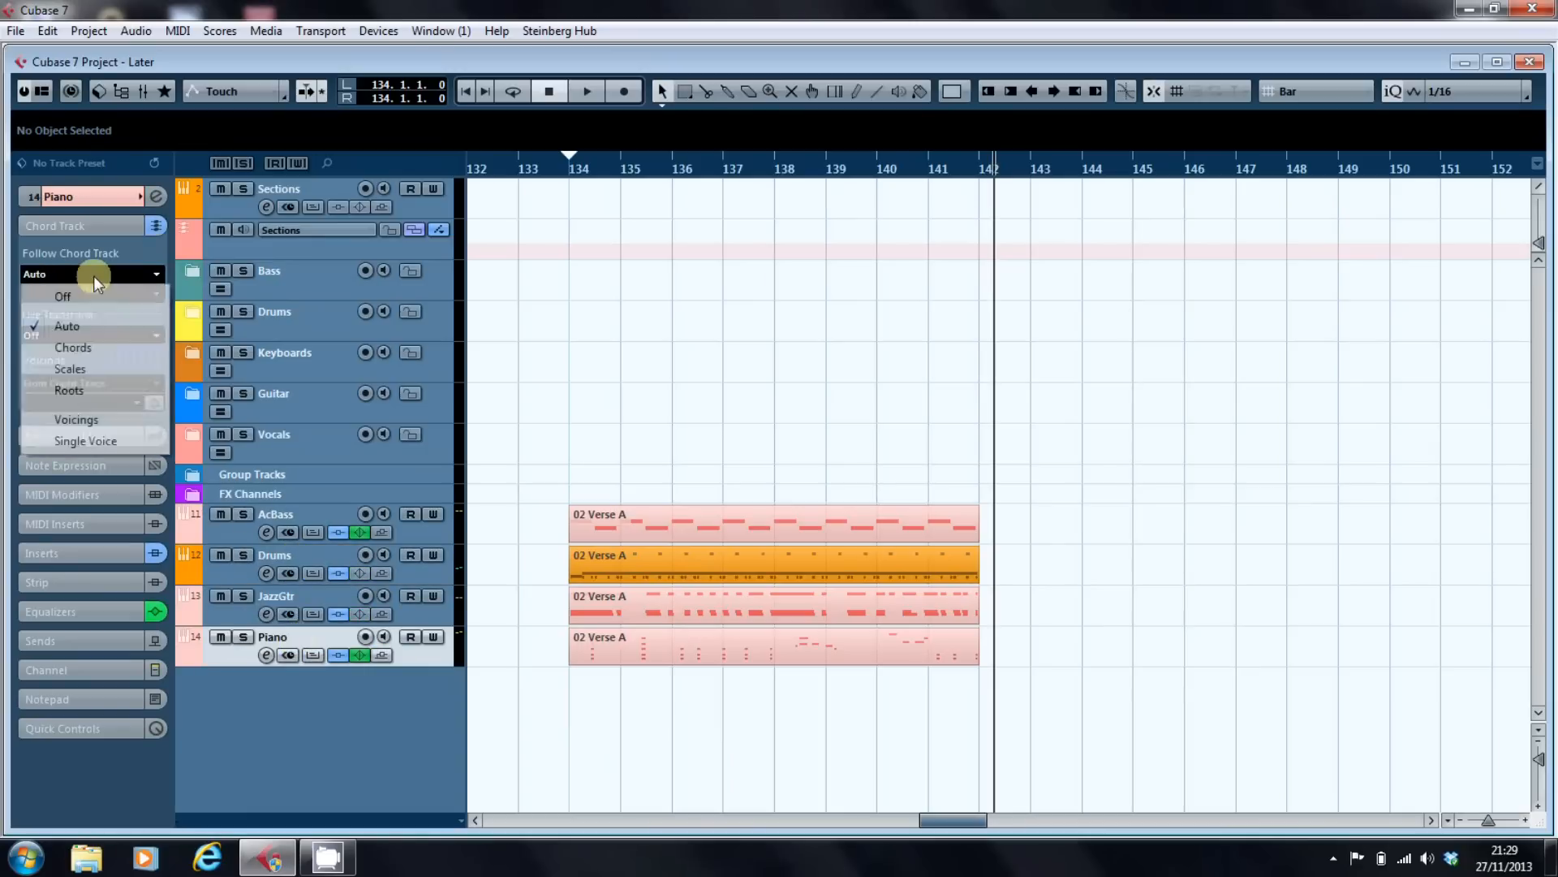
click(62, 296)
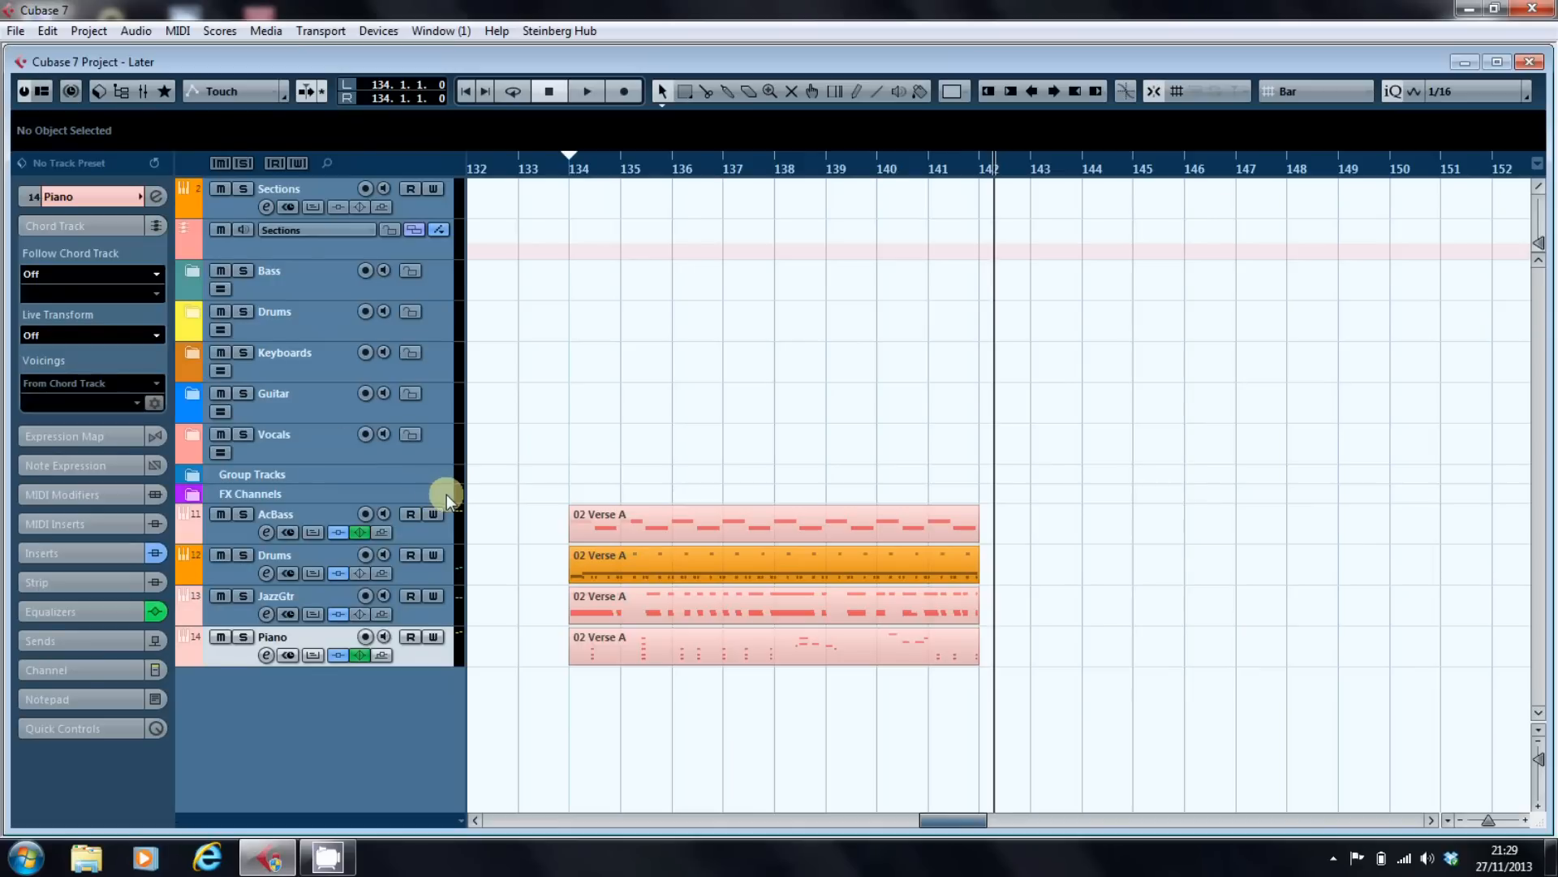
click(666, 527)
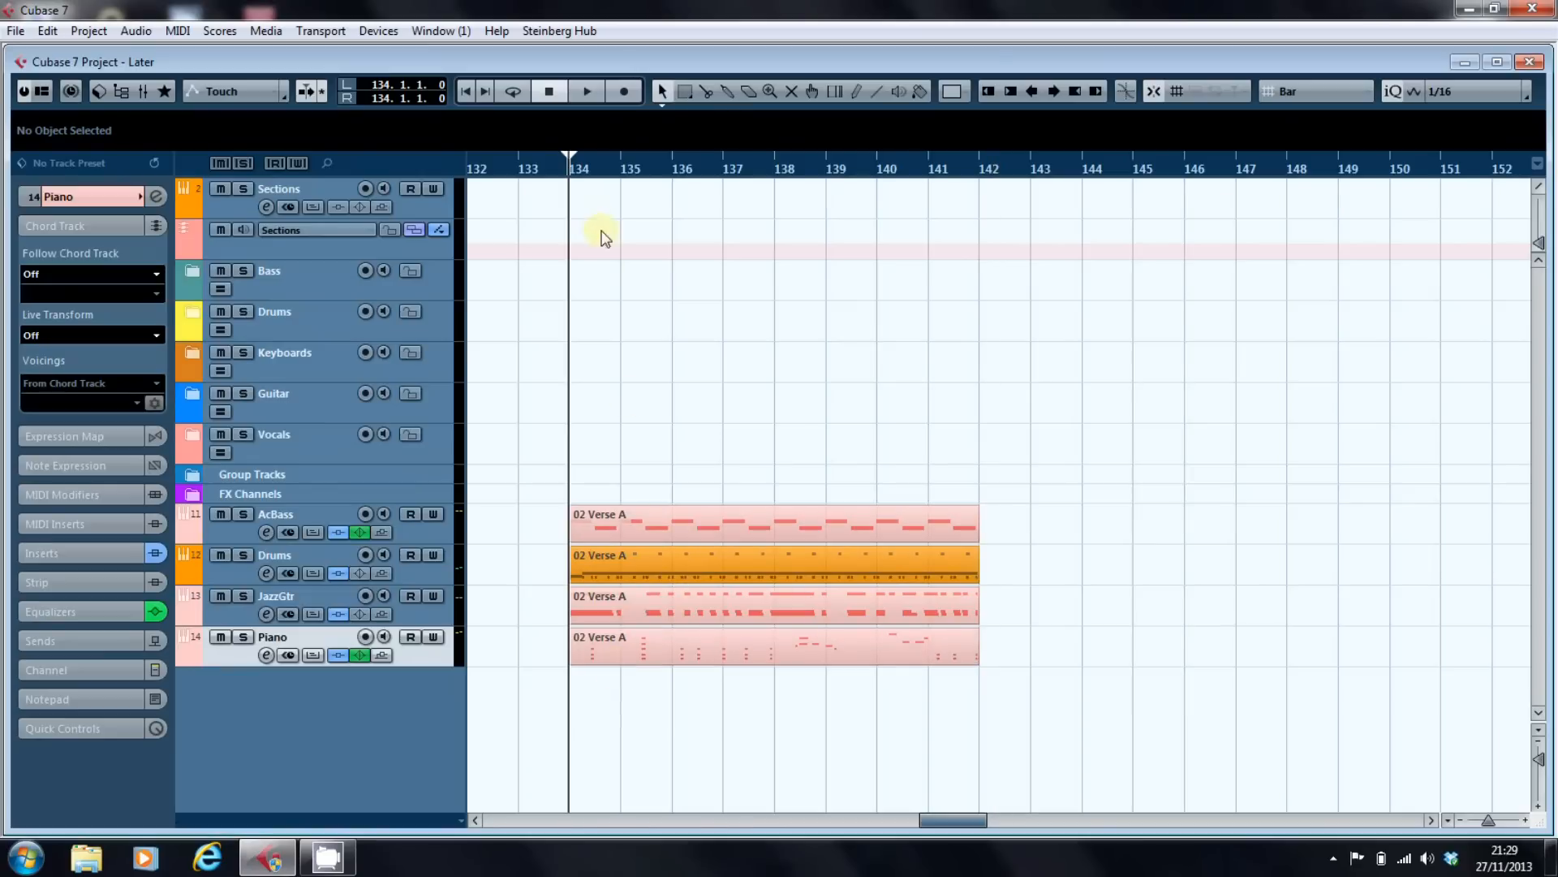
double_click(774, 646)
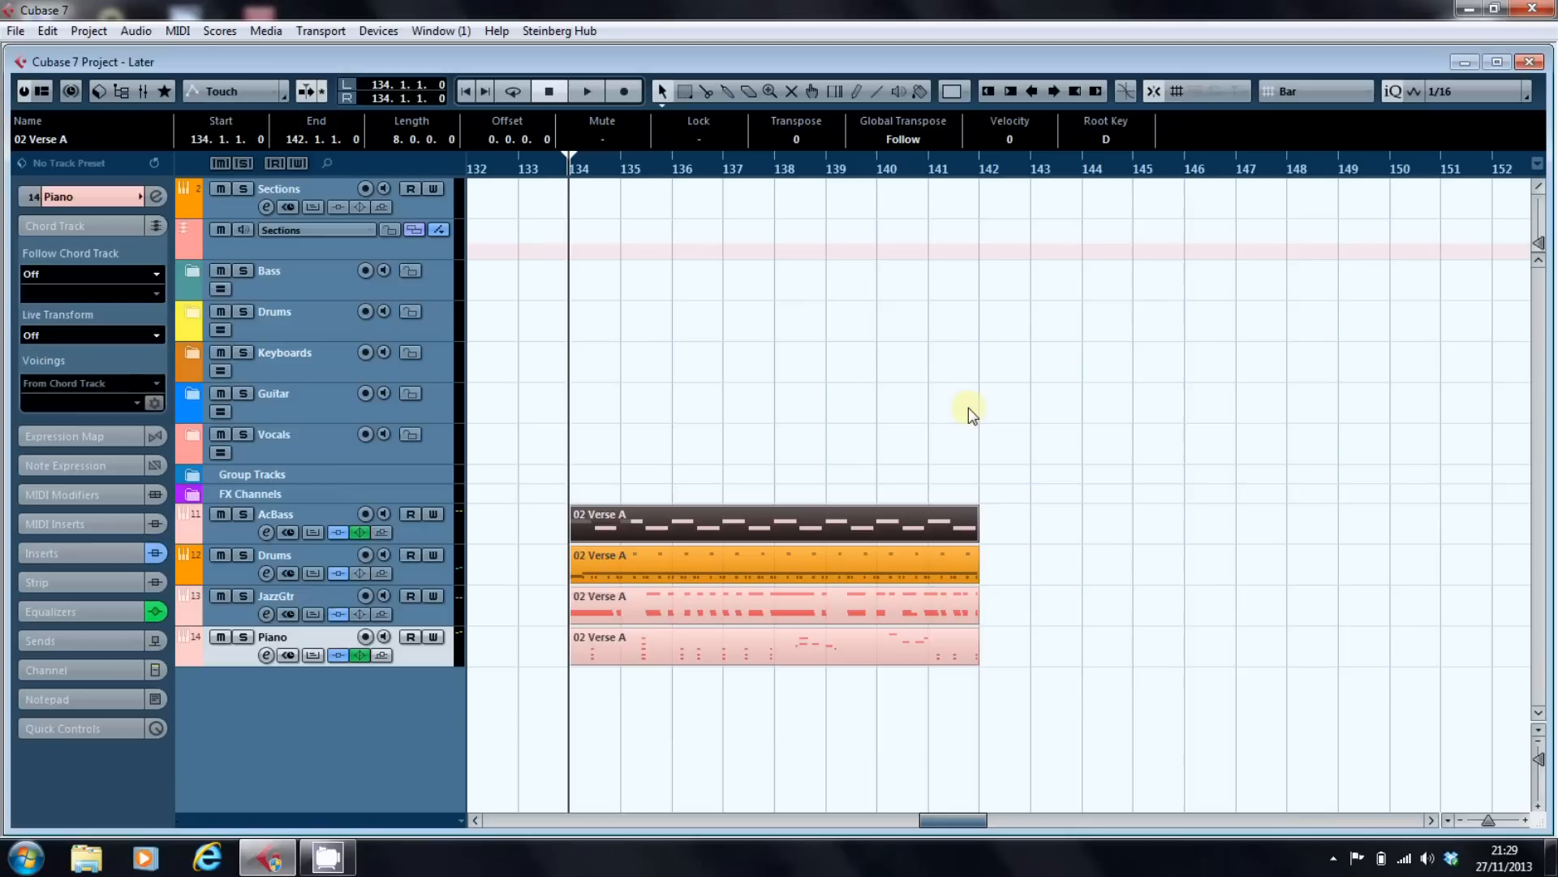
Inspect the Piano Verse A notes in the Key Editor, replay the parts, then stop.
click(689, 608)
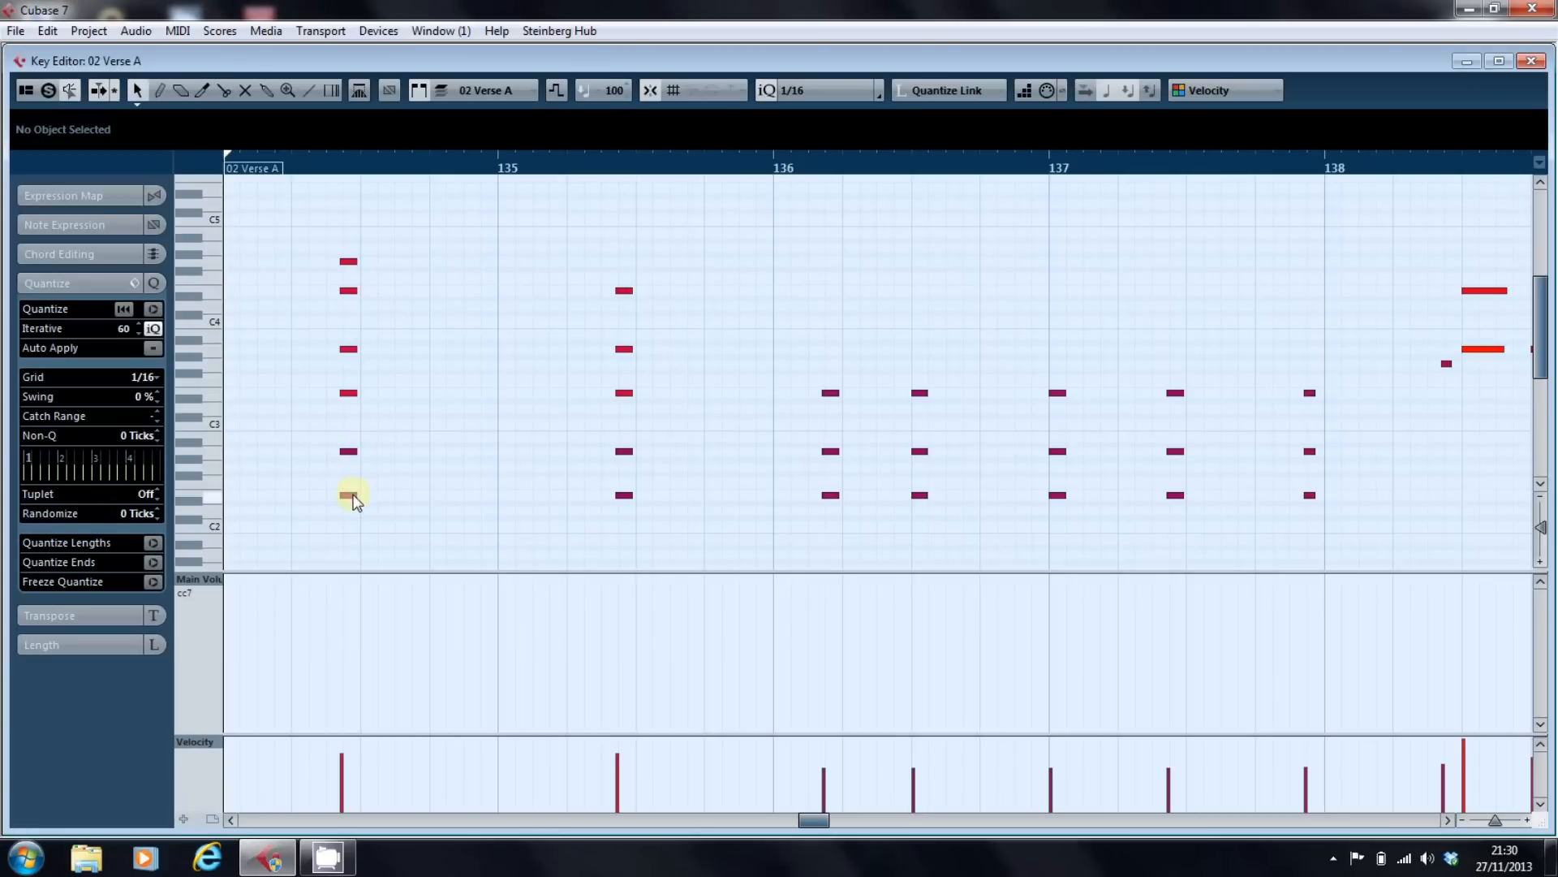
mouse_move(631, 502)
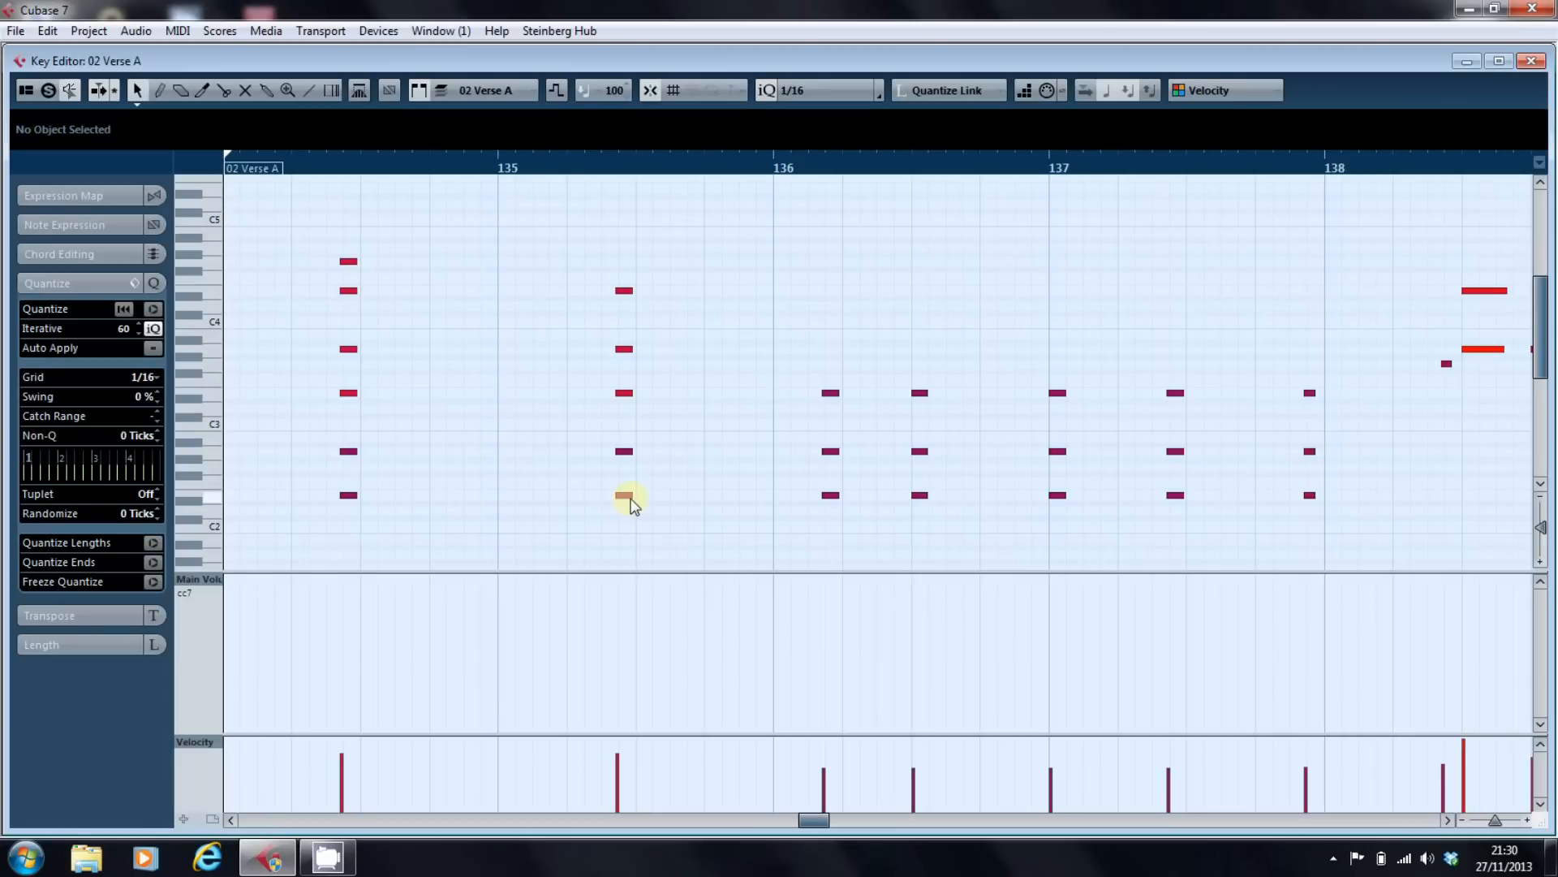
mouse_move(855, 502)
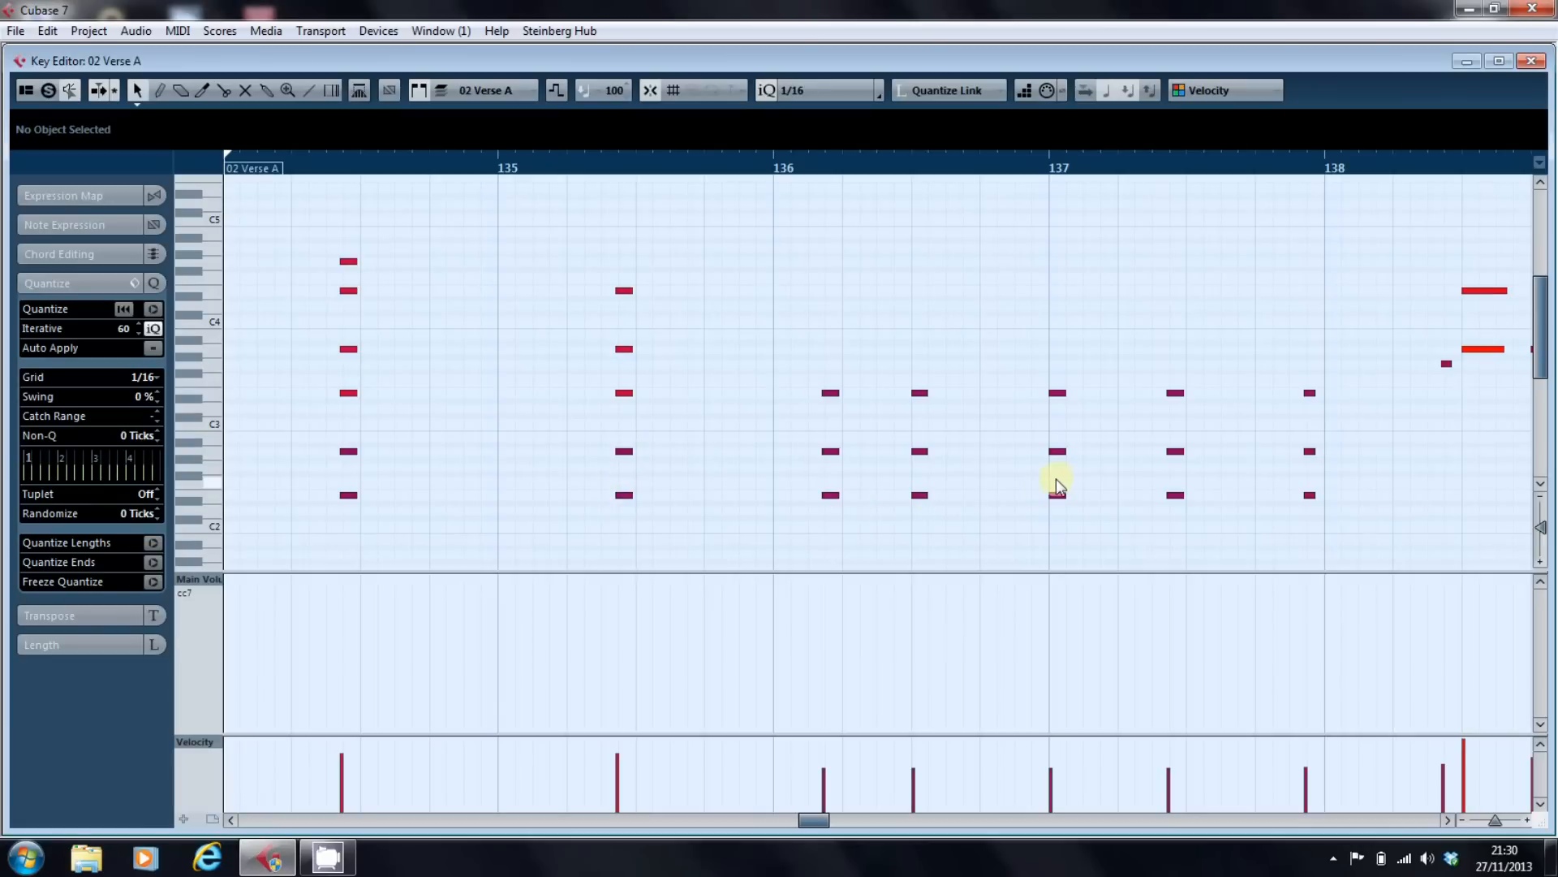
mouse_move(1363, 390)
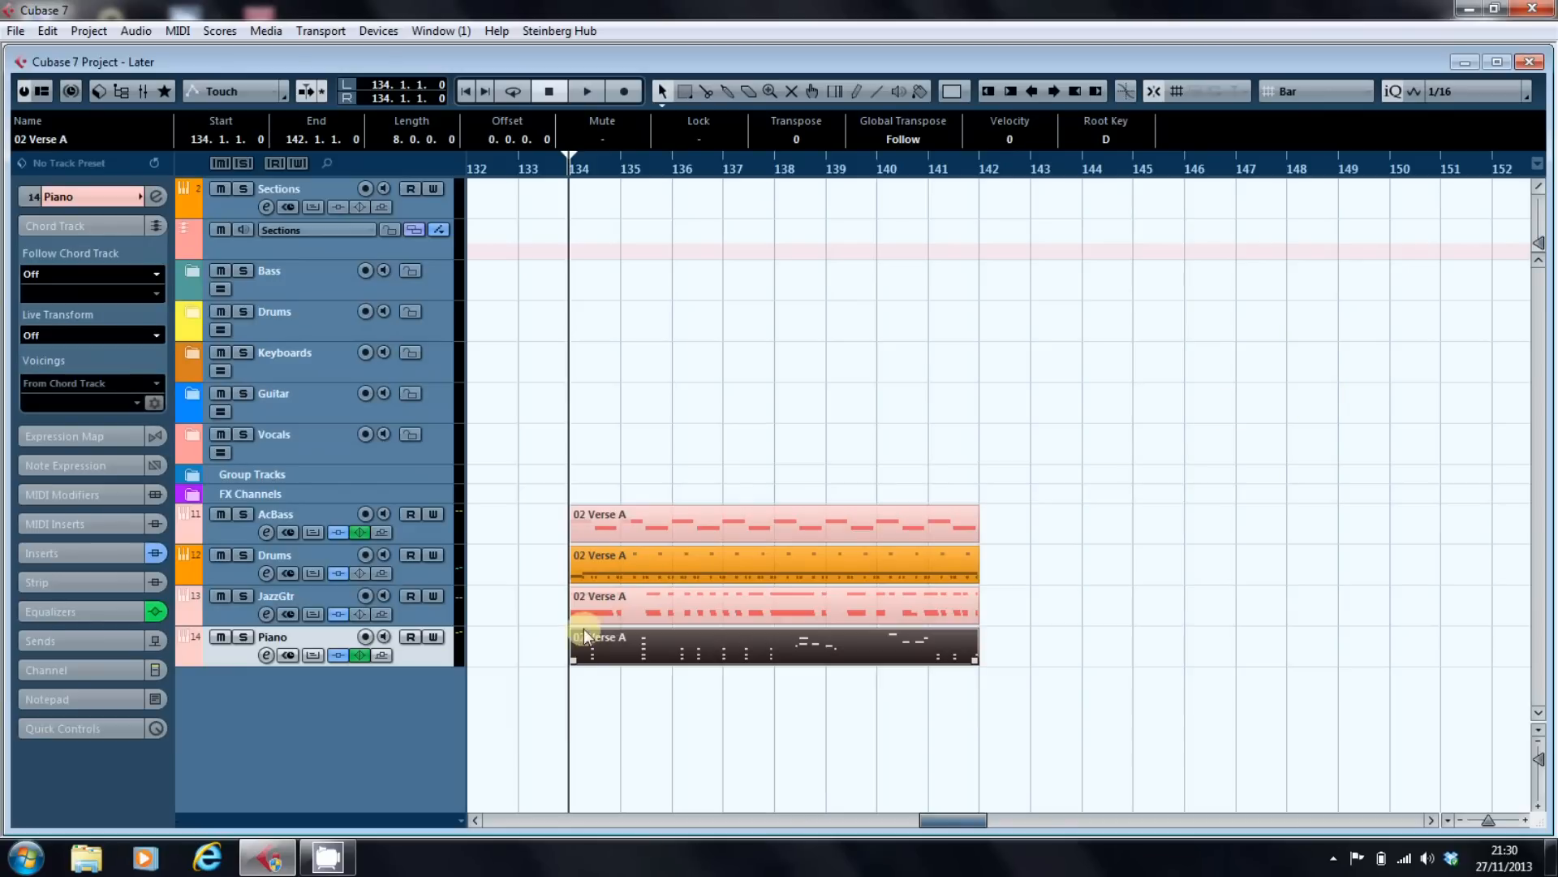
double_click(775, 646)
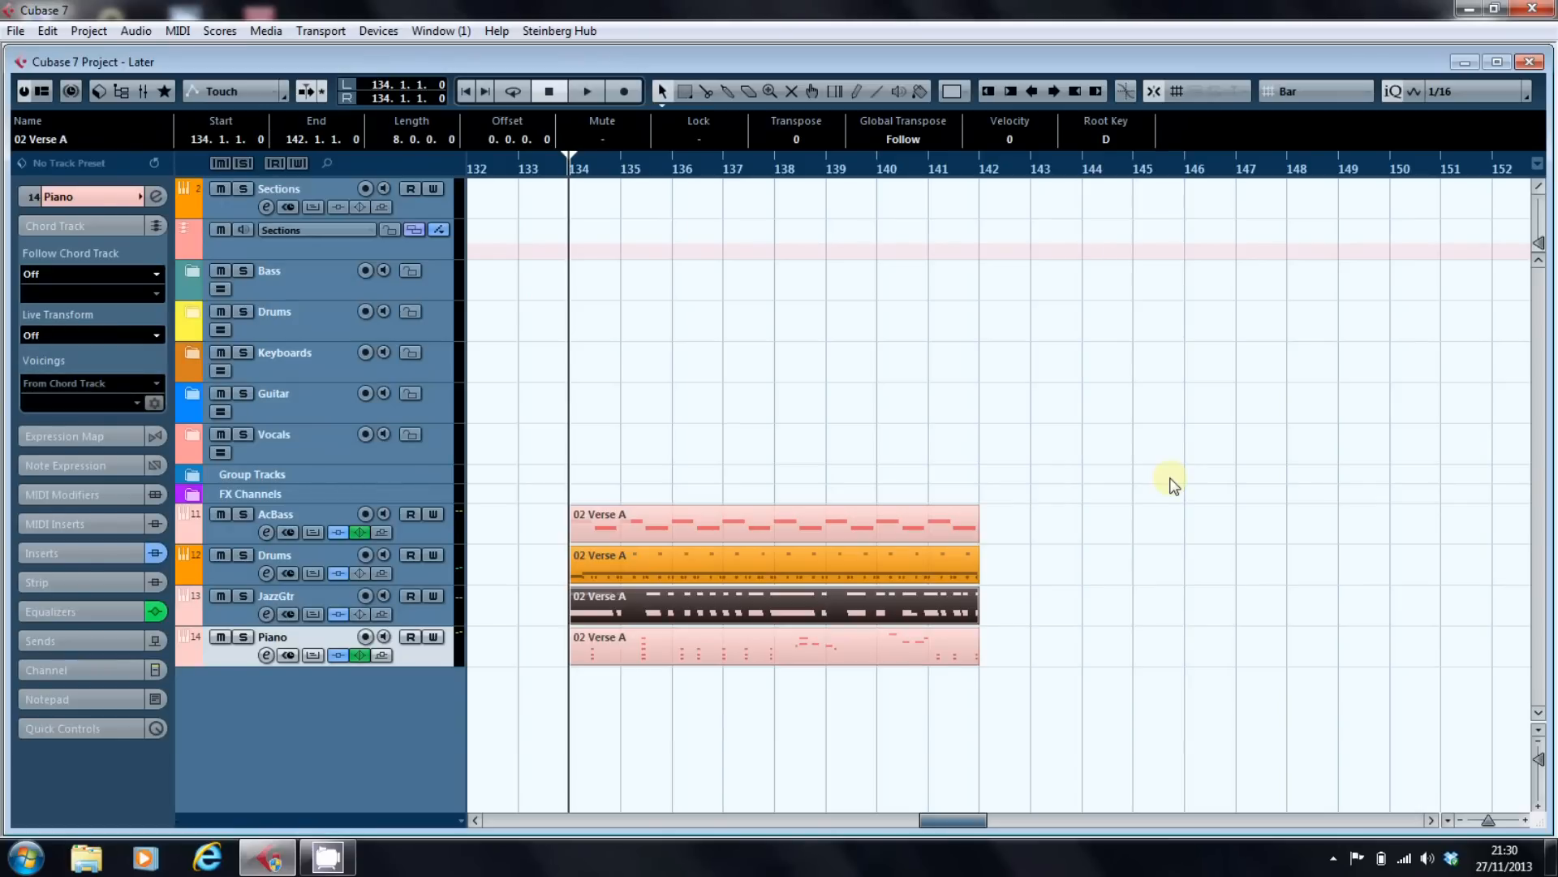
click(585, 90)
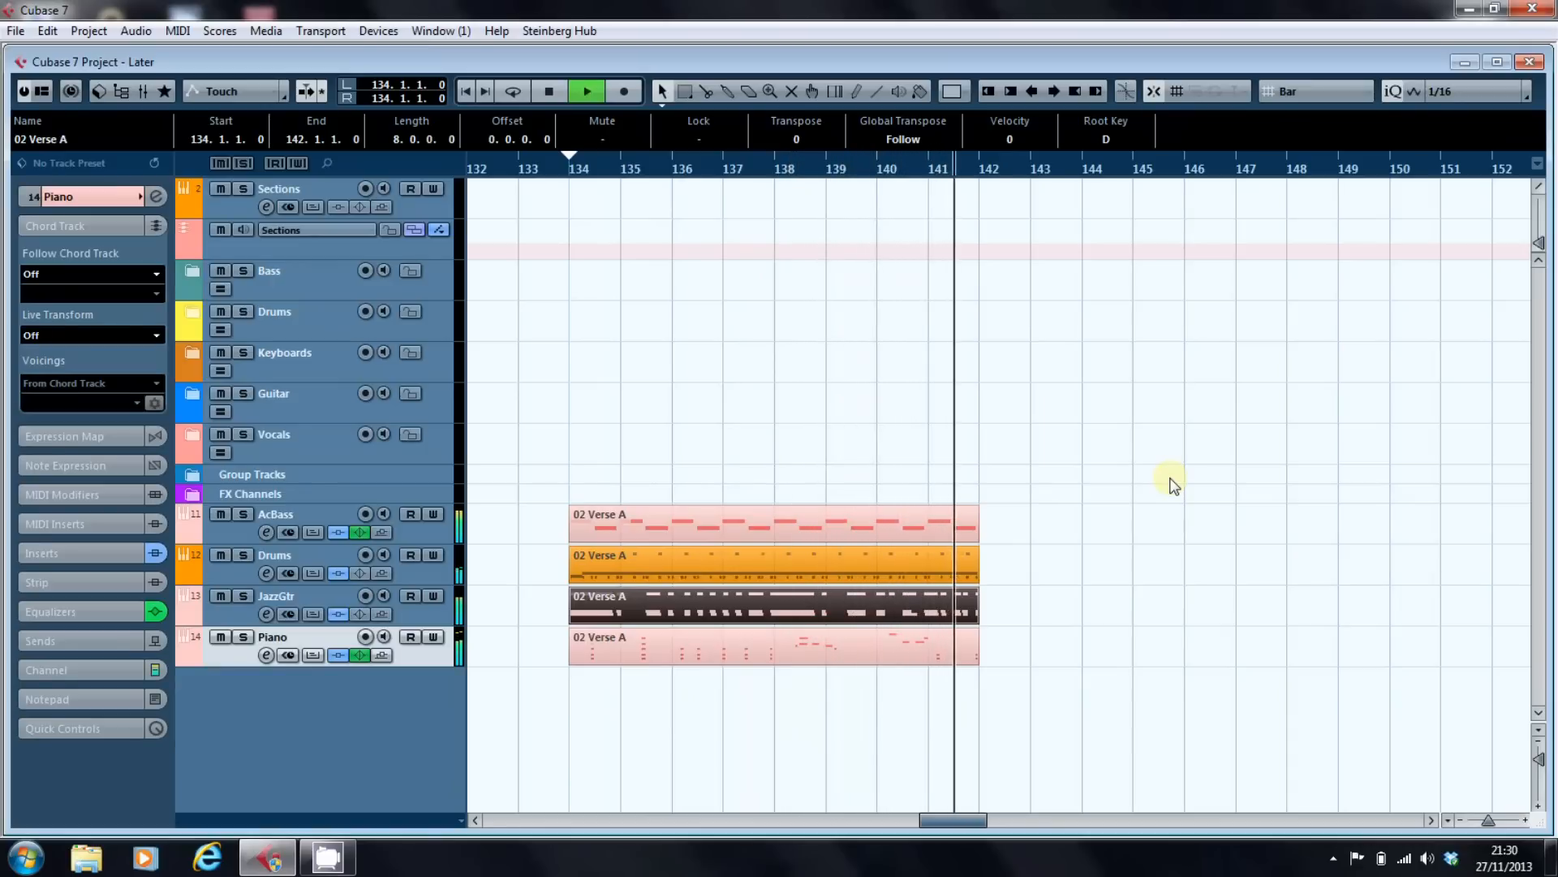
click(547, 91)
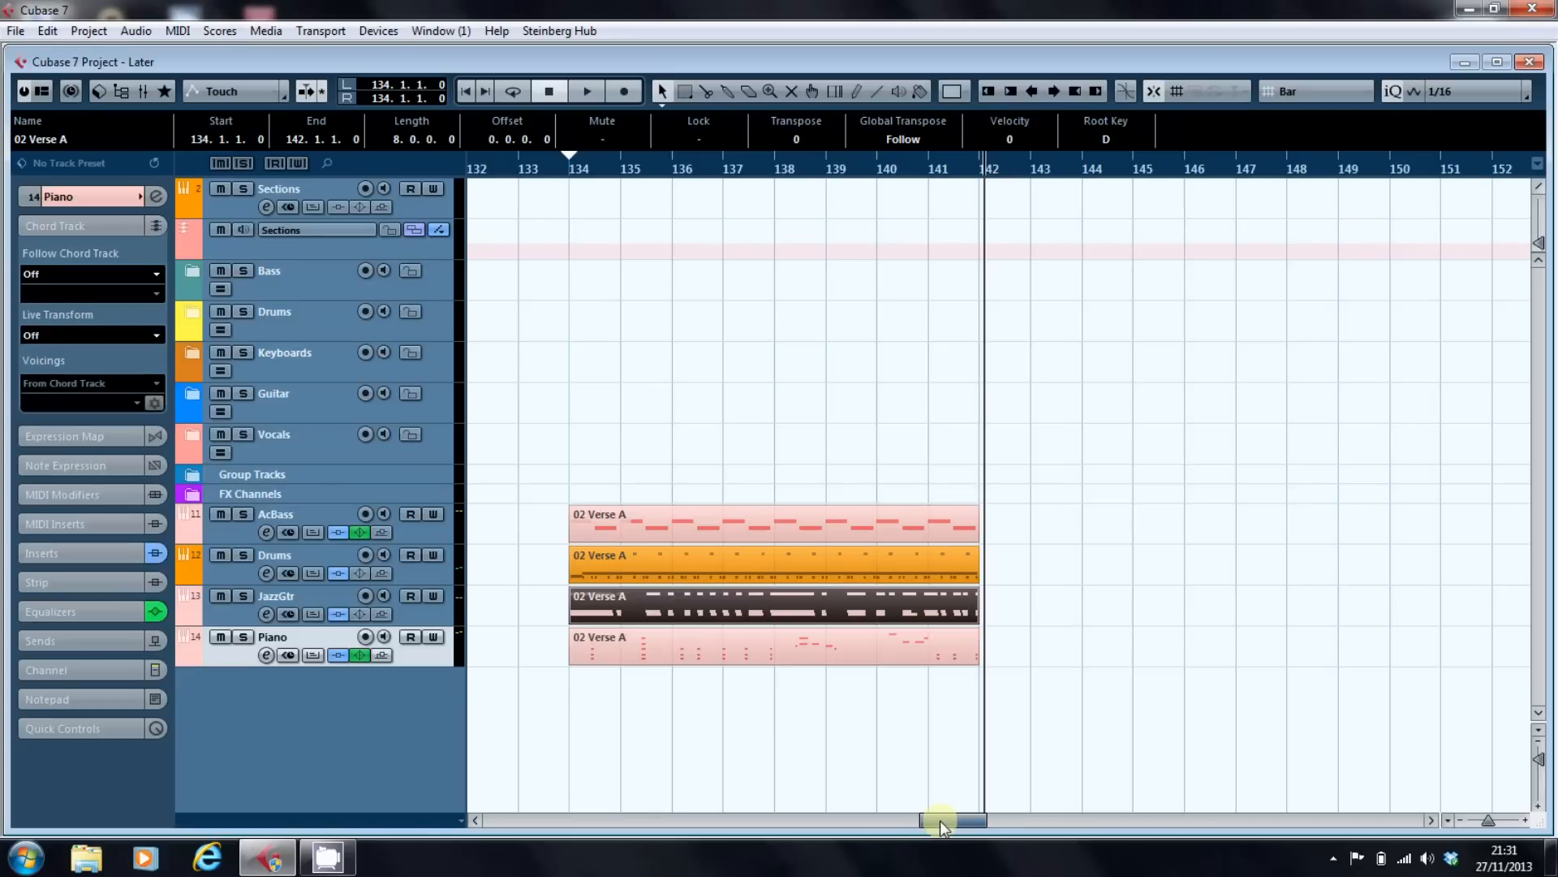
Scroll the Project window to the song start to review the Intro and Verse chords.
drag(939, 819, 601, 819)
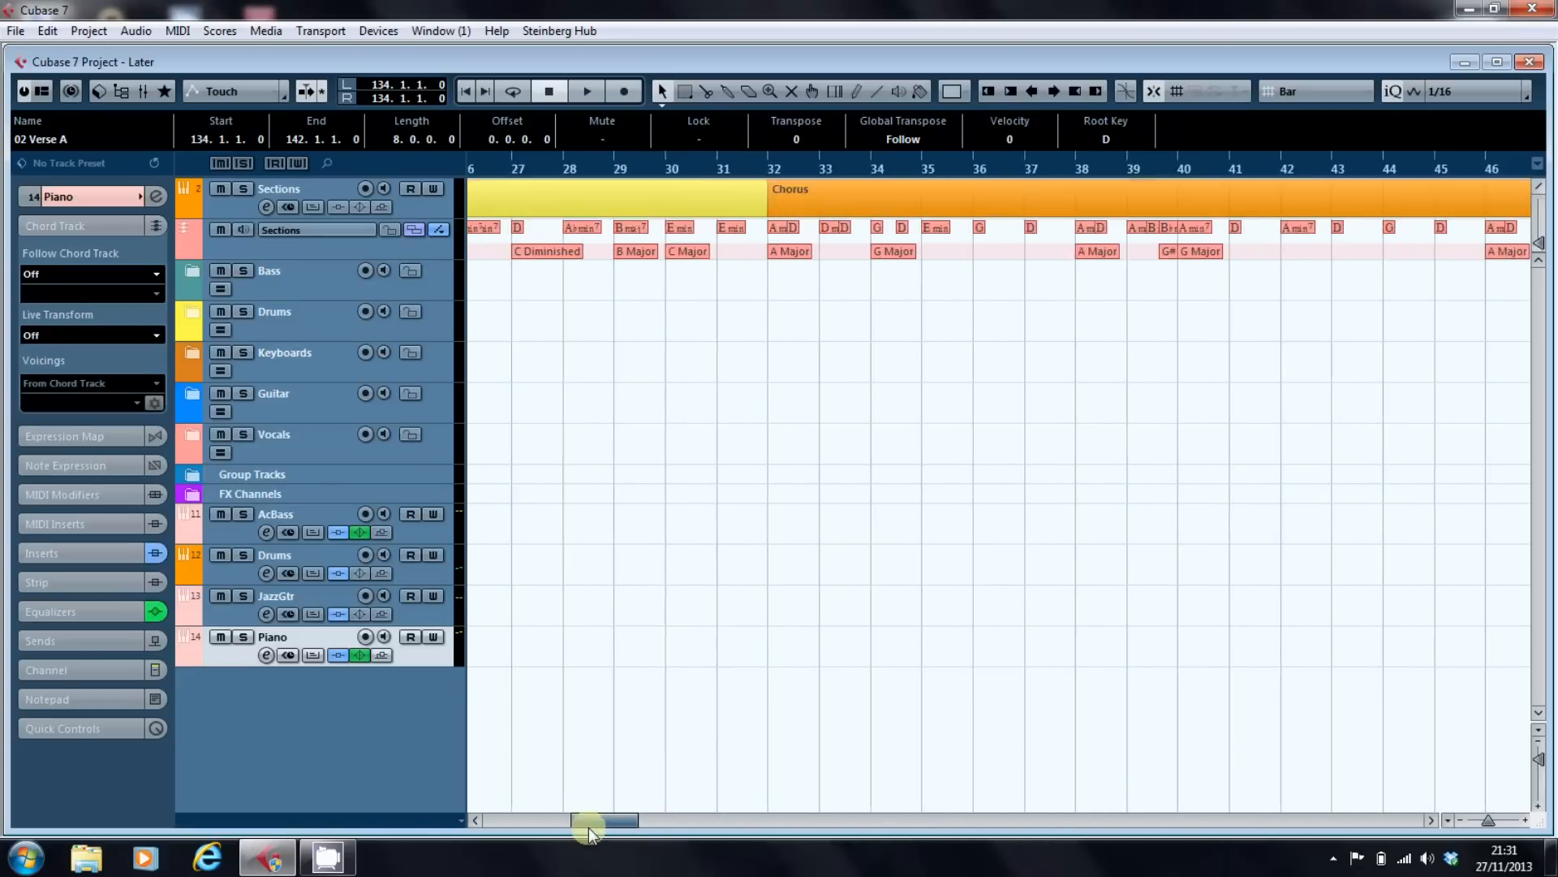
drag(604, 819, 514, 819)
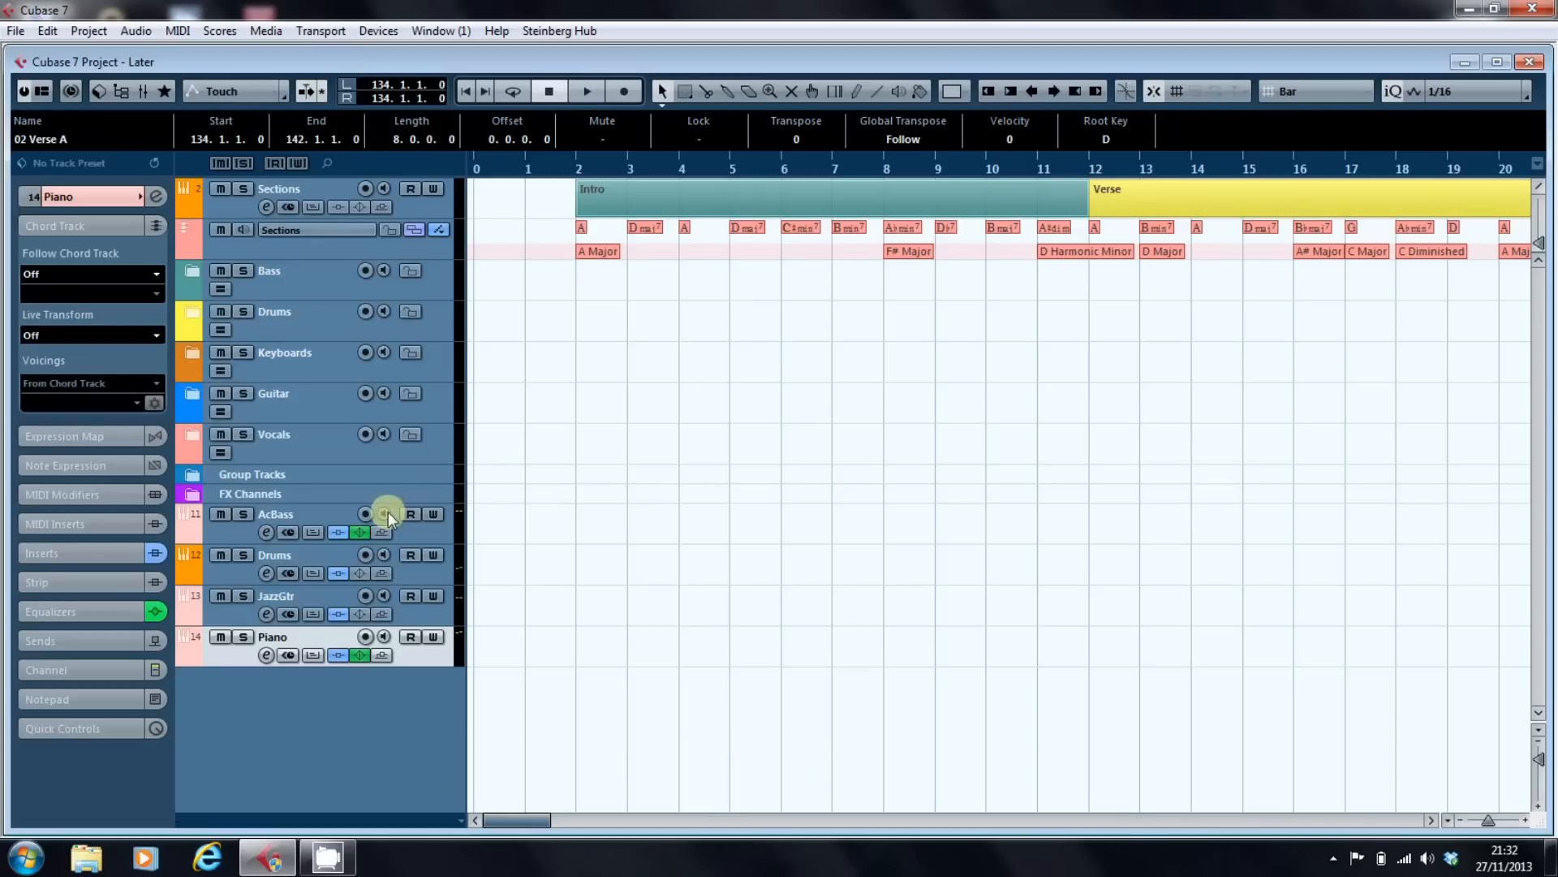
mouse_move(542, 527)
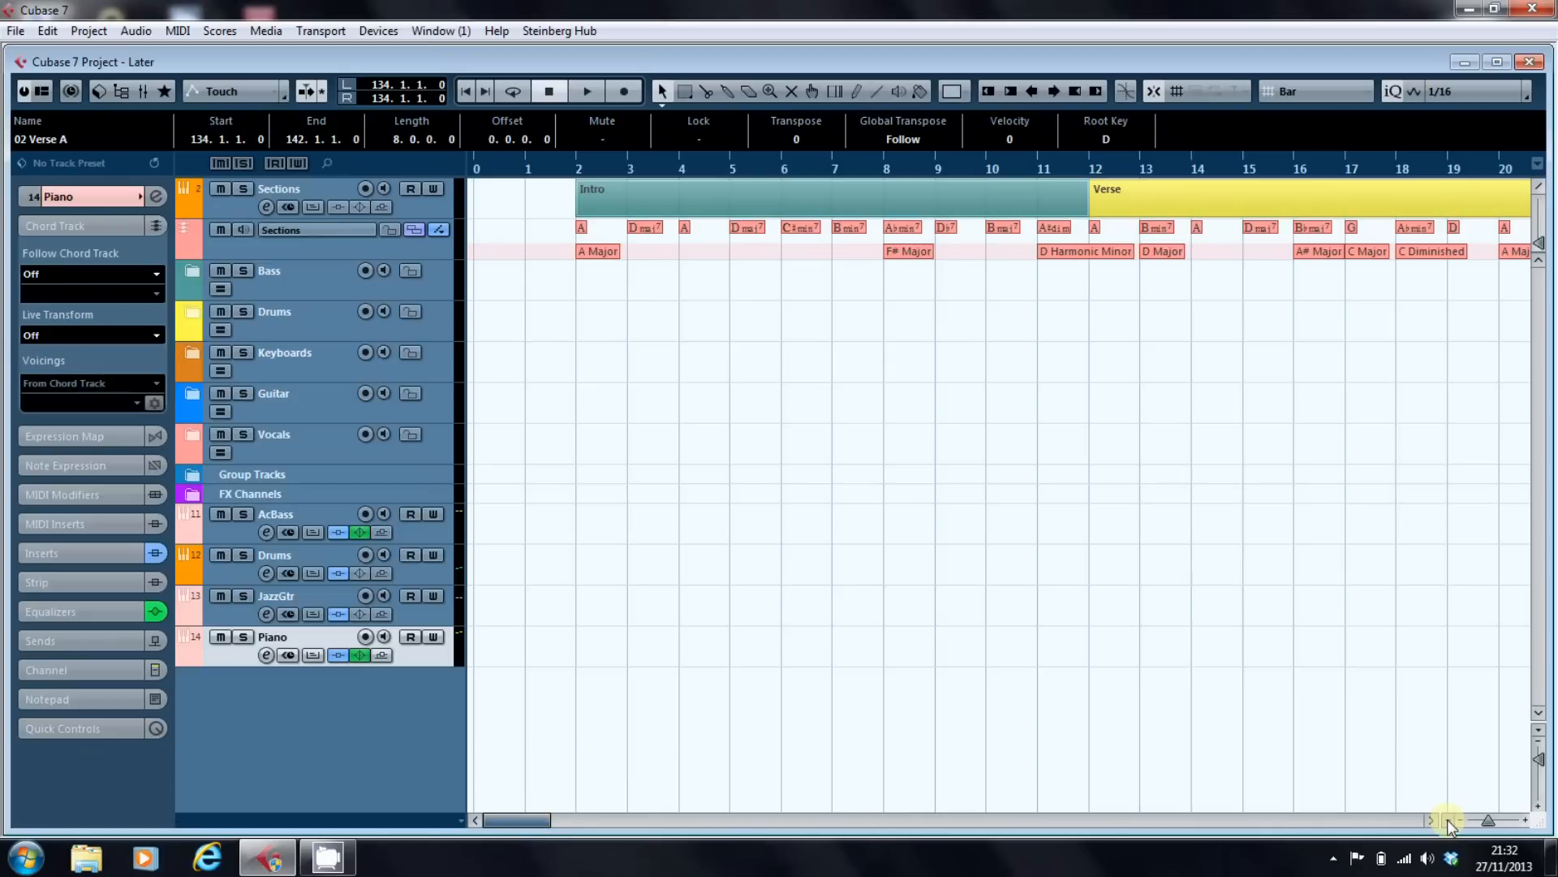
Move the four Verse A parts to bar 2 and zoom in on the intro bars.
right_click(1456, 820)
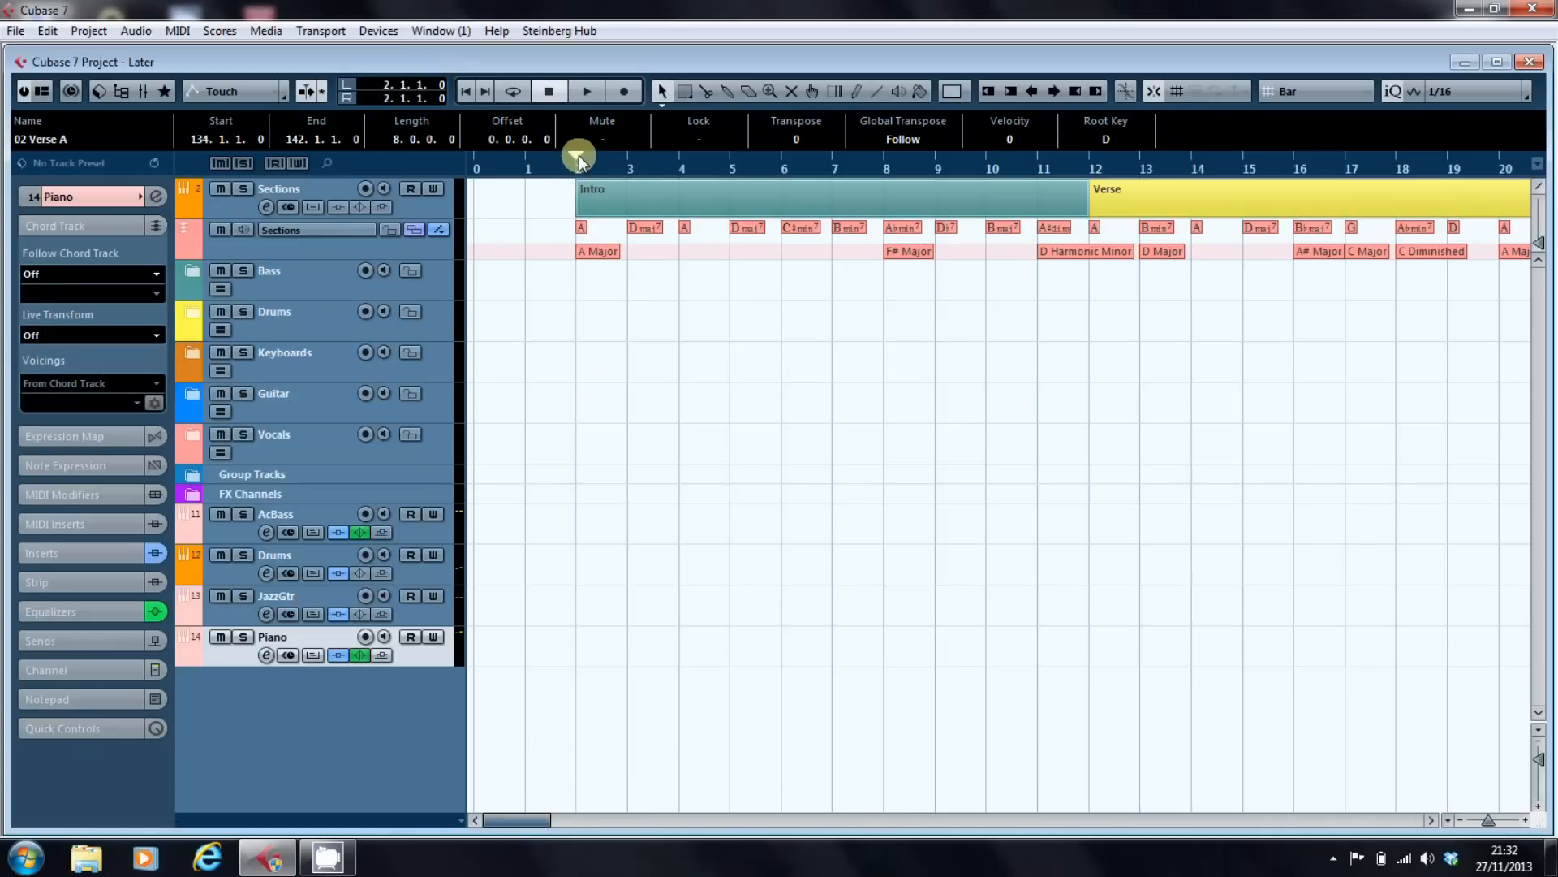
click(577, 156)
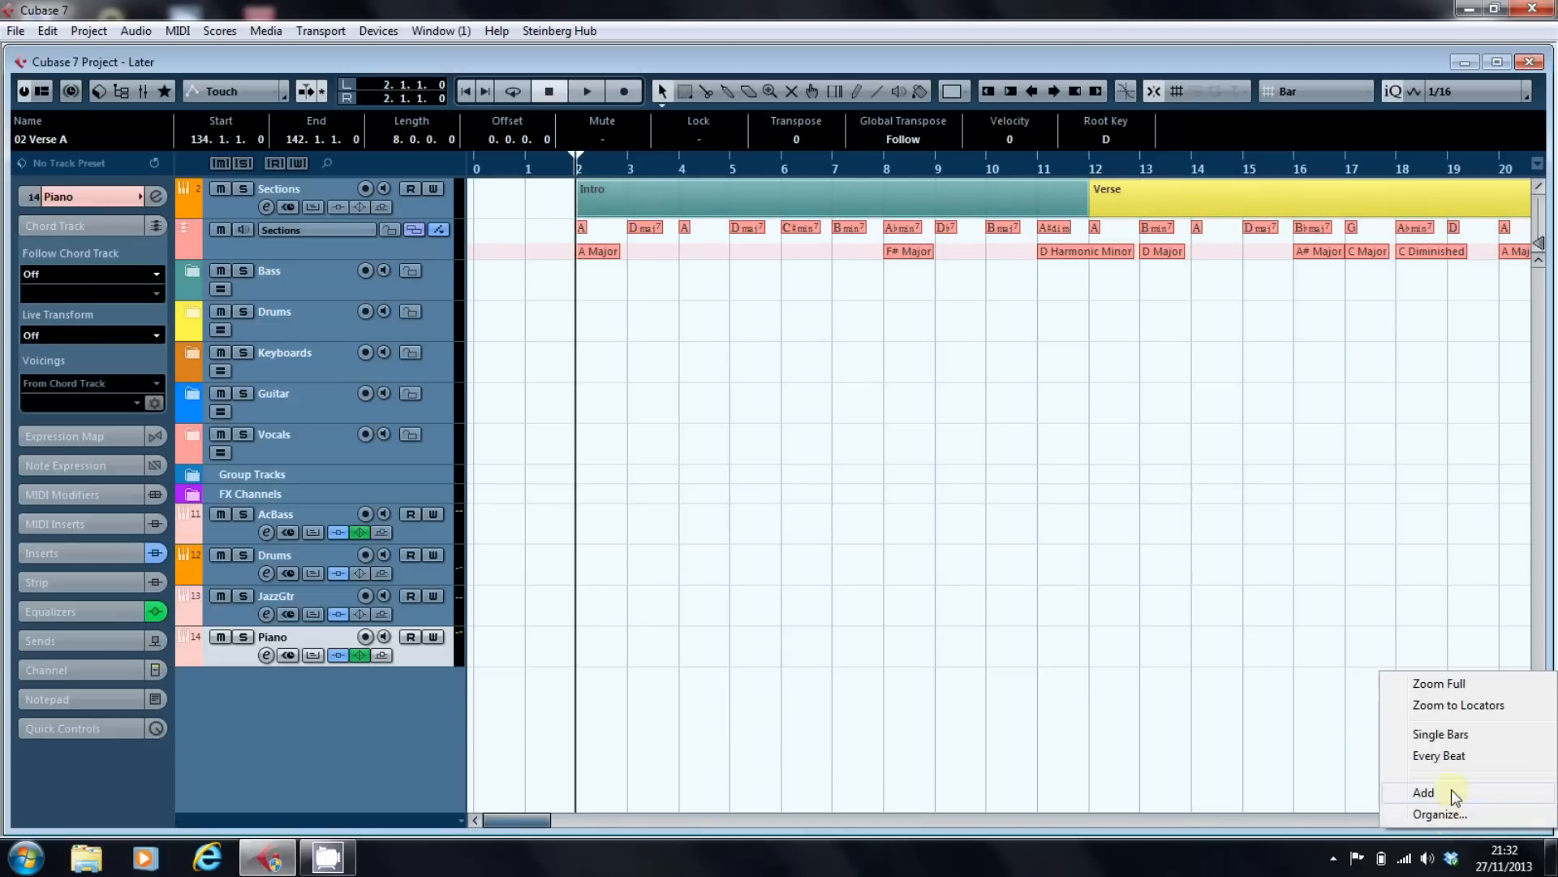
mouse_move(1456, 713)
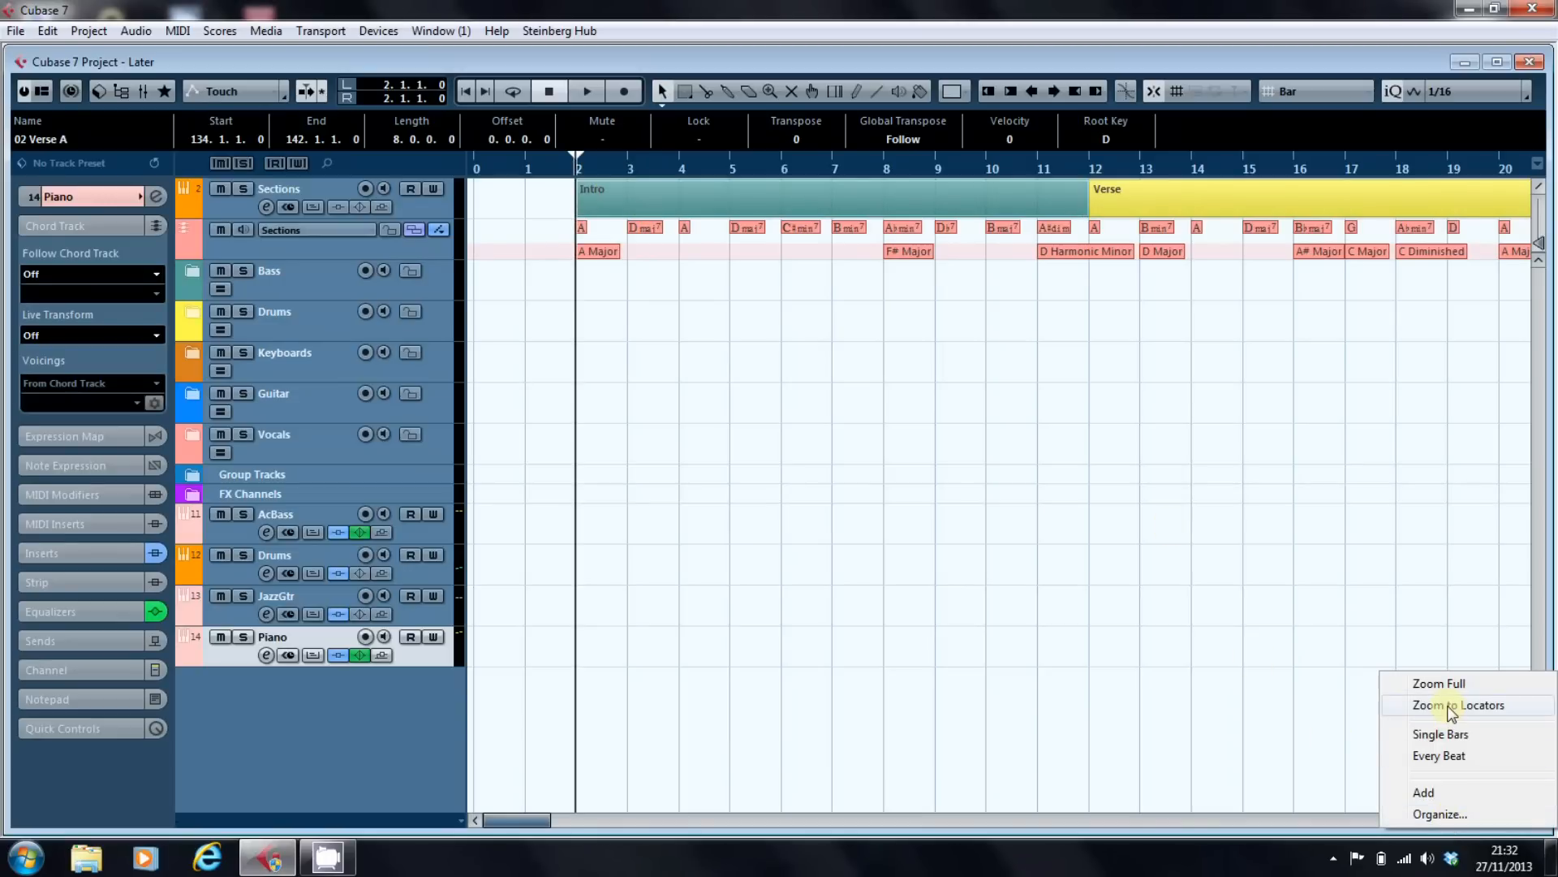
click(1438, 683)
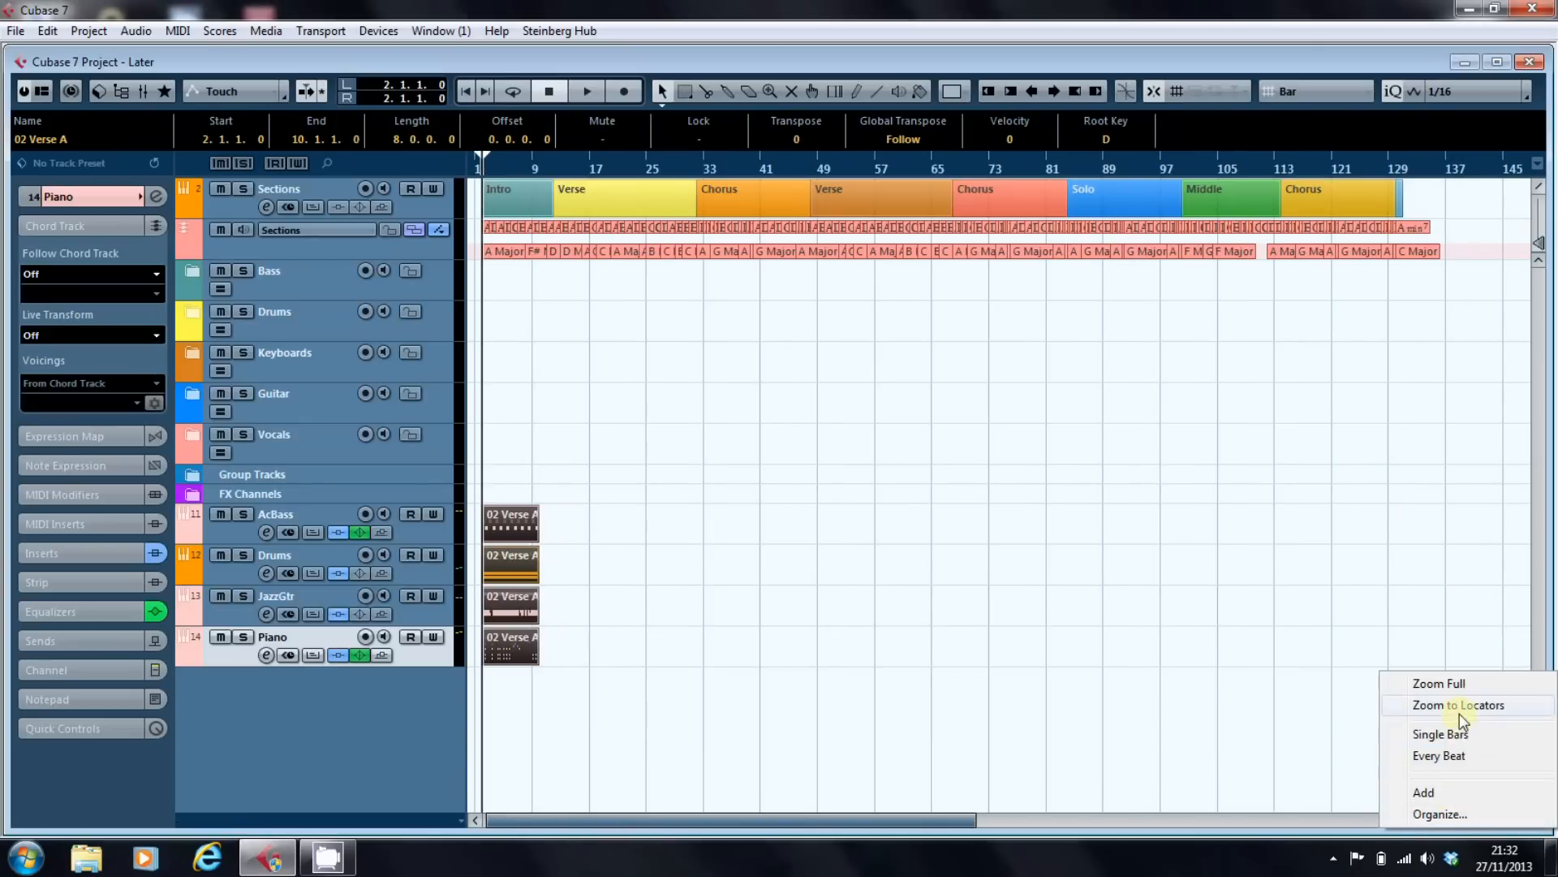
click(1463, 705)
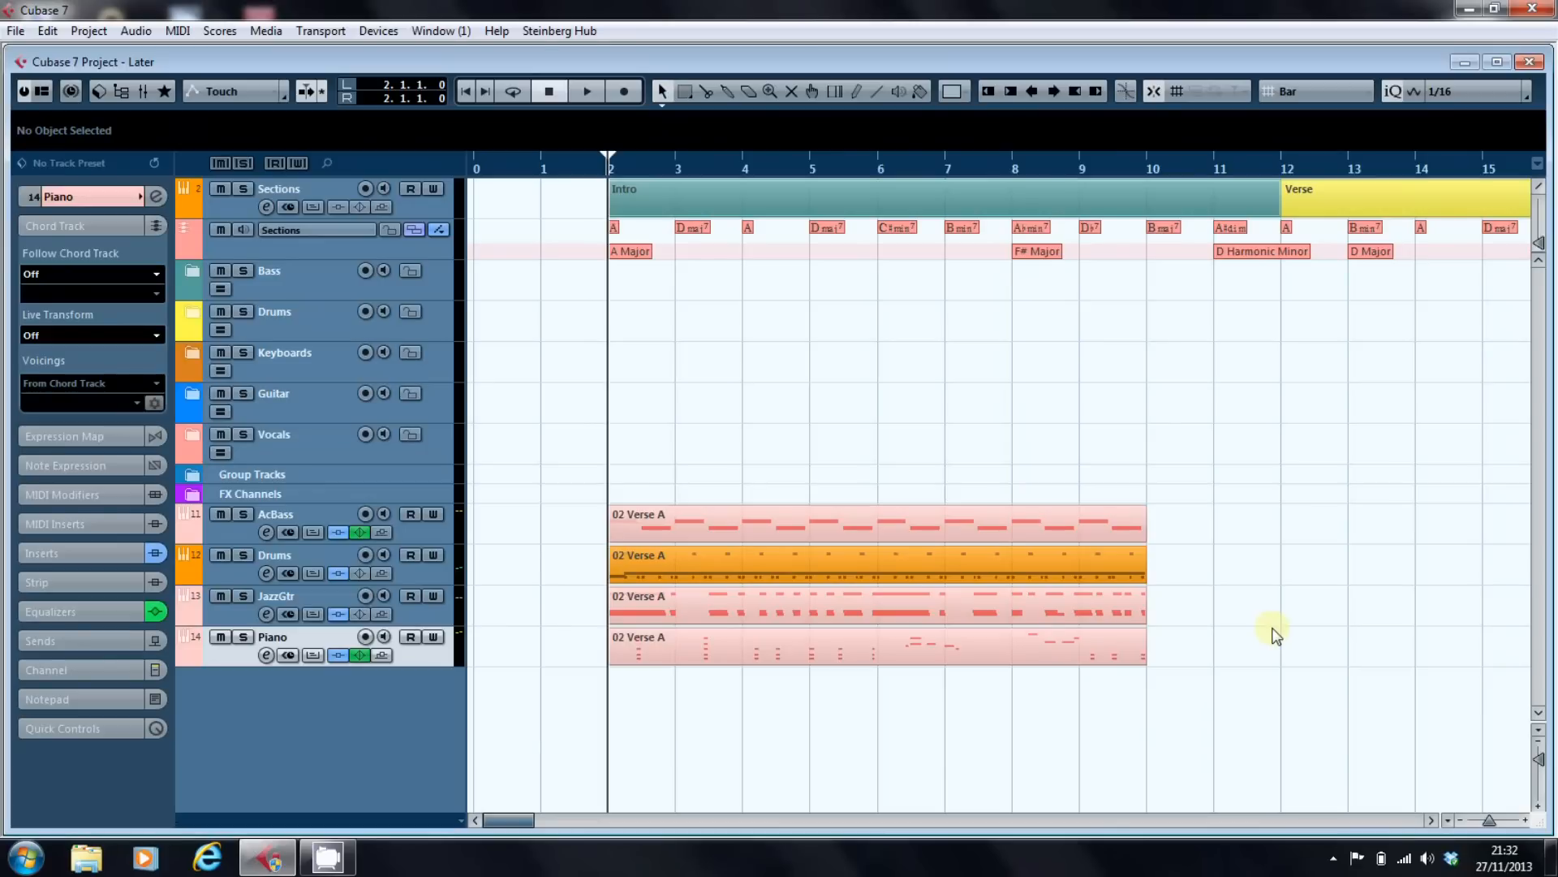
mouse_move(1292, 566)
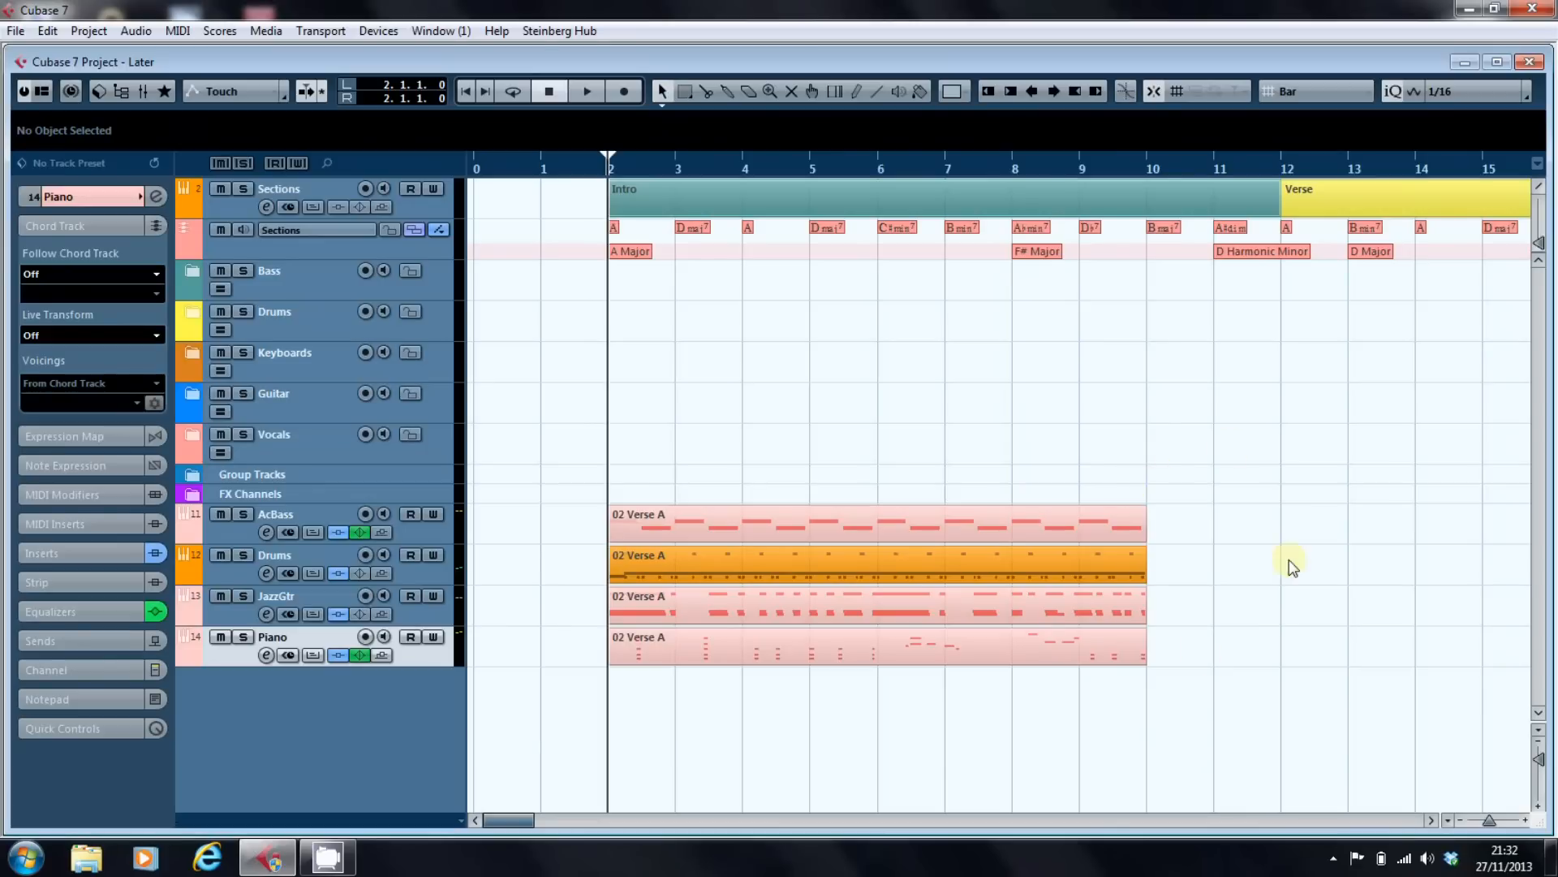
mouse_move(1300, 534)
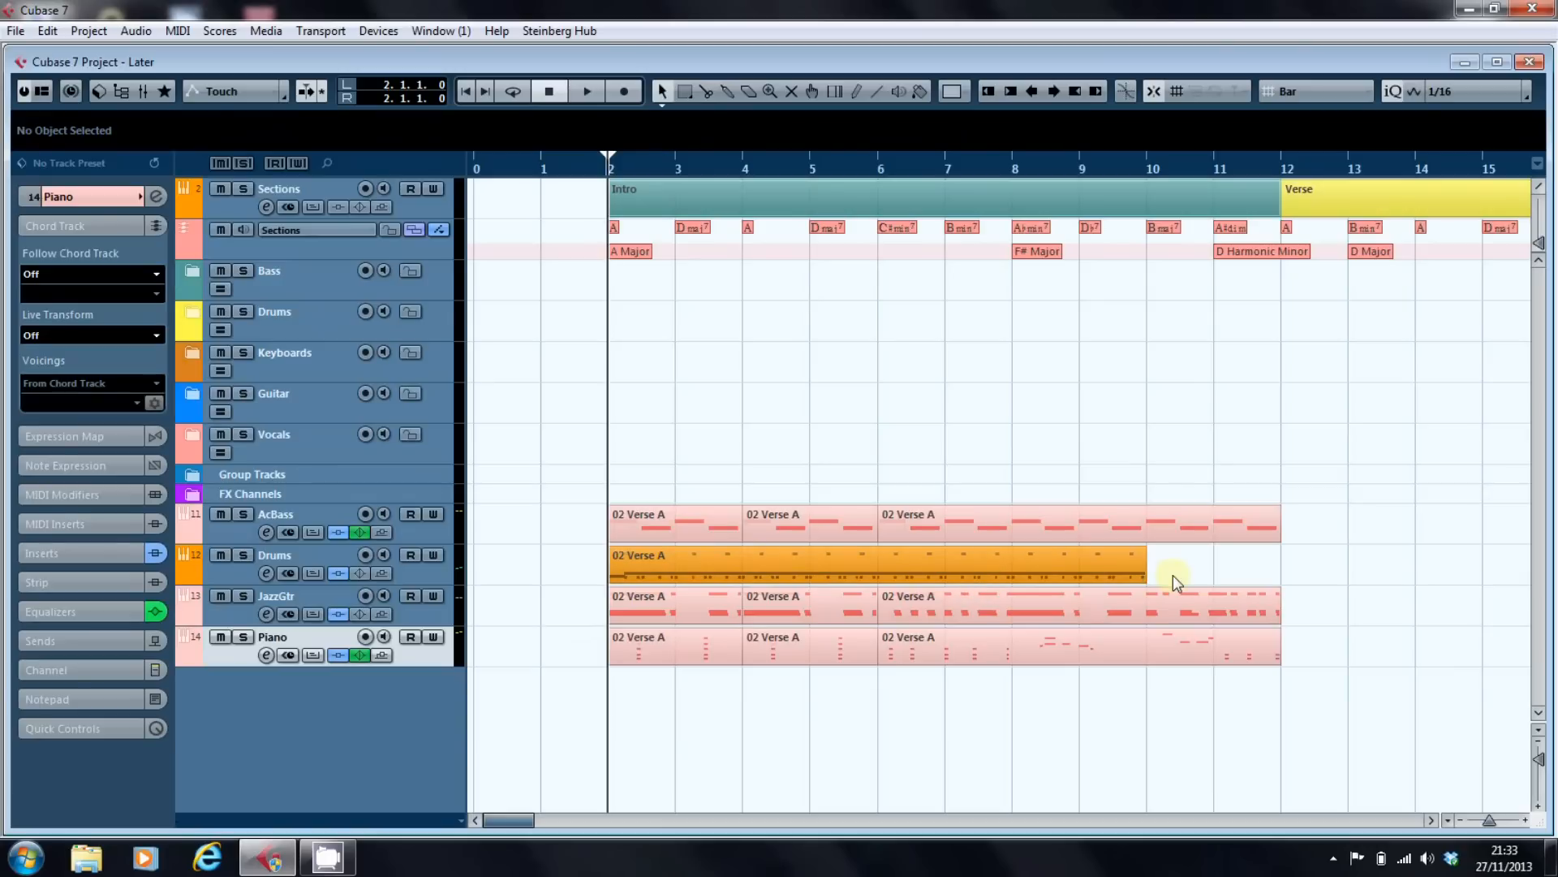
Repeat the Verse A parts through bar 12, with drums in two-bar pieces.
right_click(1172, 576)
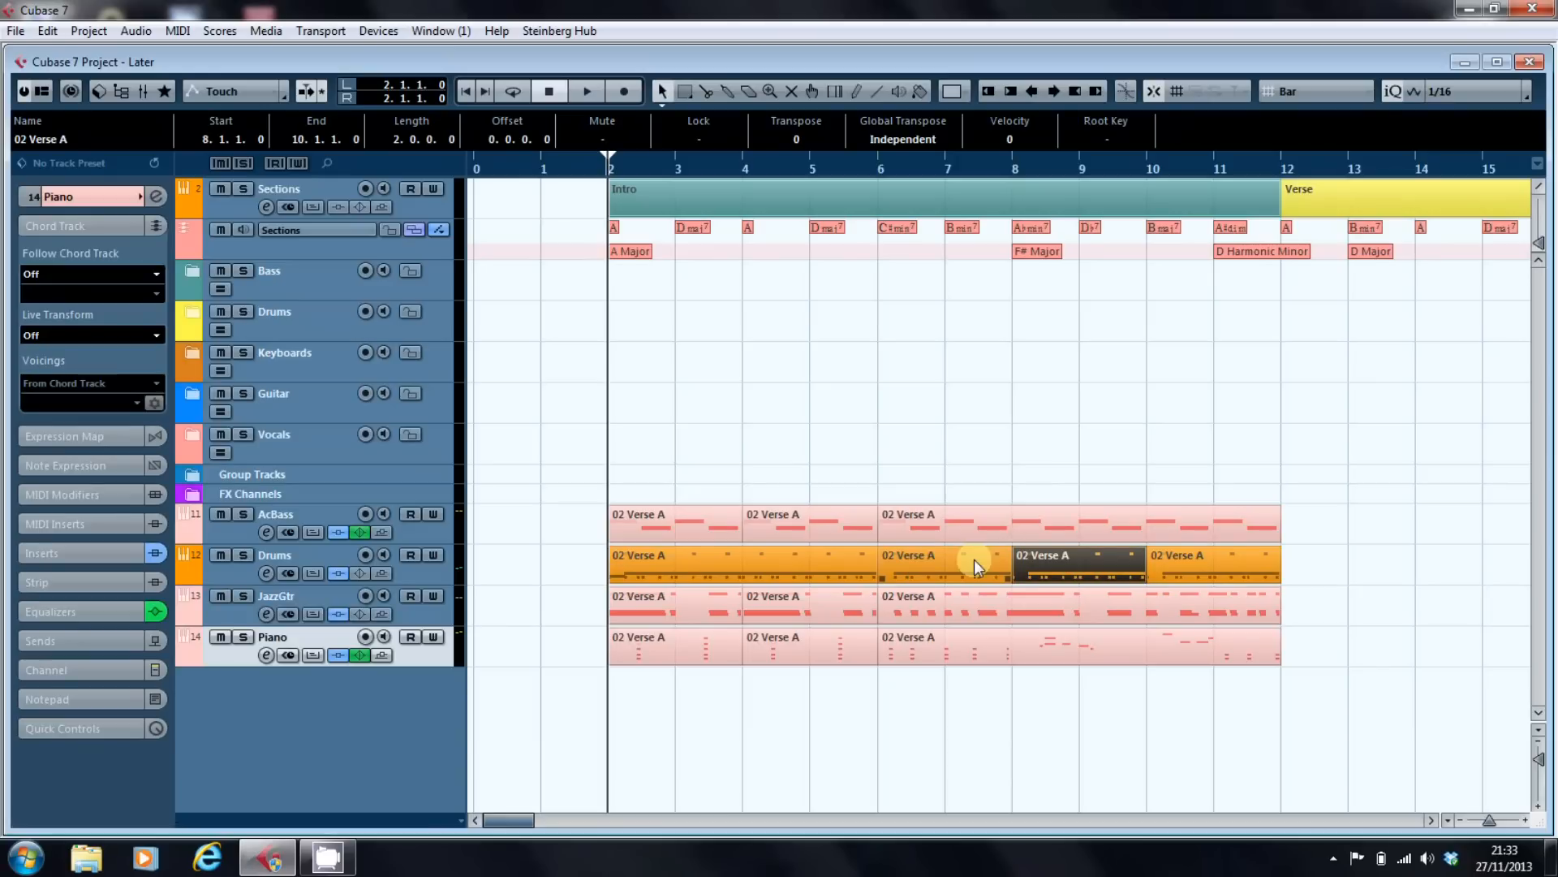
mouse_move(1277, 574)
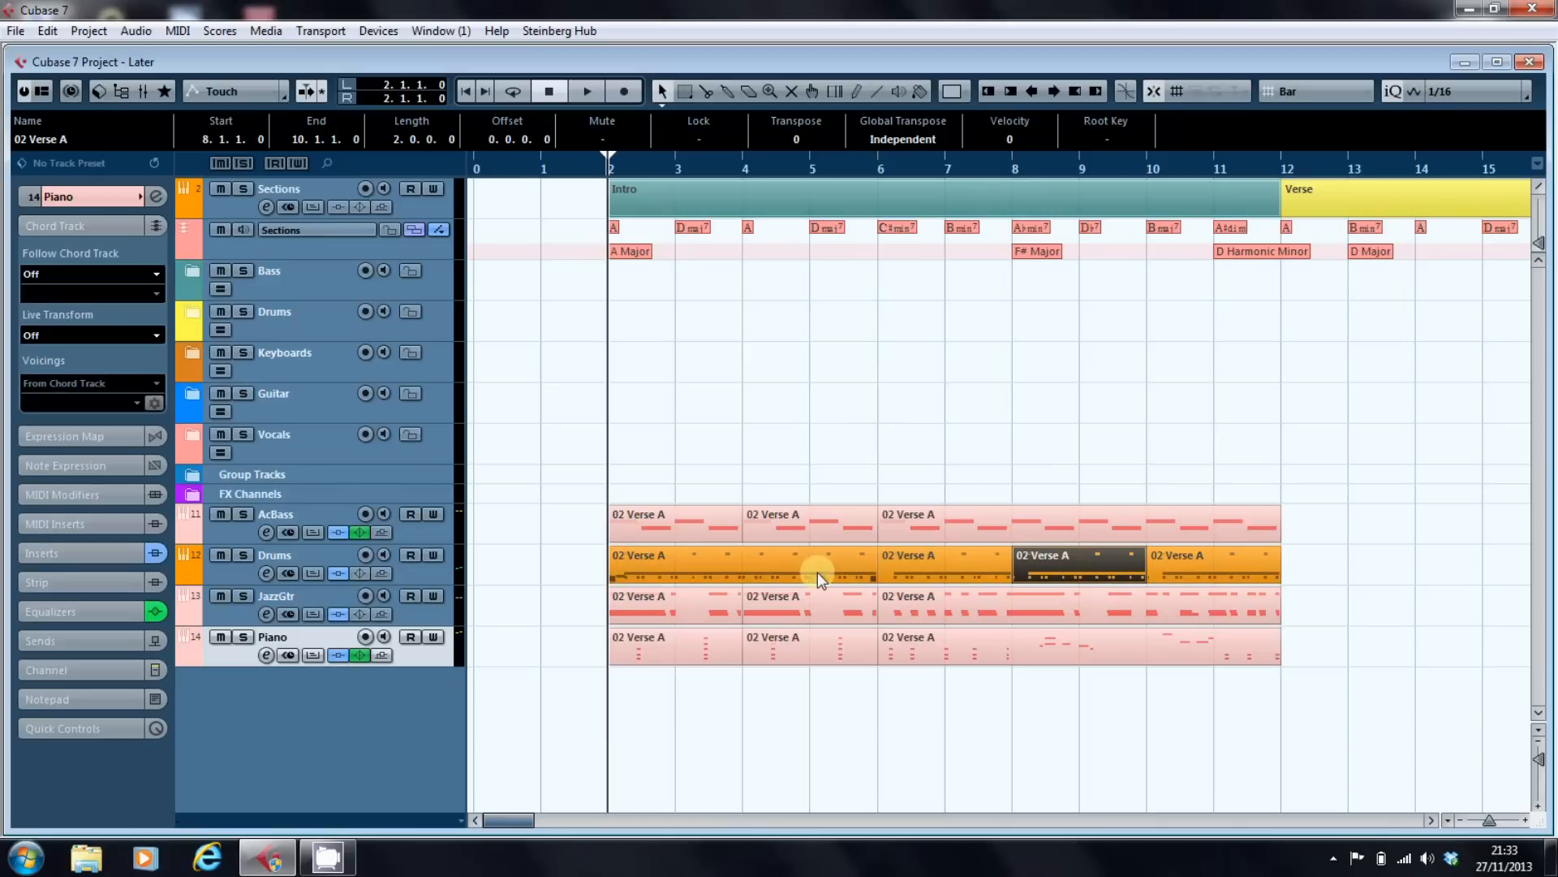
mouse_move(729, 584)
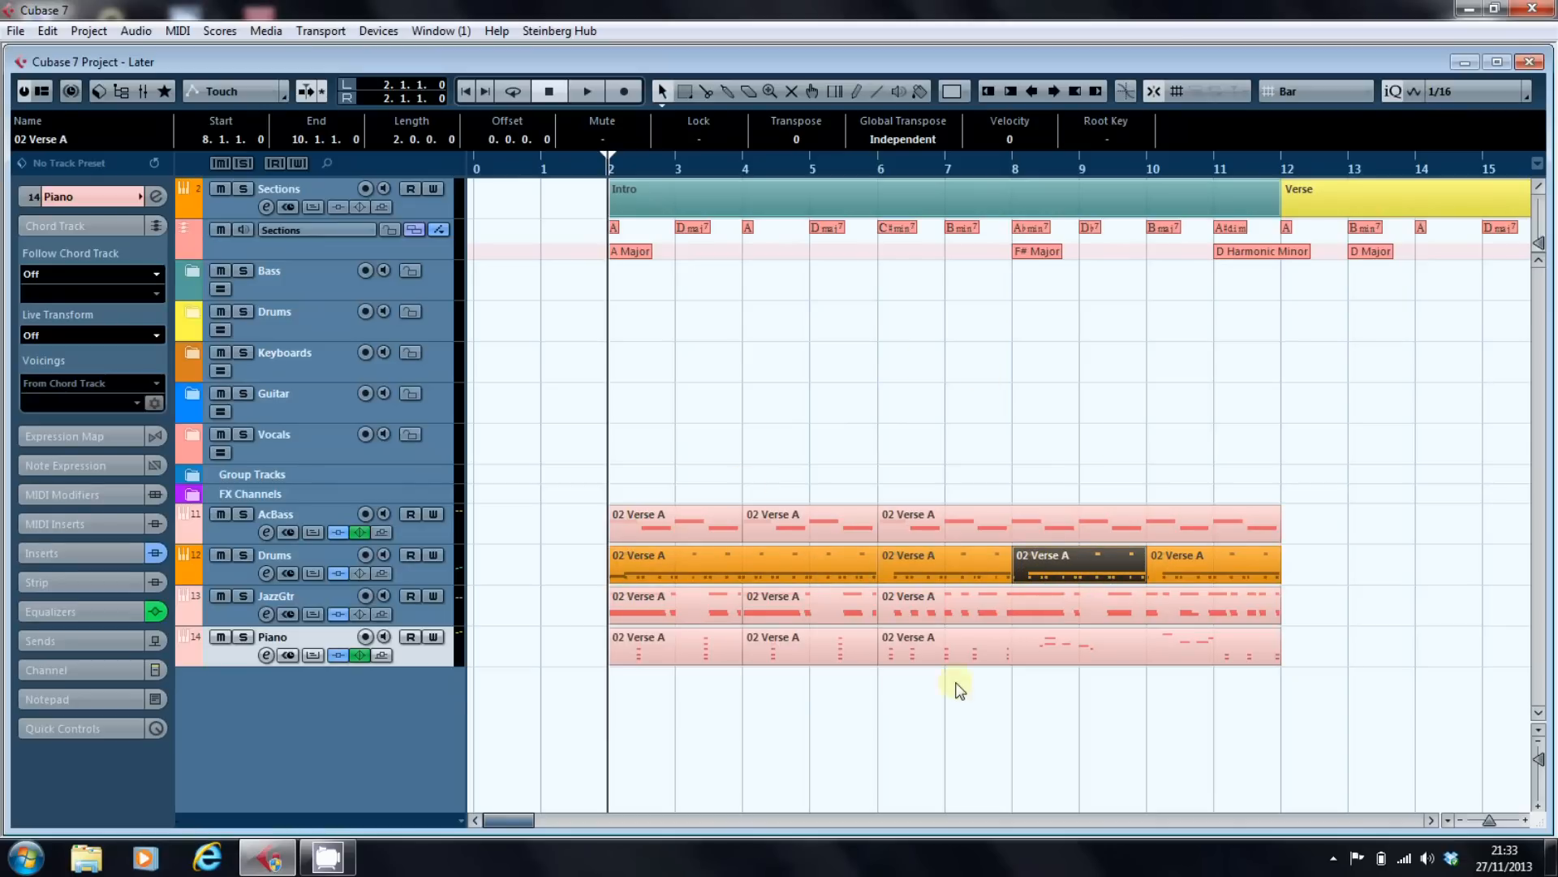
Set AcBass's Follow Chord Track to Chords and confirm Follow Directly.
click(275, 513)
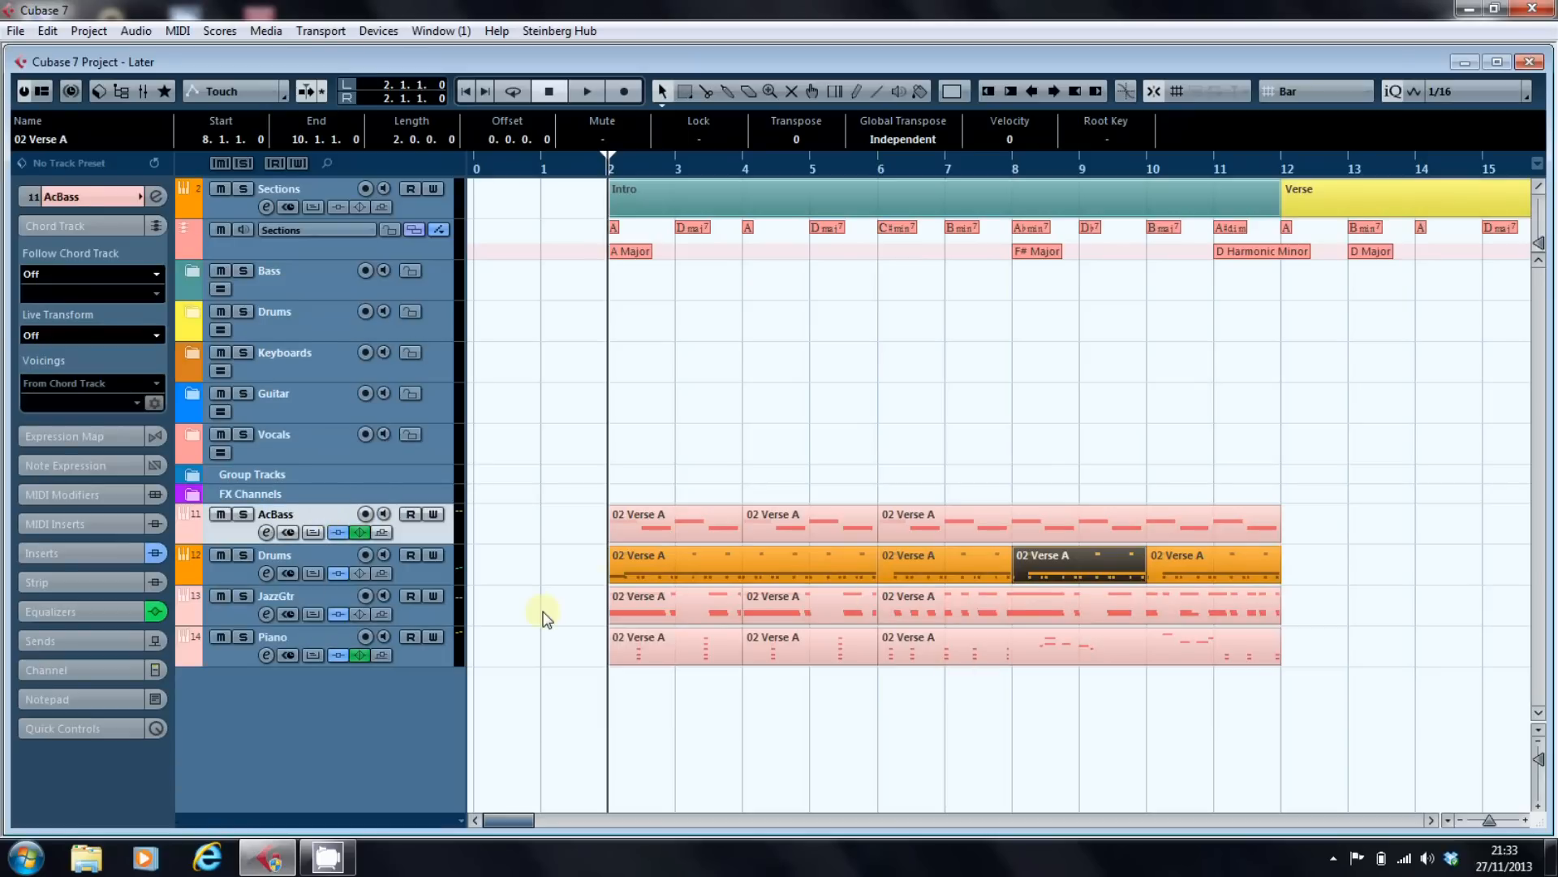
click(90, 273)
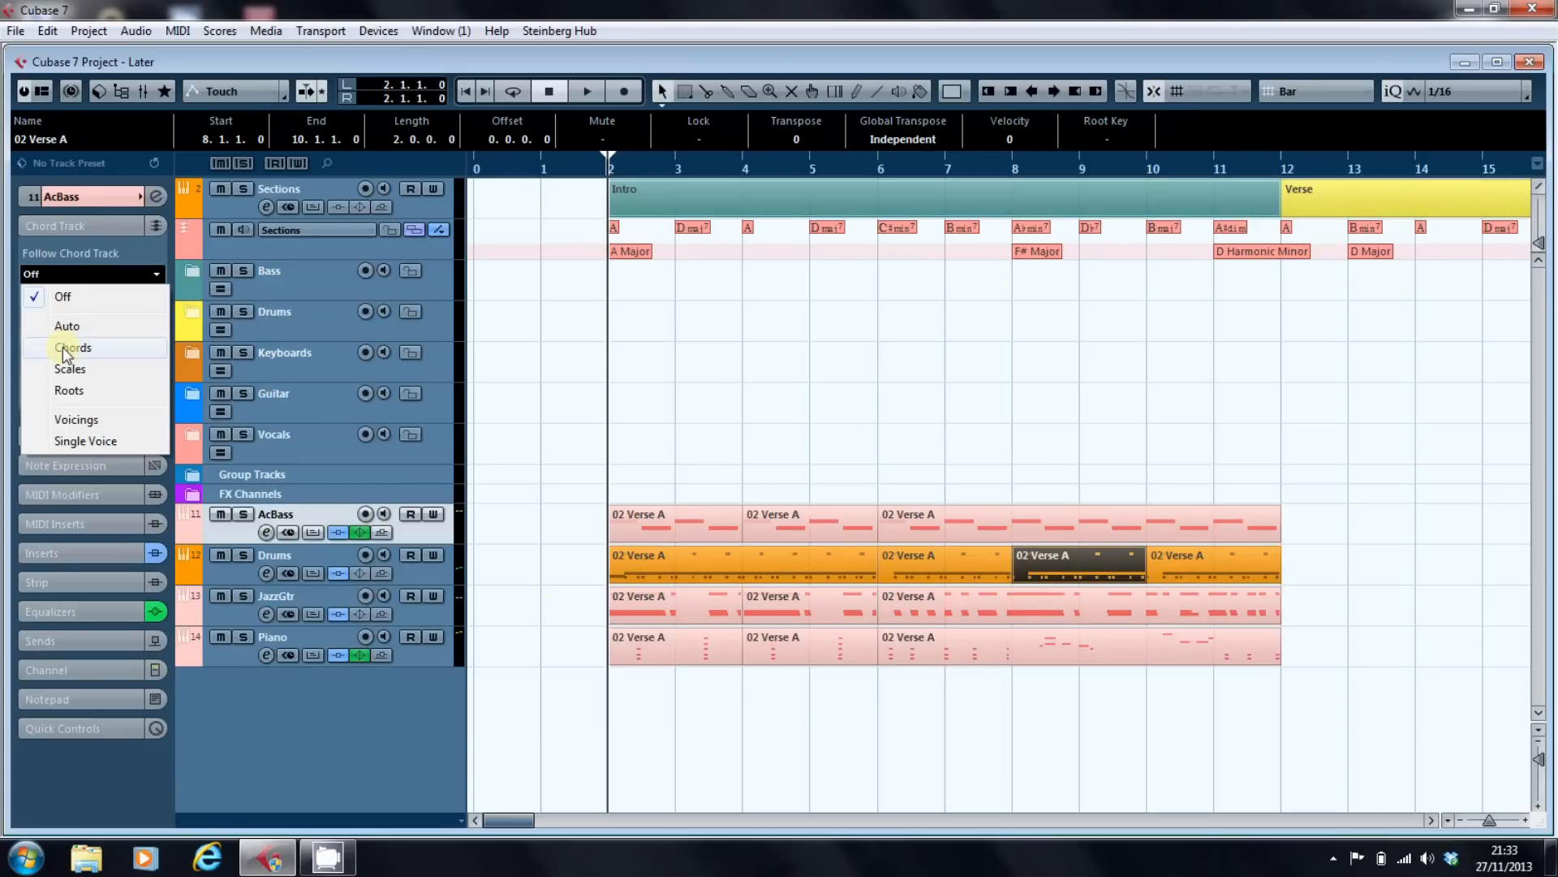
click(73, 346)
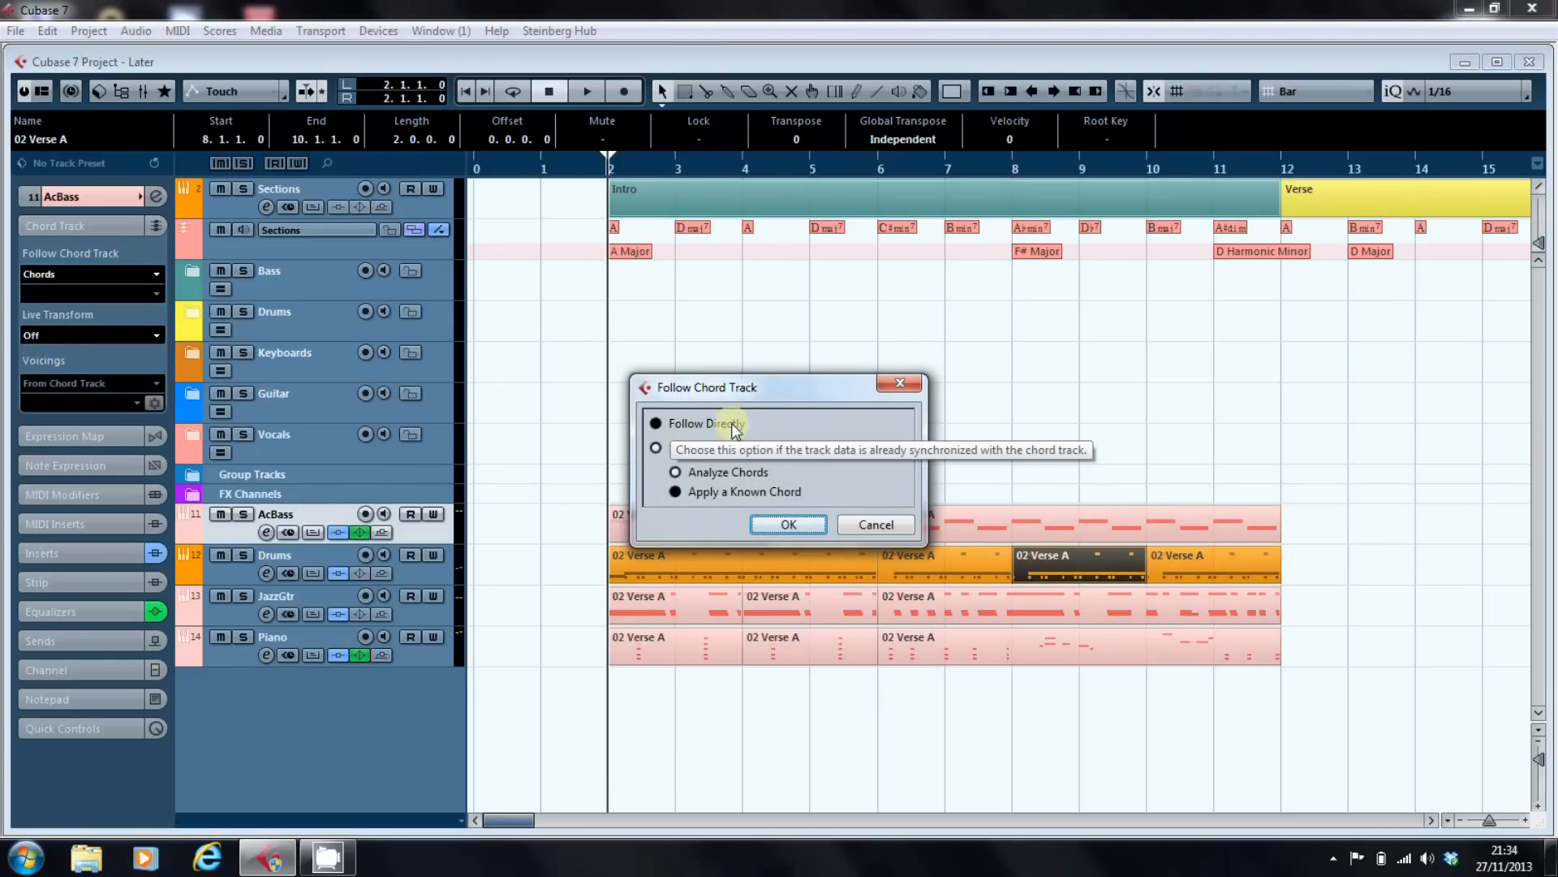
mouse_move(641, 452)
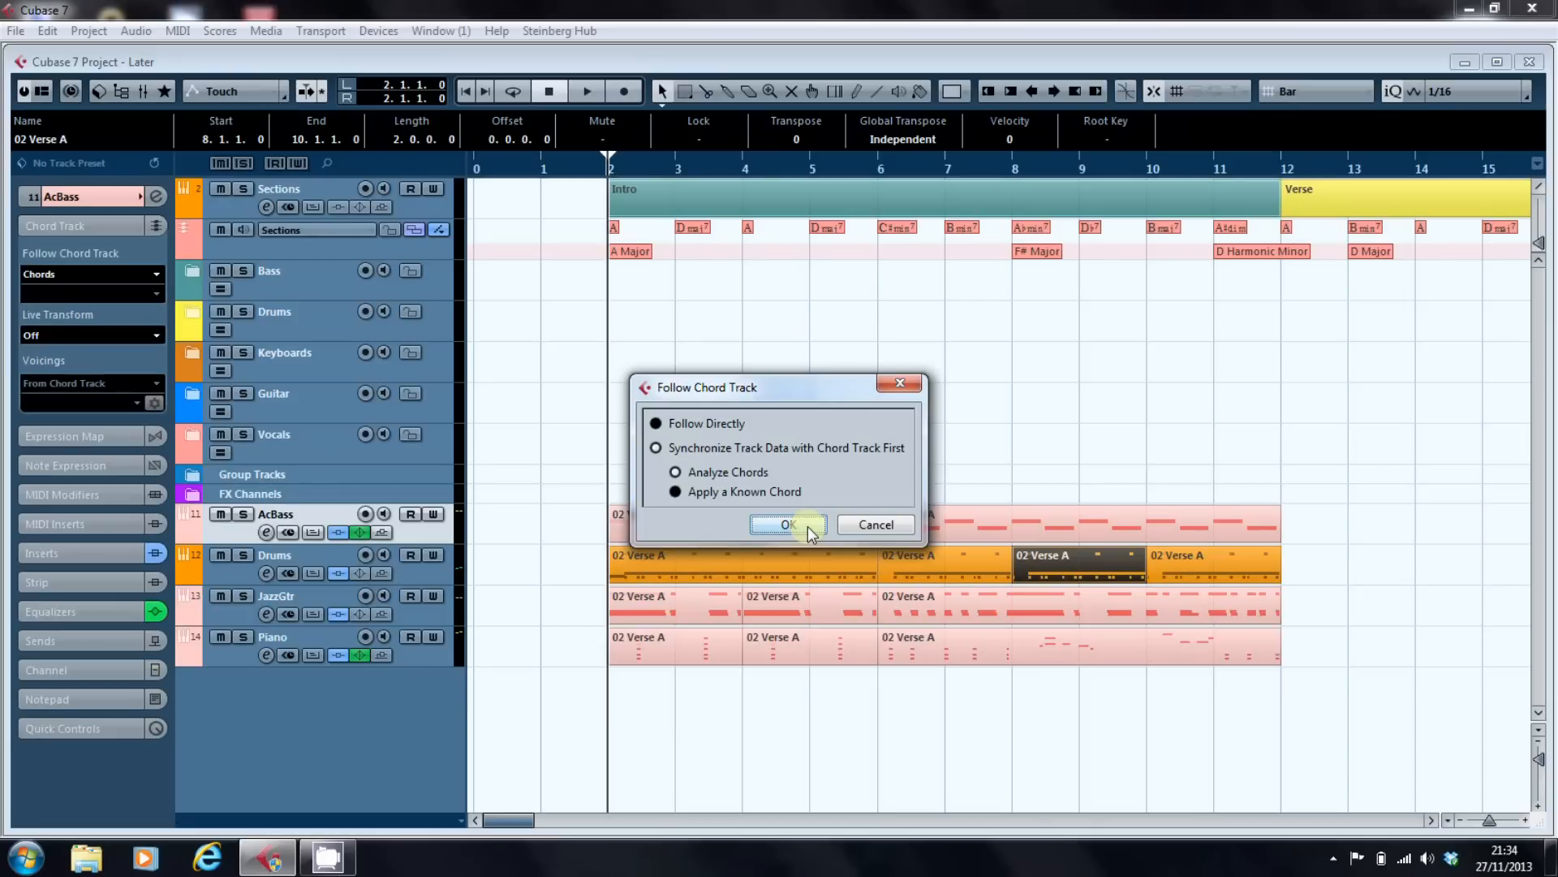
click(787, 525)
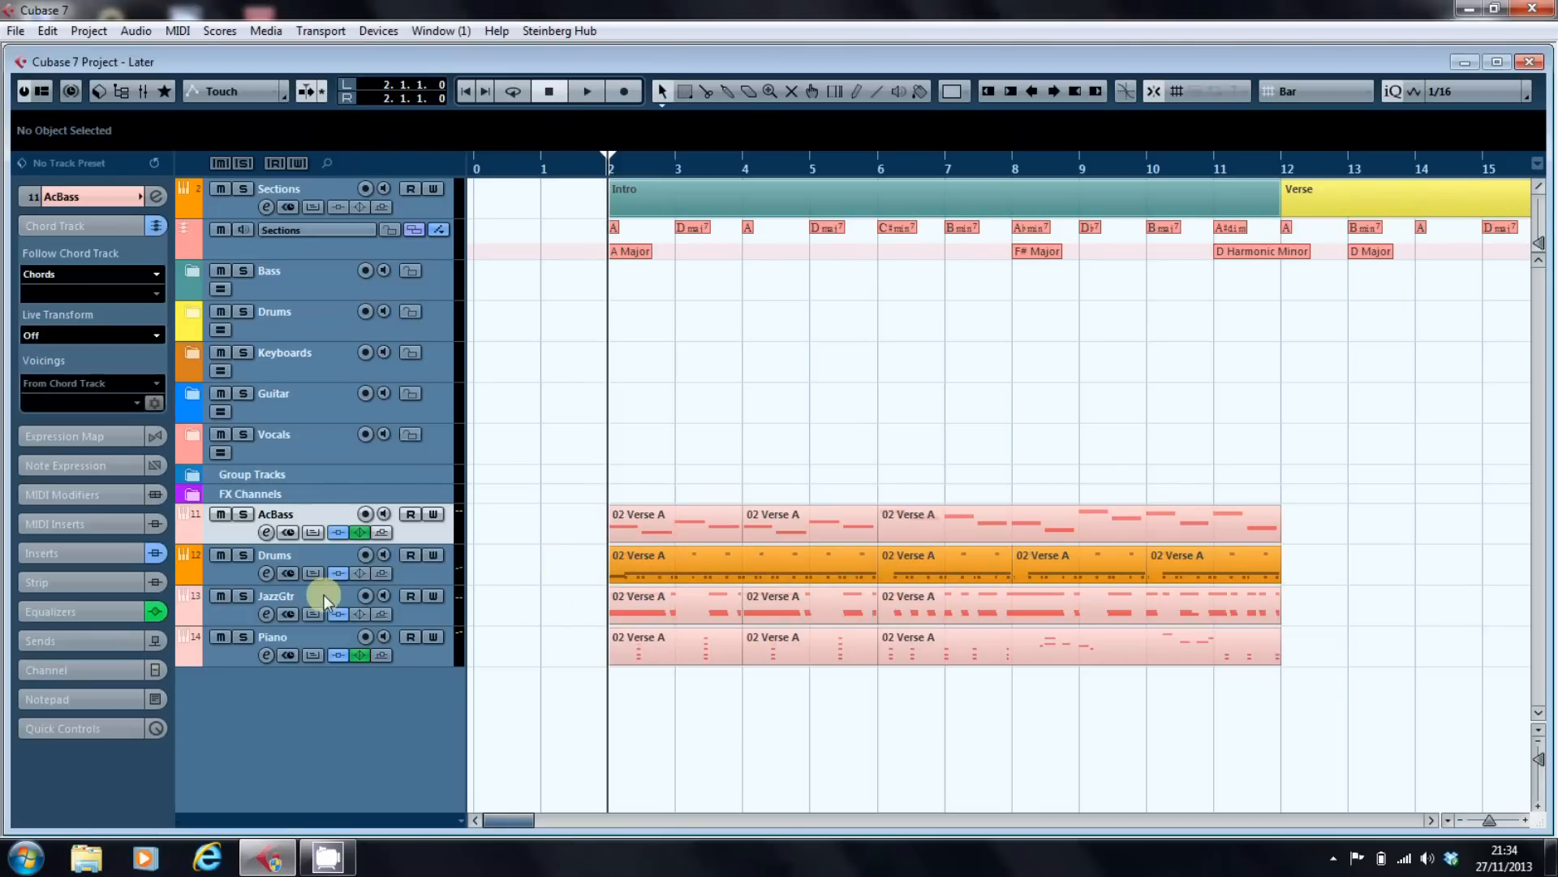
Set JazzGtr's Follow Chord Track to Chords with Follow Directly, then select Piano.
click(276, 595)
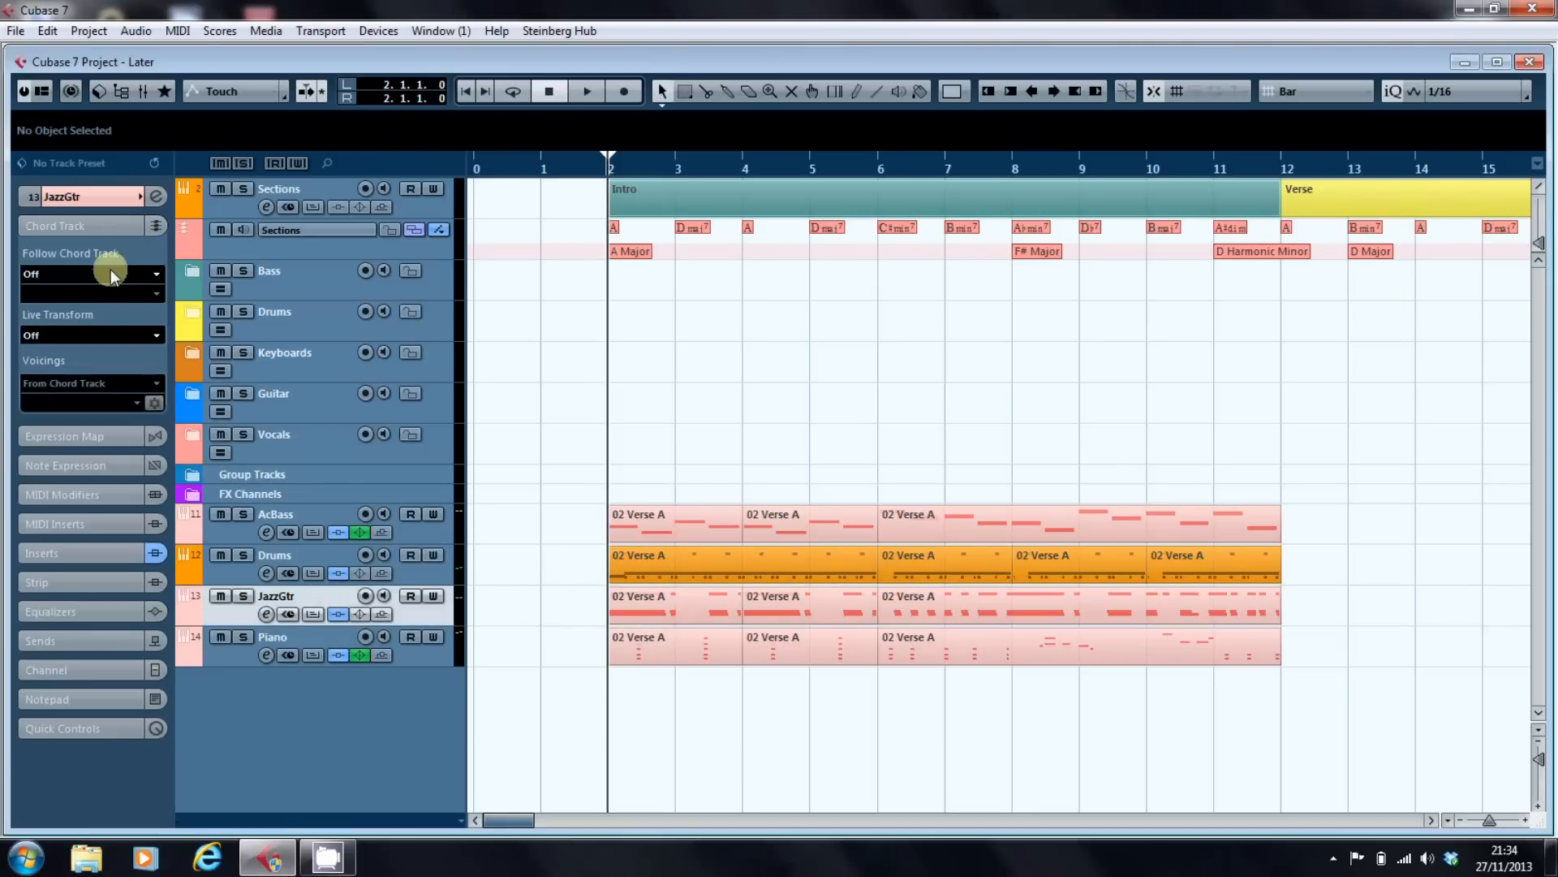
click(89, 274)
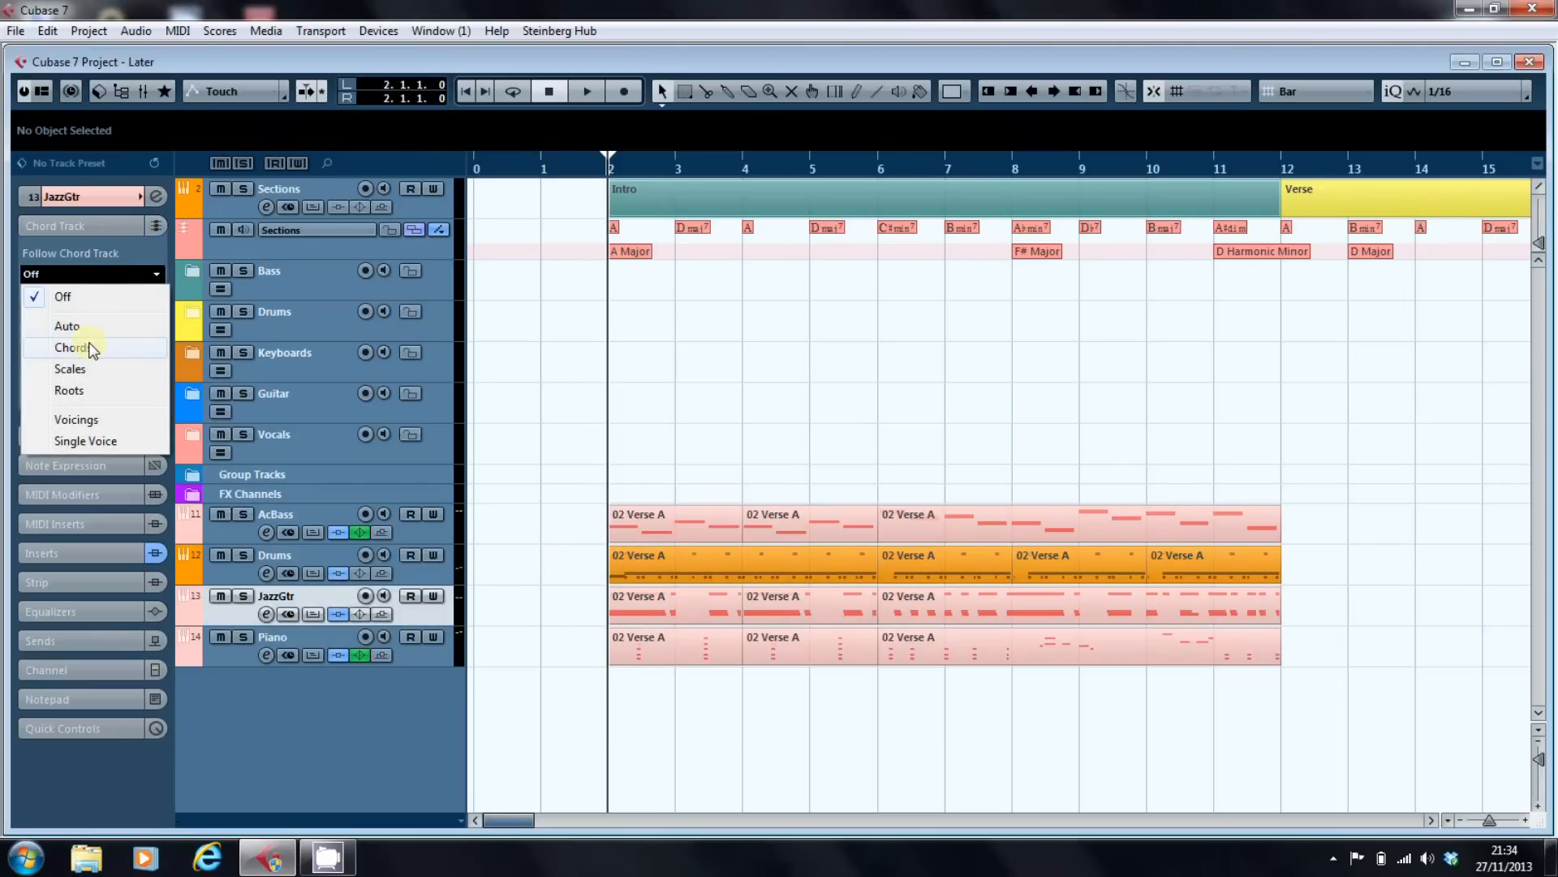
click(71, 346)
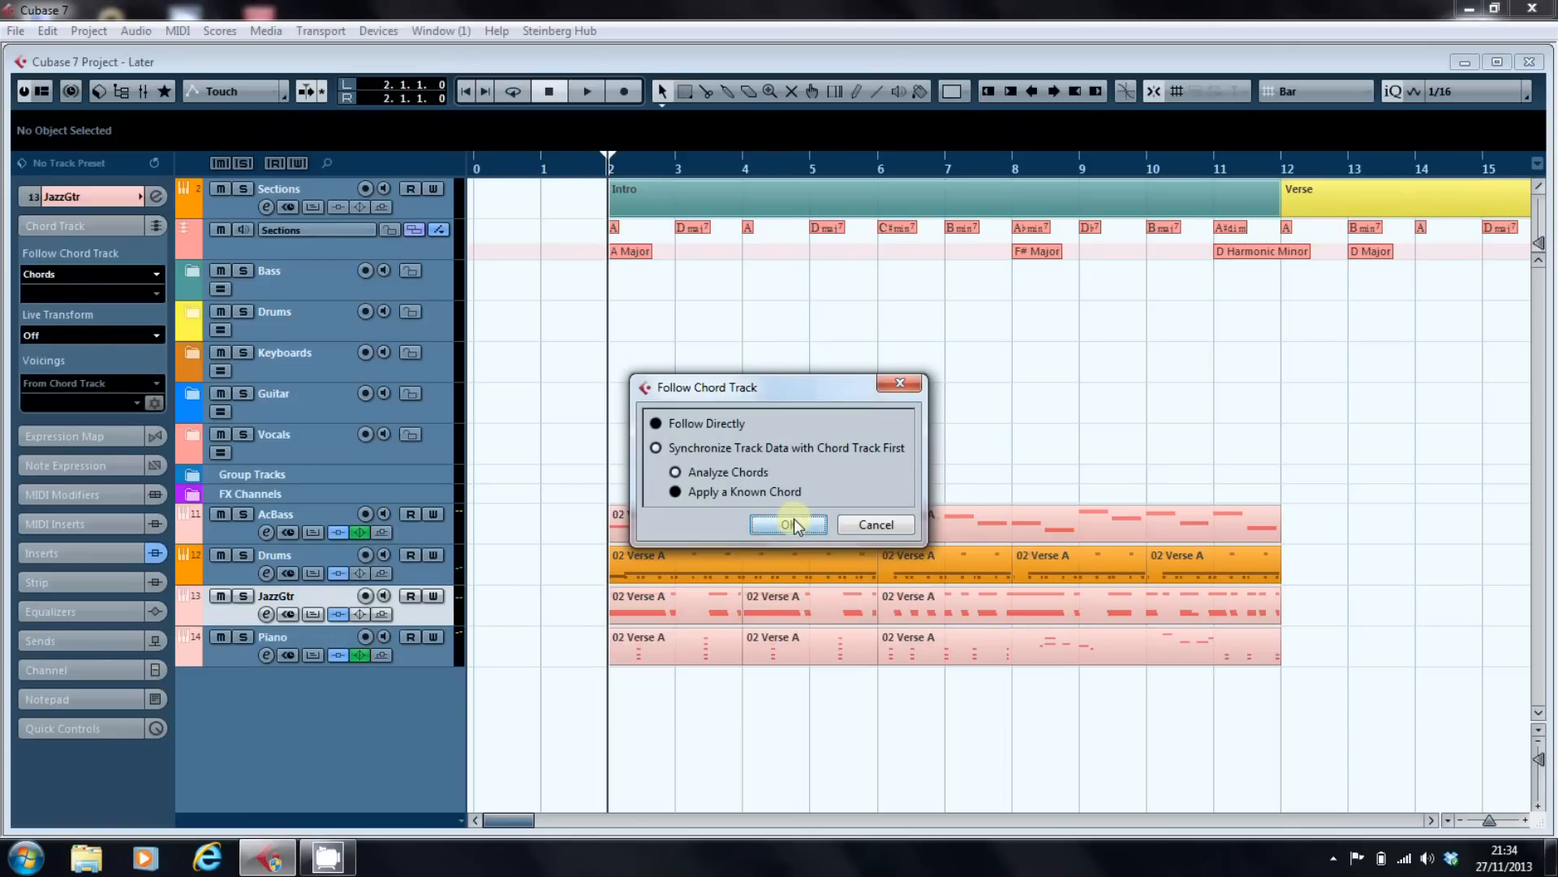
click(788, 525)
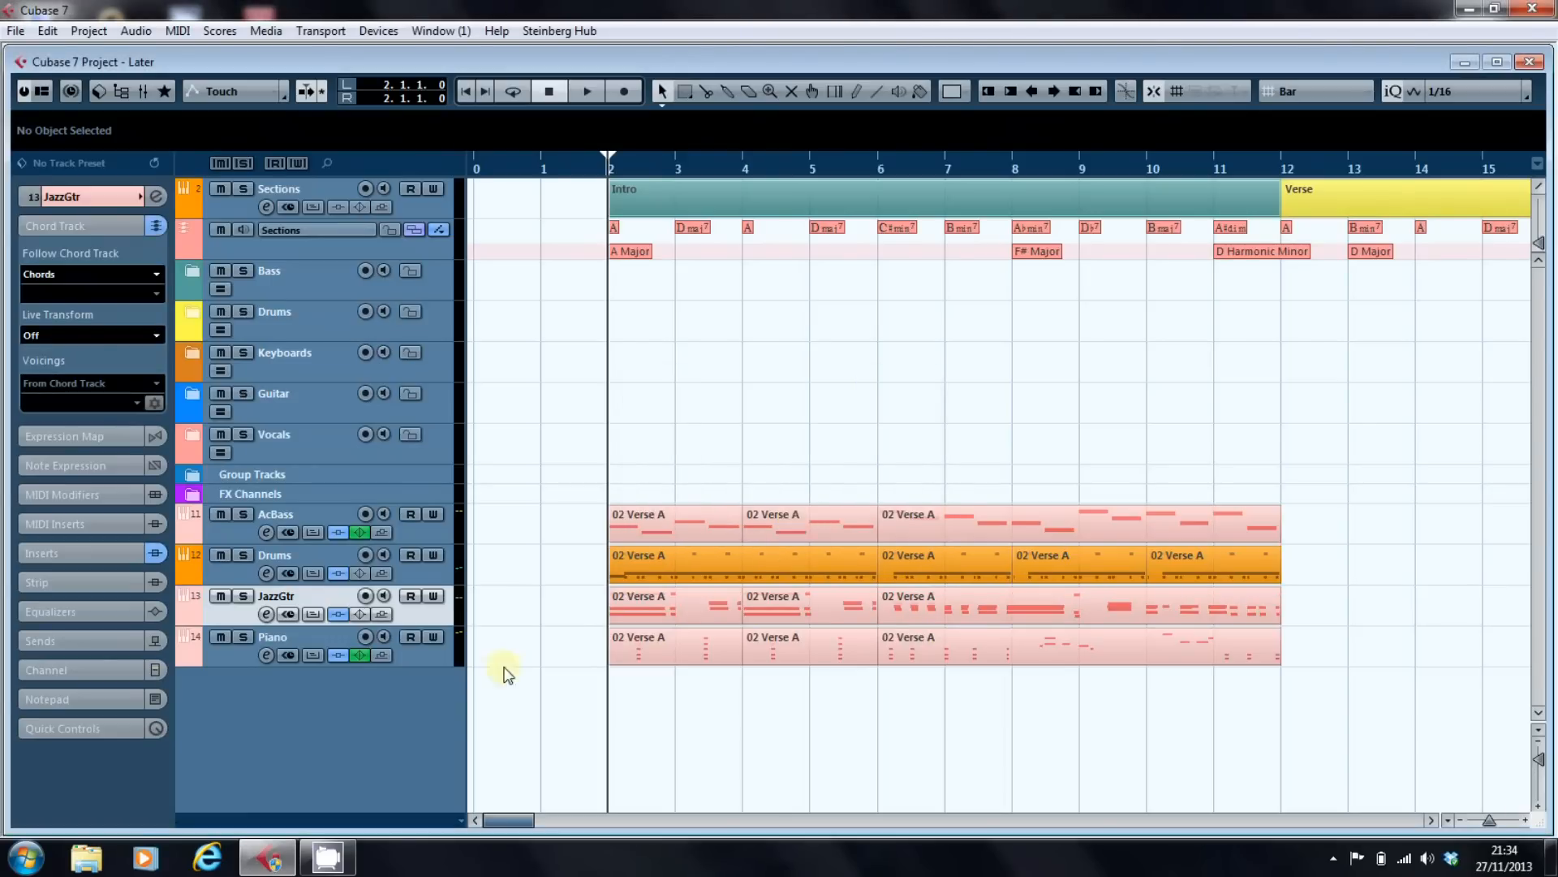
click(274, 636)
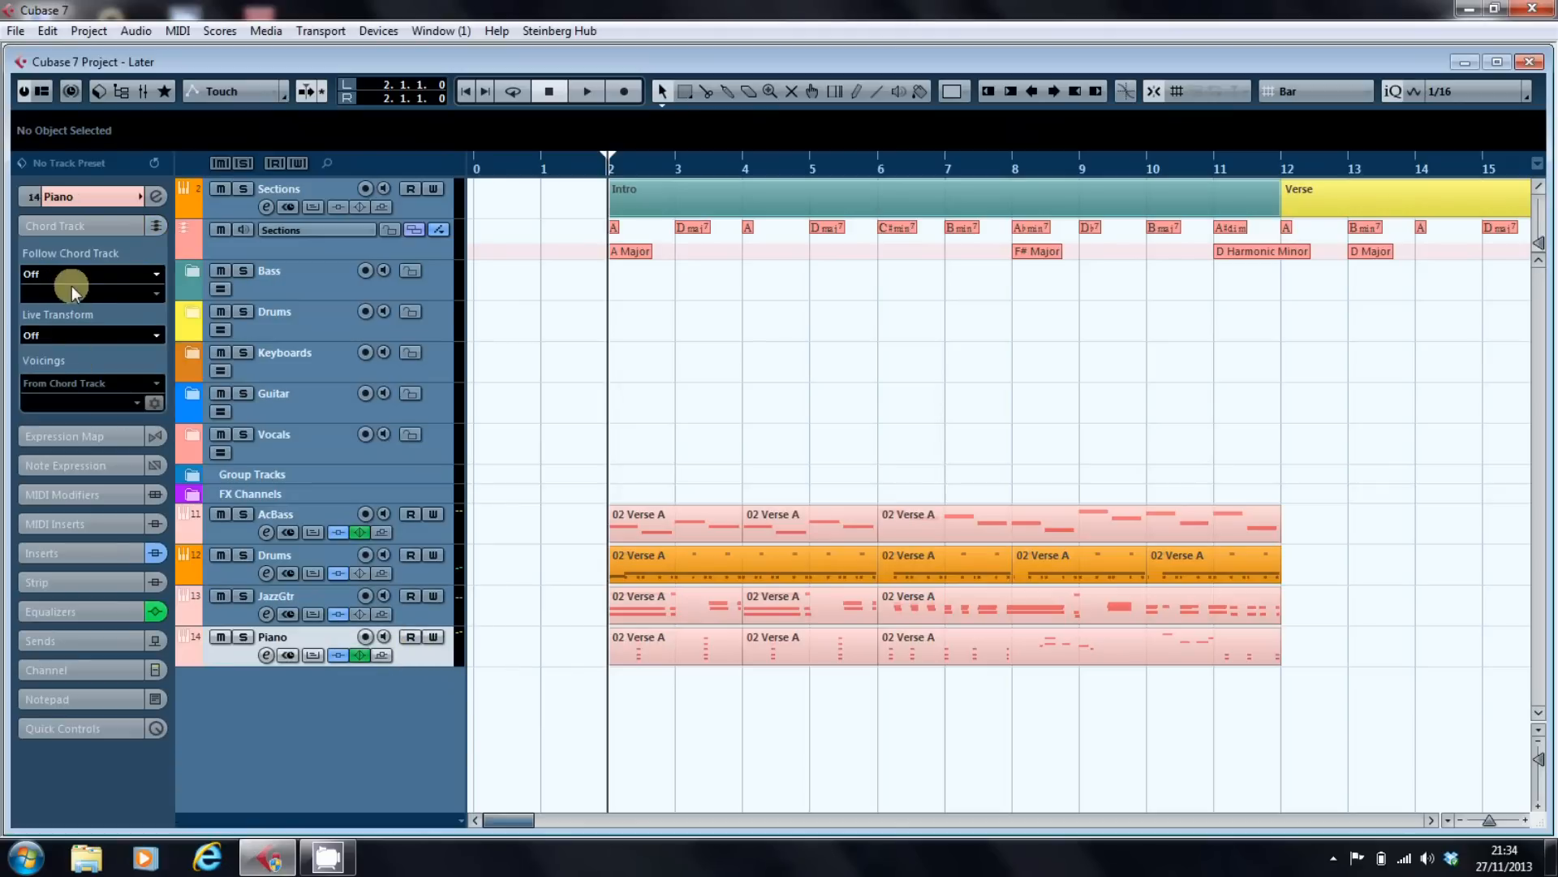
Set the Piano track's Follow Chord Track to Chords, then play and stop the intro.
click(85, 274)
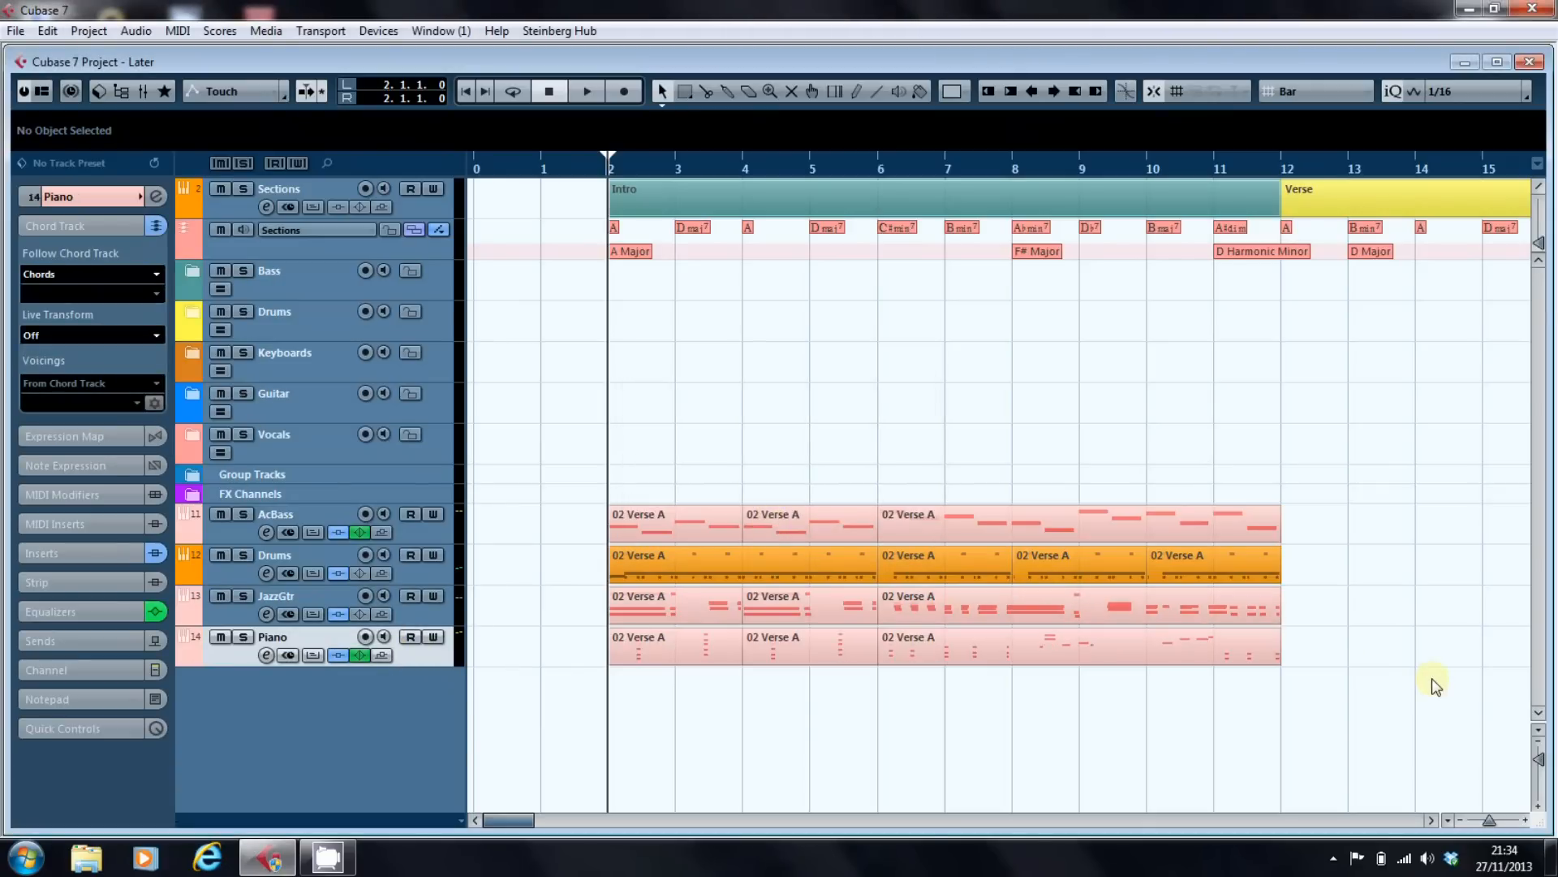
mouse_move(1441, 691)
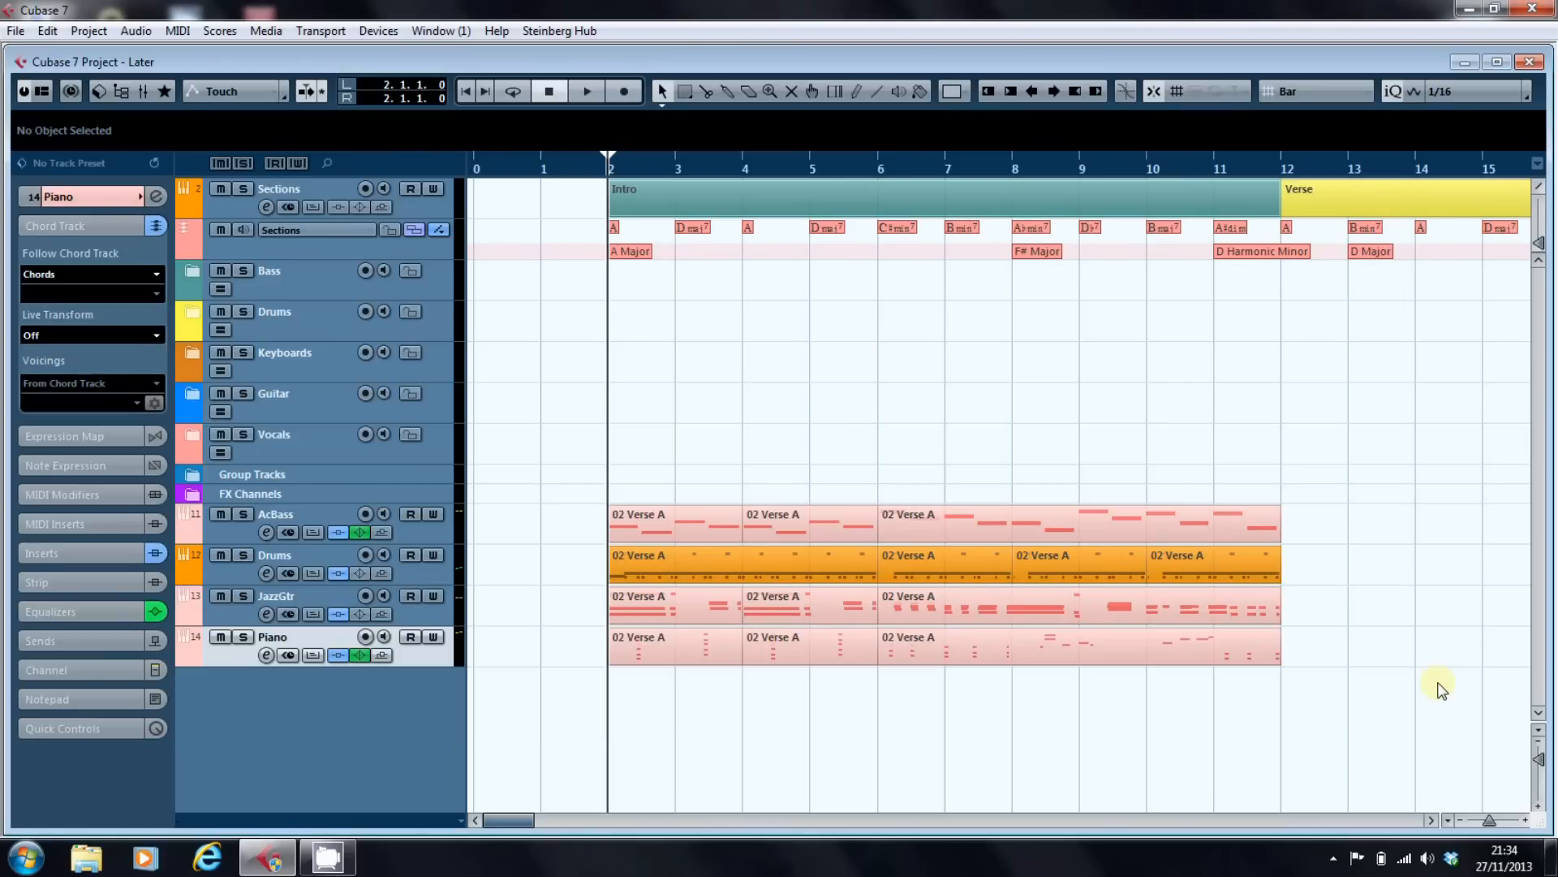
click(585, 90)
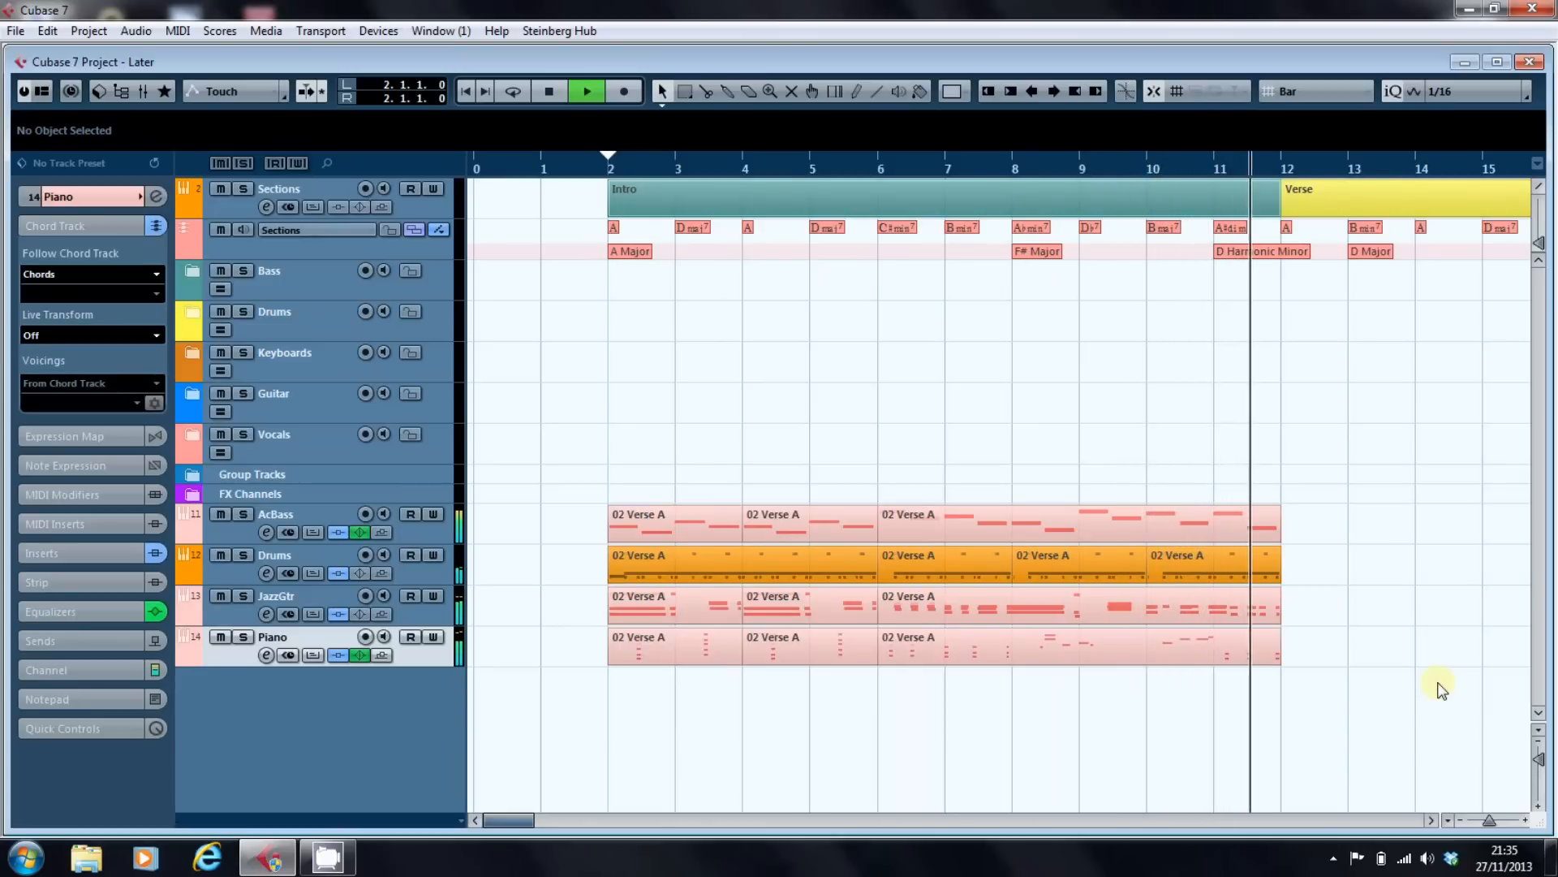
click(549, 90)
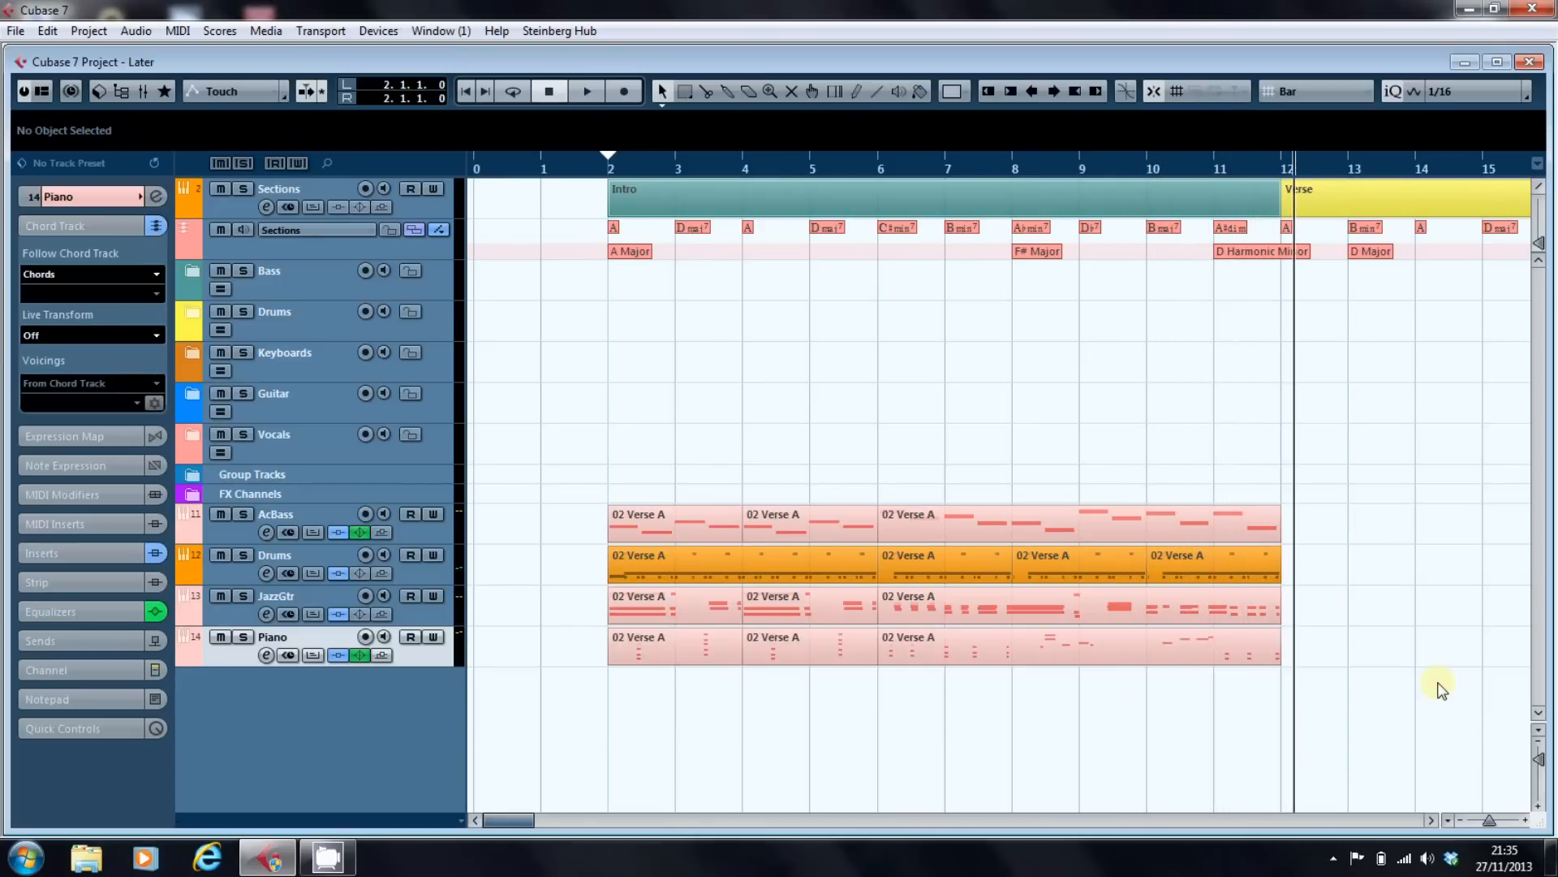